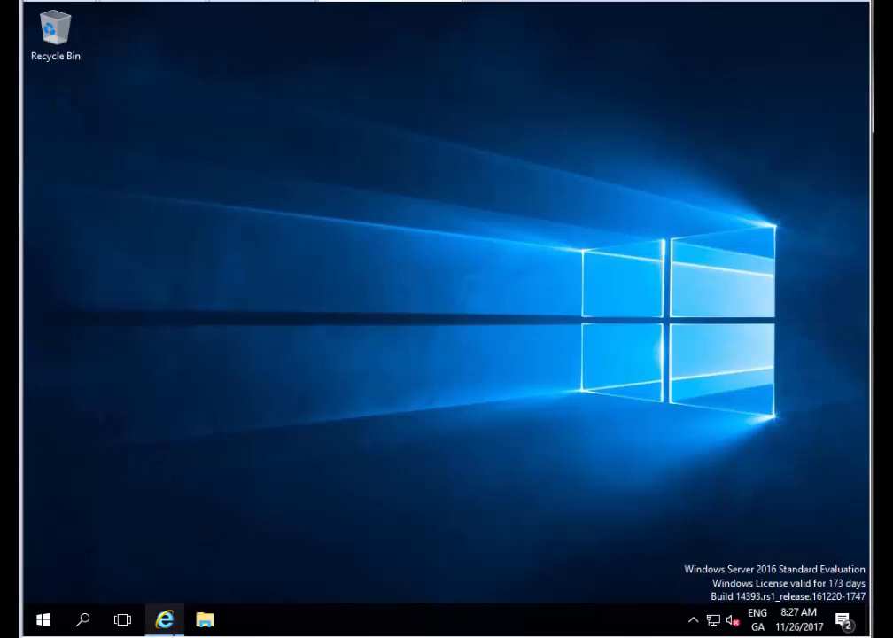
# - Browse from putty.org to the PuTTY 0.70 download page and start the 64-bit MSI download
pyautogui.click(163, 620)
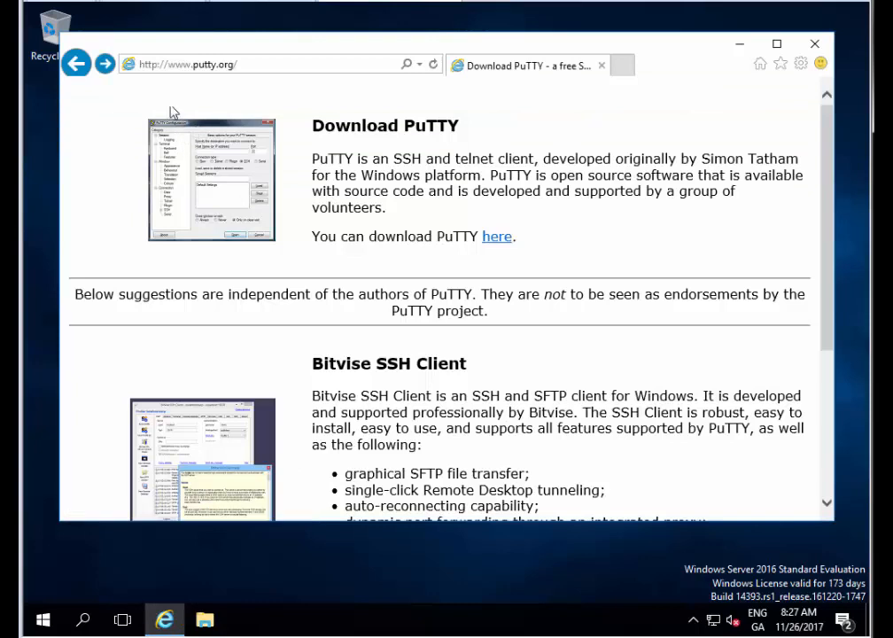
pyautogui.moveTo(221, 75)
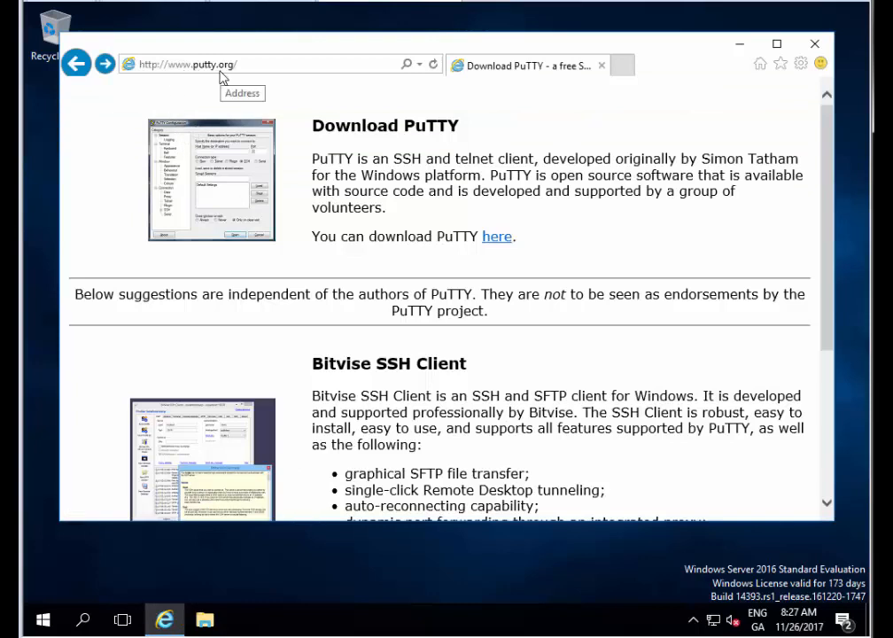
pyautogui.moveTo(353, 244)
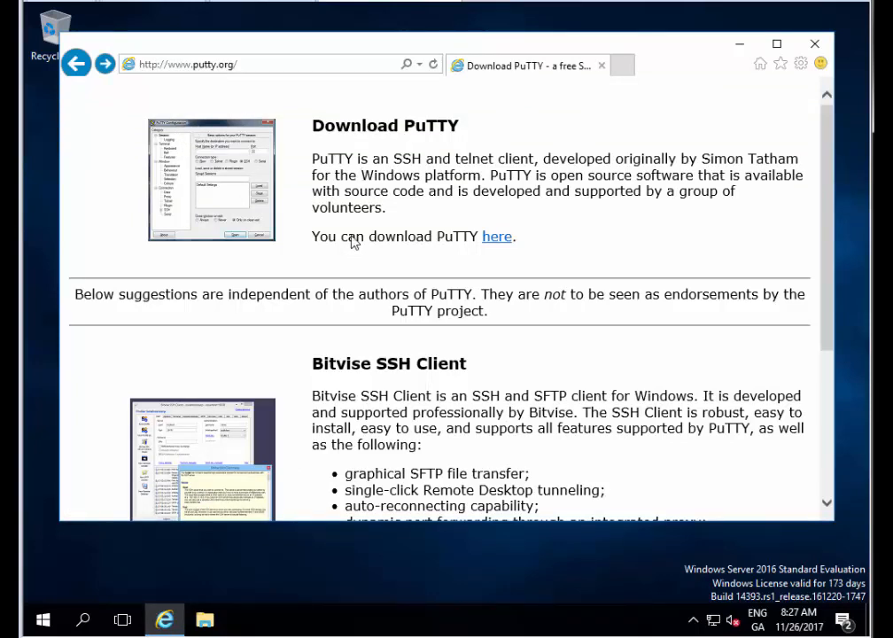
pyautogui.moveTo(496, 239)
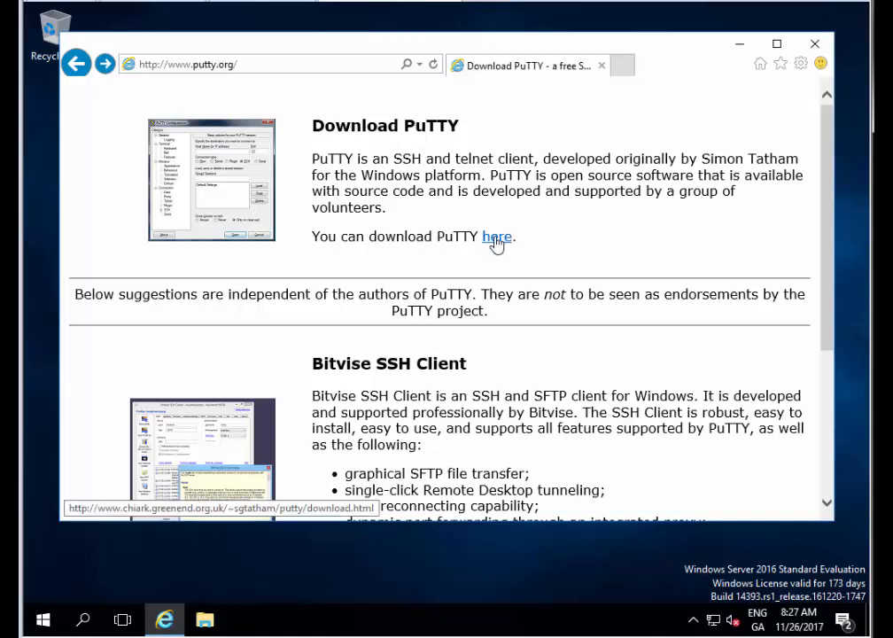
pyautogui.click(496, 238)
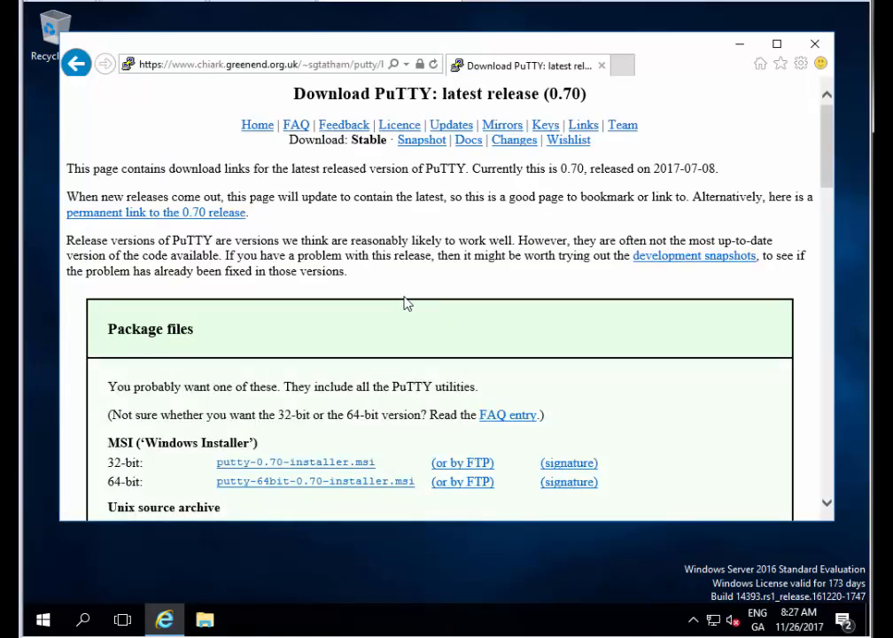
pyautogui.scroll(-3)
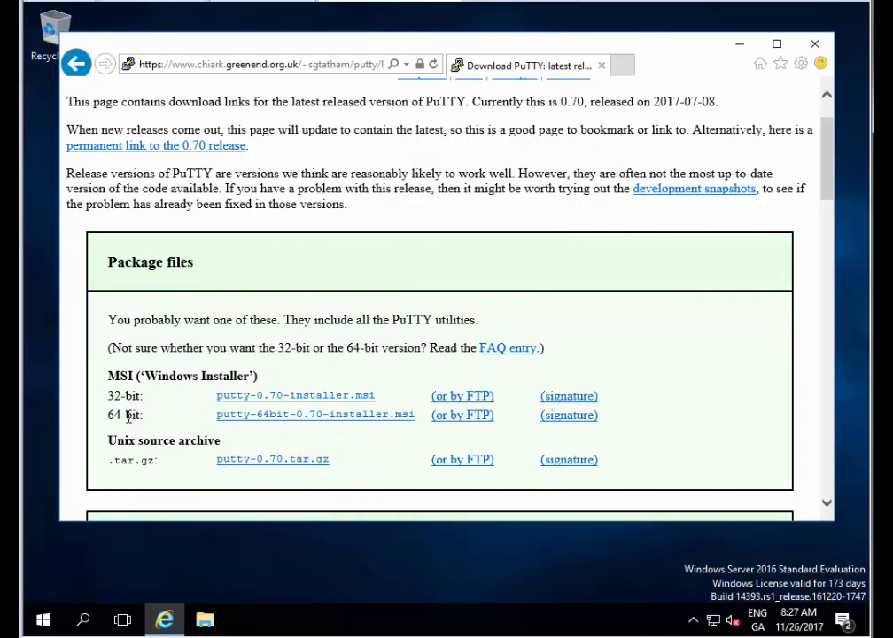
pyautogui.click(296, 395)
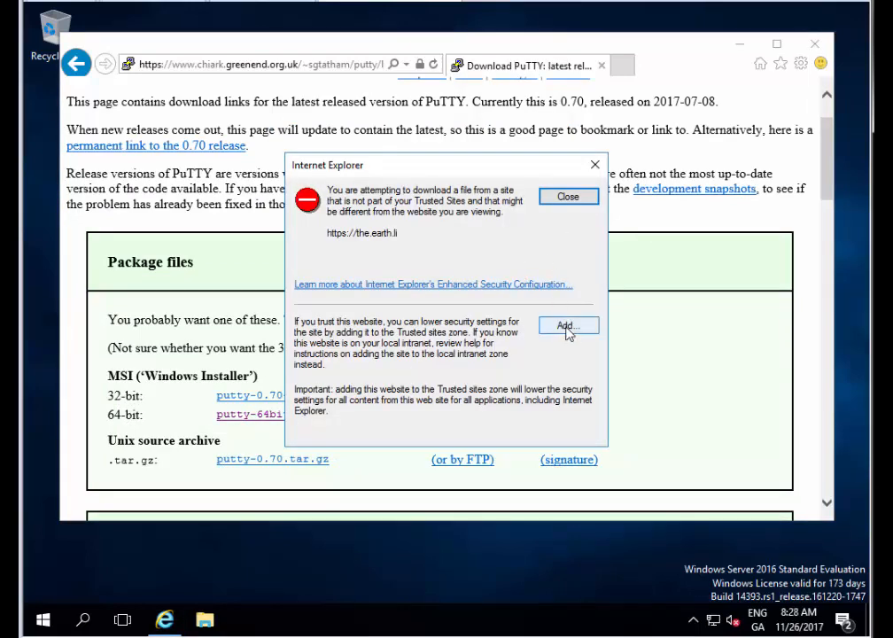
# - Add the download site to Internet Explorer's trusted sites and close the prompt
pyautogui.click(567, 326)
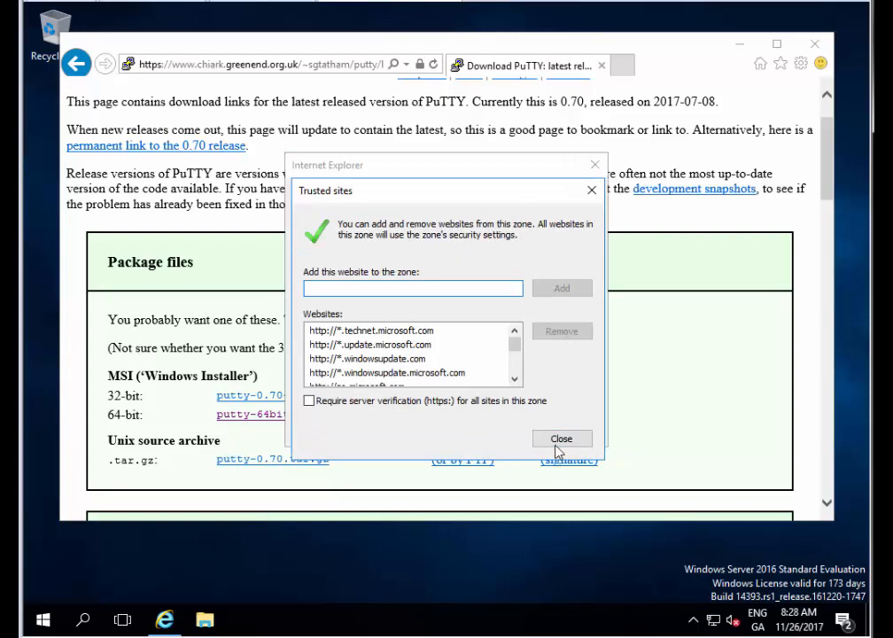
pyautogui.click(562, 438)
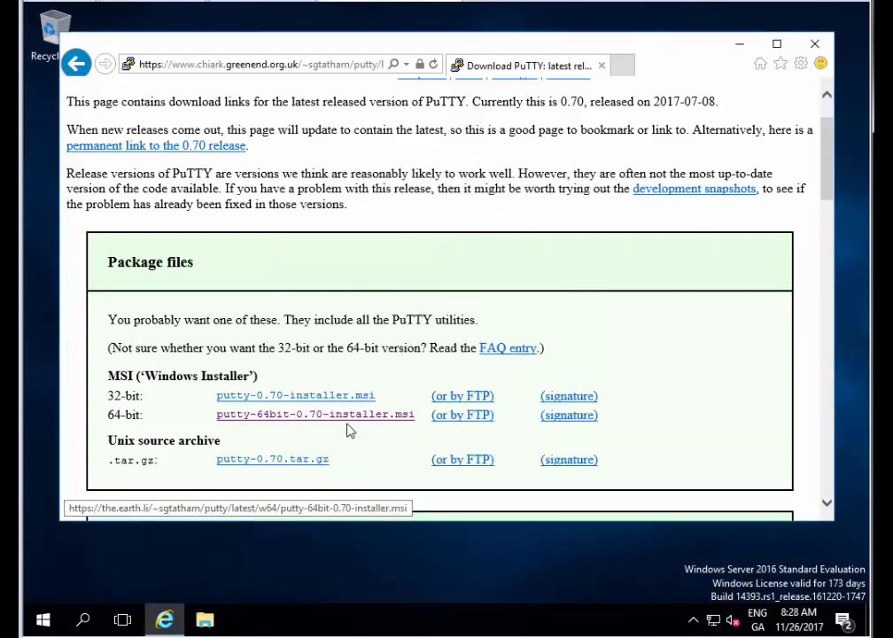
pyautogui.moveTo(395, 447)
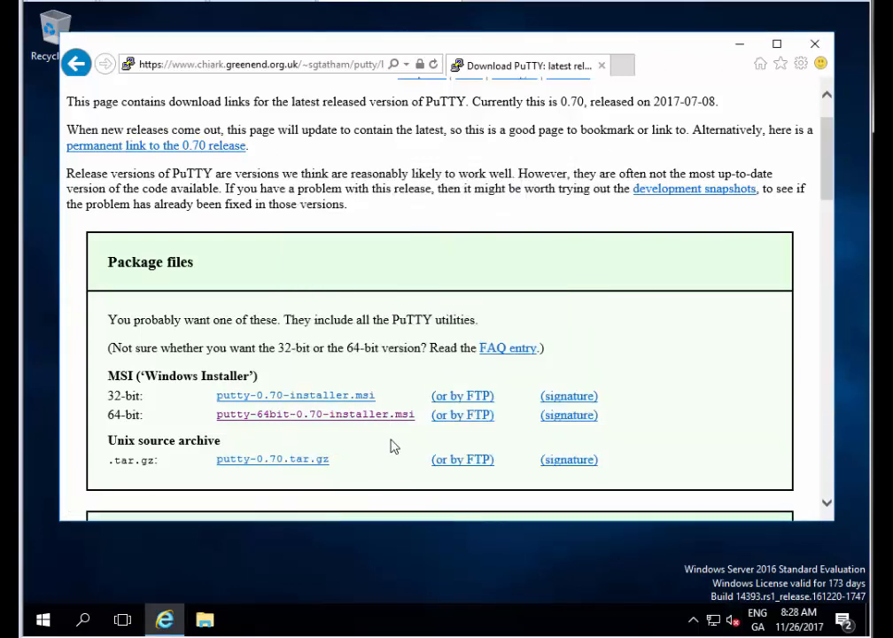
# - Save putty-64bit-0.70-installer.msi and show it in the downloads list
pyautogui.click(316, 415)
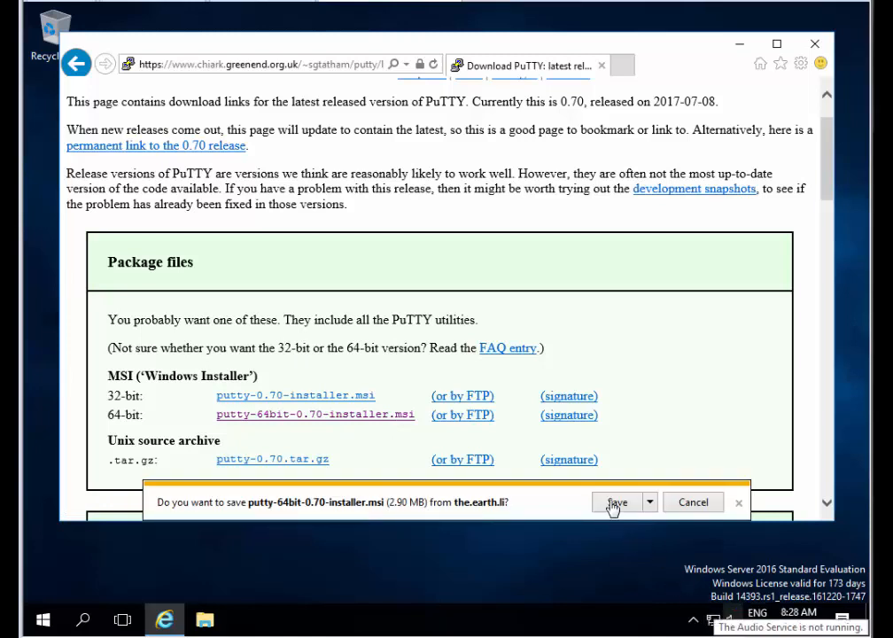
pyautogui.click(617, 502)
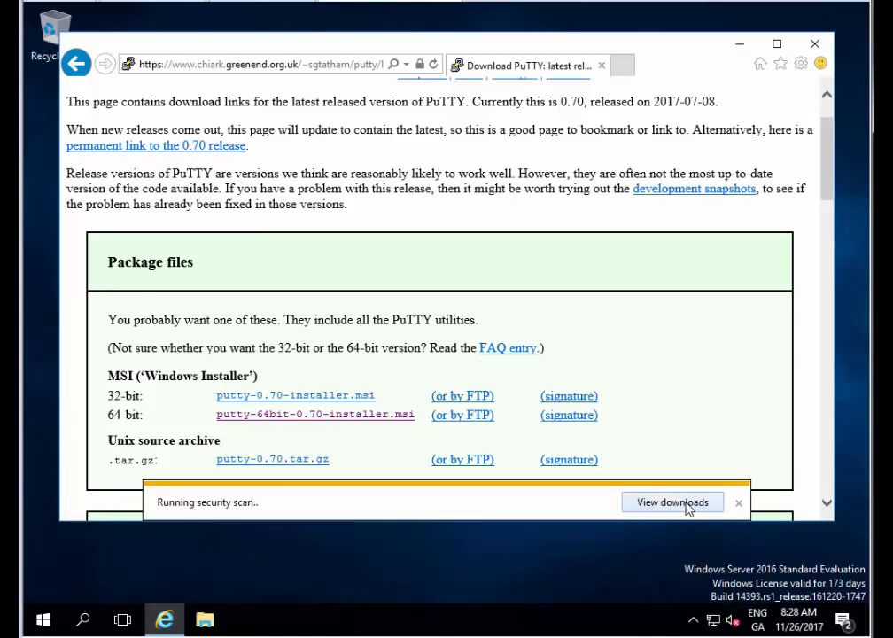
pyautogui.click(671, 503)
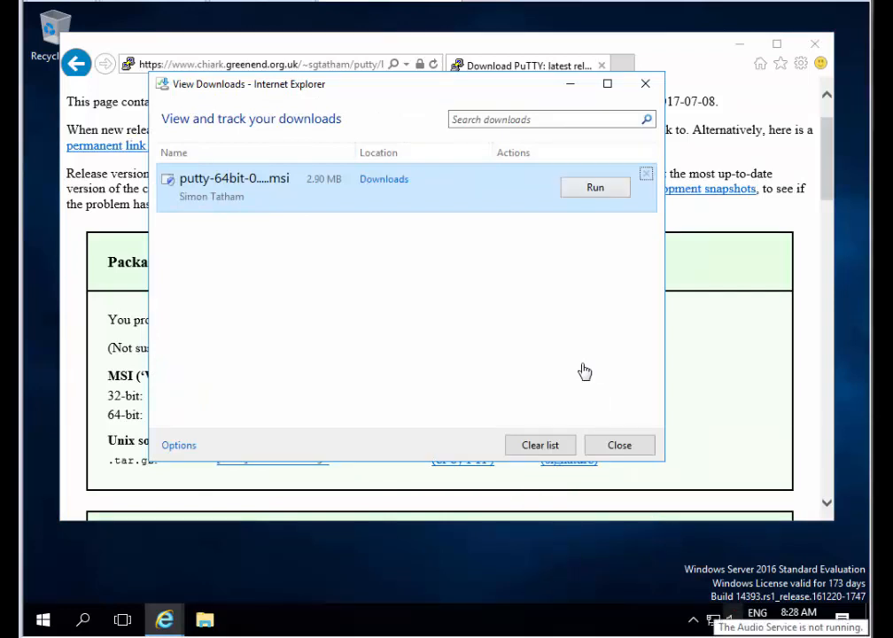
# - Run the PuTTY 0.70 64-bit setup with default folder and features, then close the README
pyautogui.click(596, 188)
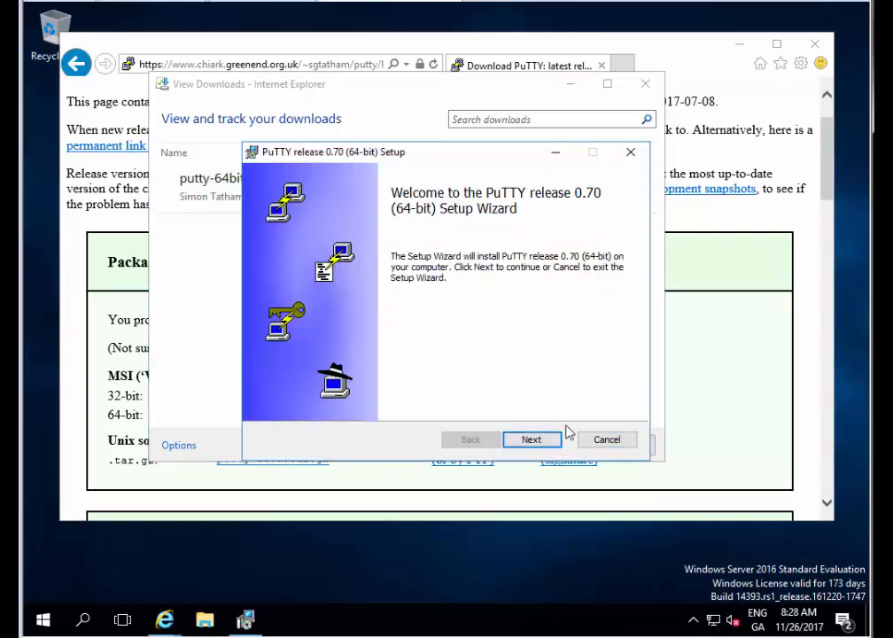
pyautogui.click(532, 440)
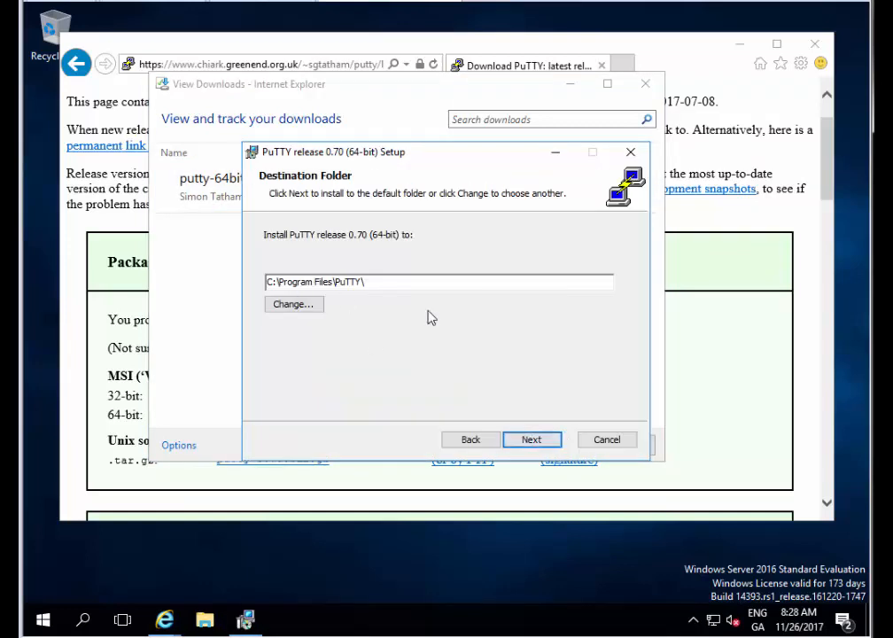
pyautogui.click(532, 440)
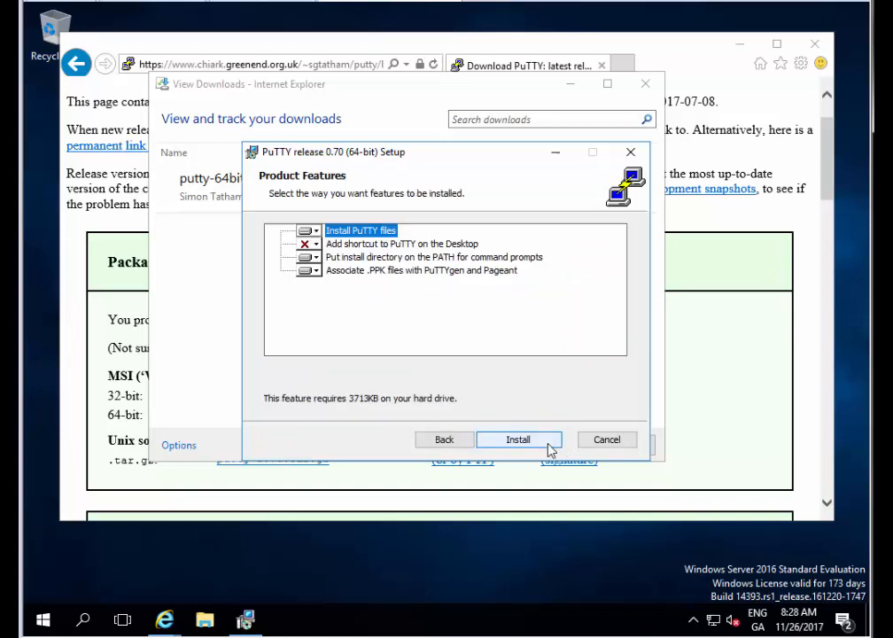
pyautogui.click(517, 440)
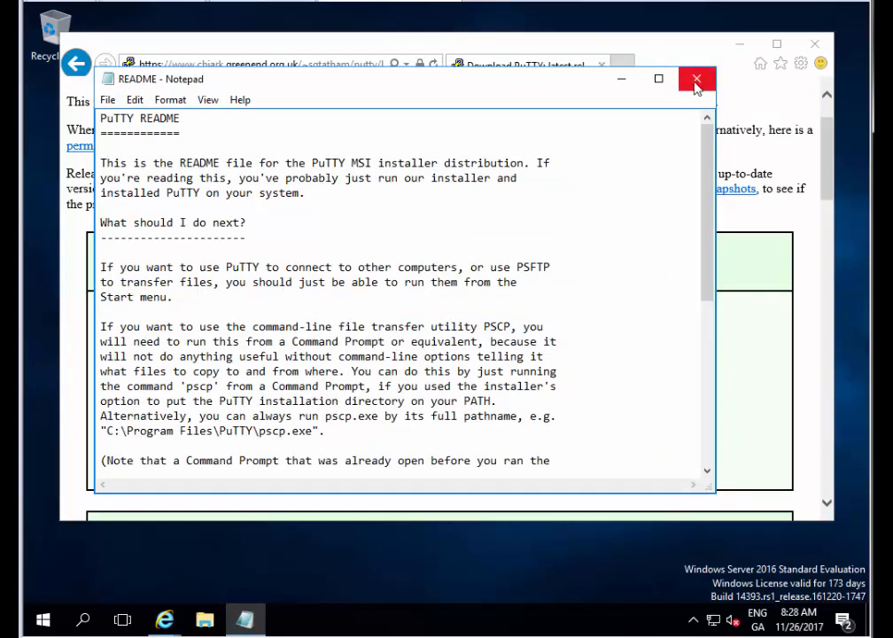
pyautogui.click(696, 78)
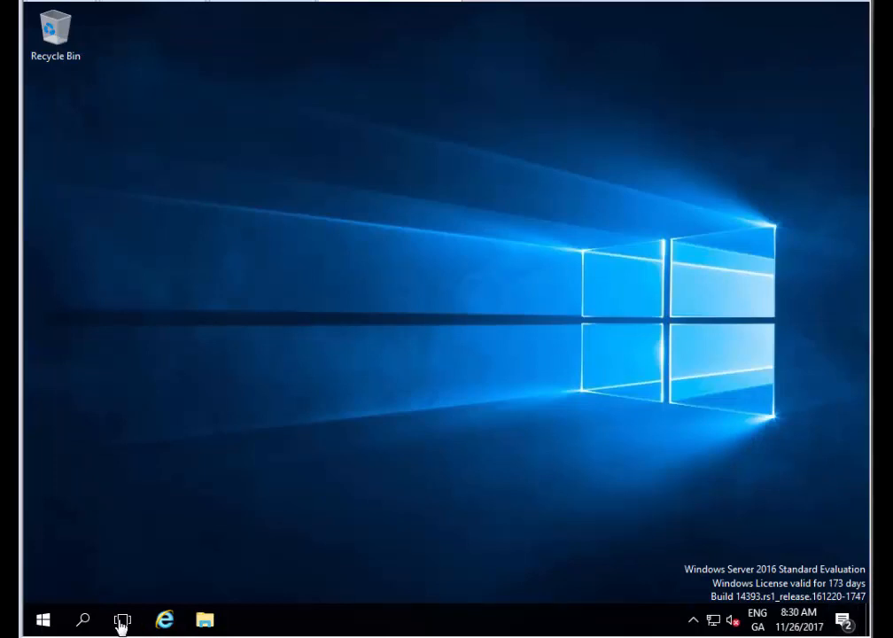
pyautogui.moveTo(42, 619)
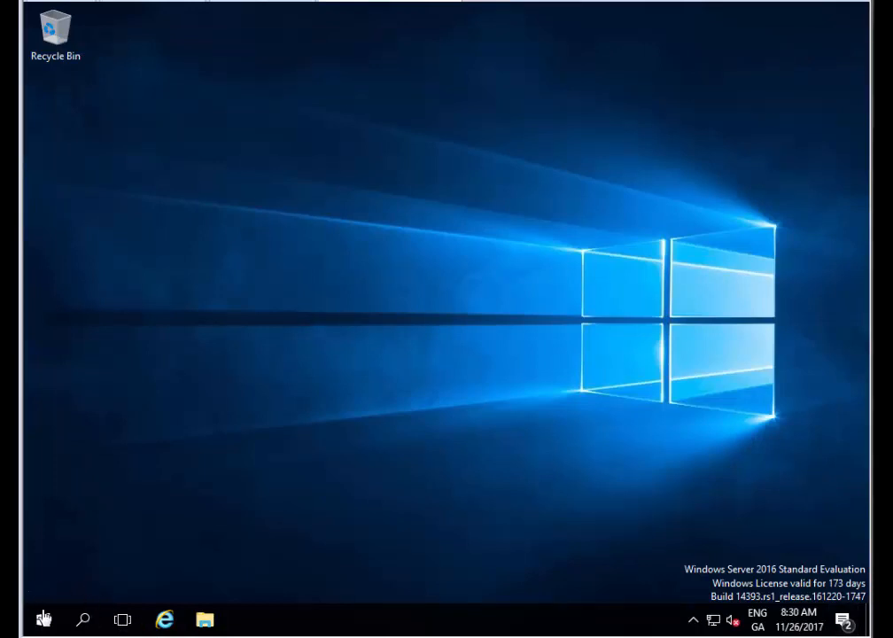
# - Launch PuTTY from Start's recently added apps and pin it to the taskbar
pyautogui.click(43, 620)
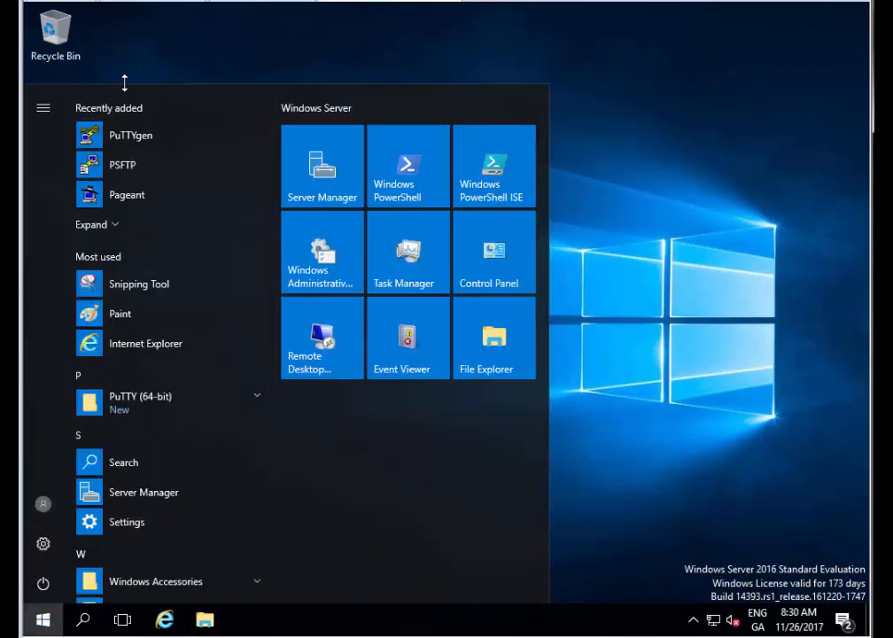
pyautogui.click(92, 223)
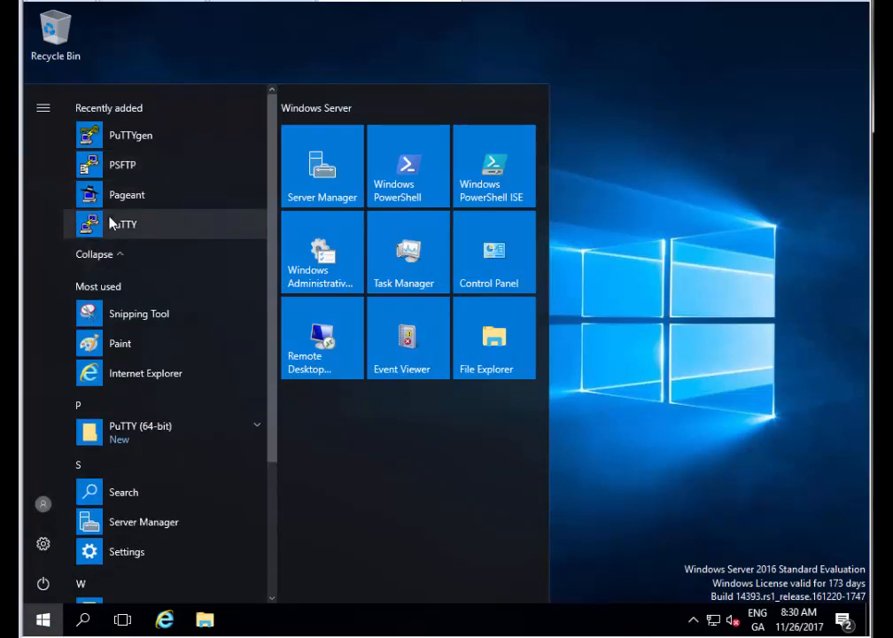
pyautogui.click(124, 224)
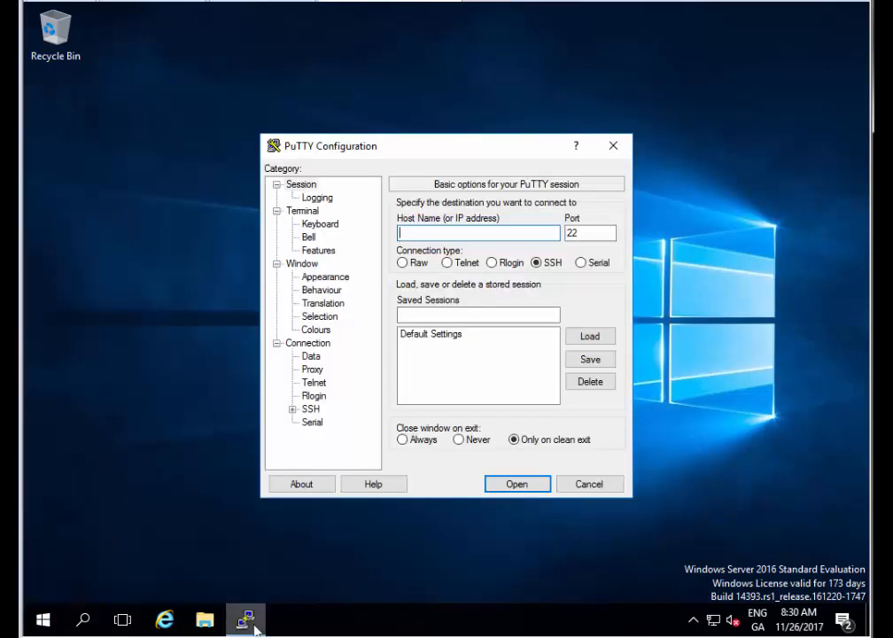
pyautogui.rightClick(244, 619)
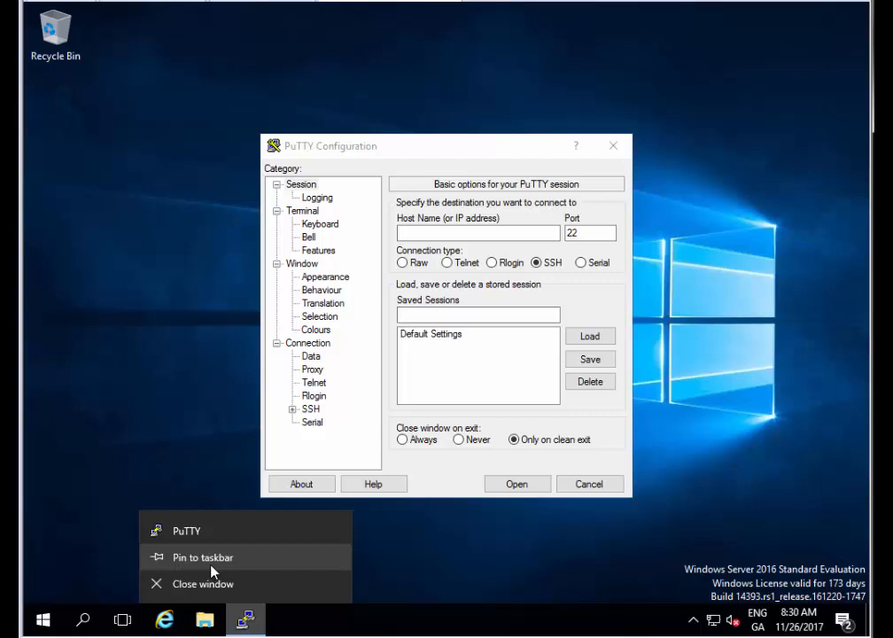
pyautogui.click(478, 232)
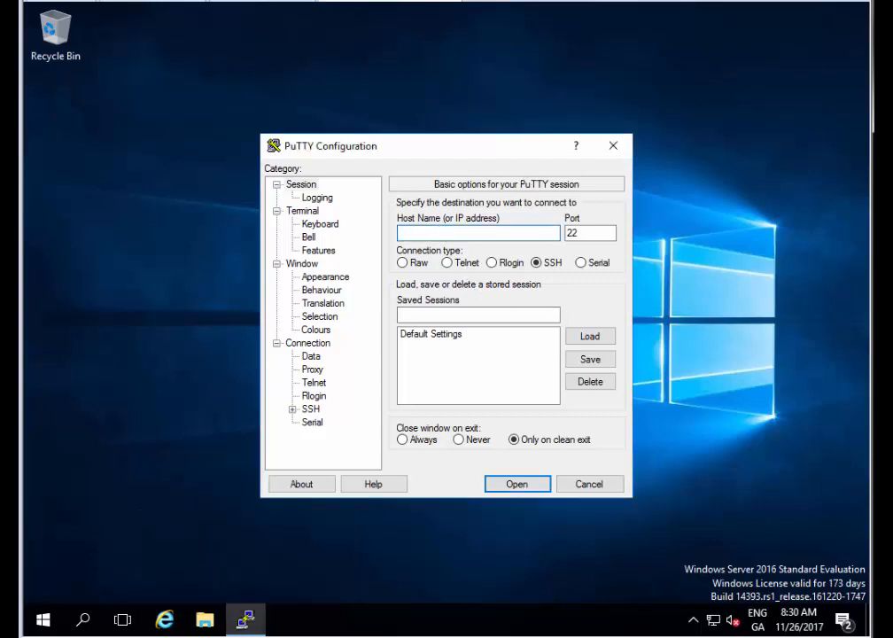
# - Enter host 192.168.137.133 on port 22 over SSH with session name MyServer
pyautogui.write('192')
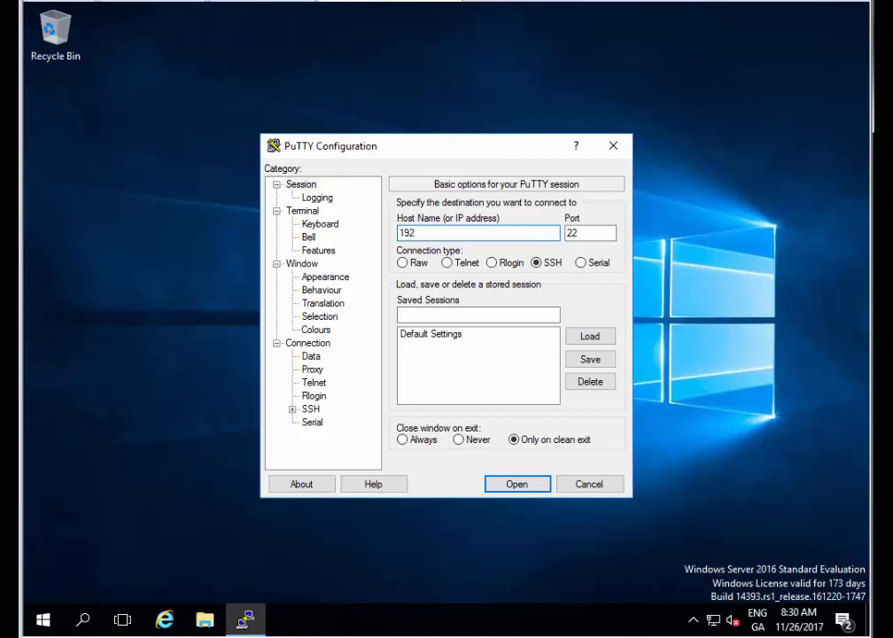
pyautogui.write('.168.137.')
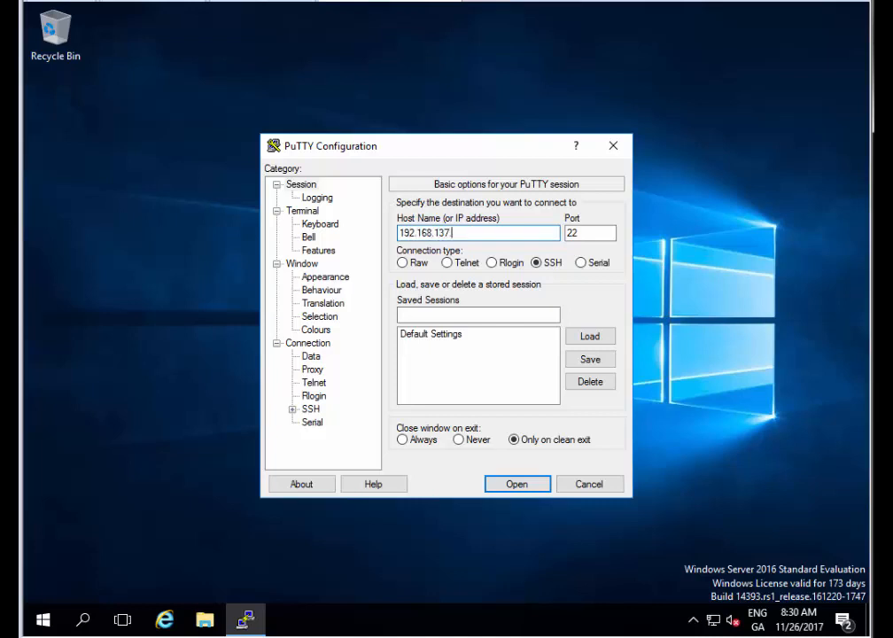
pyautogui.write('133')
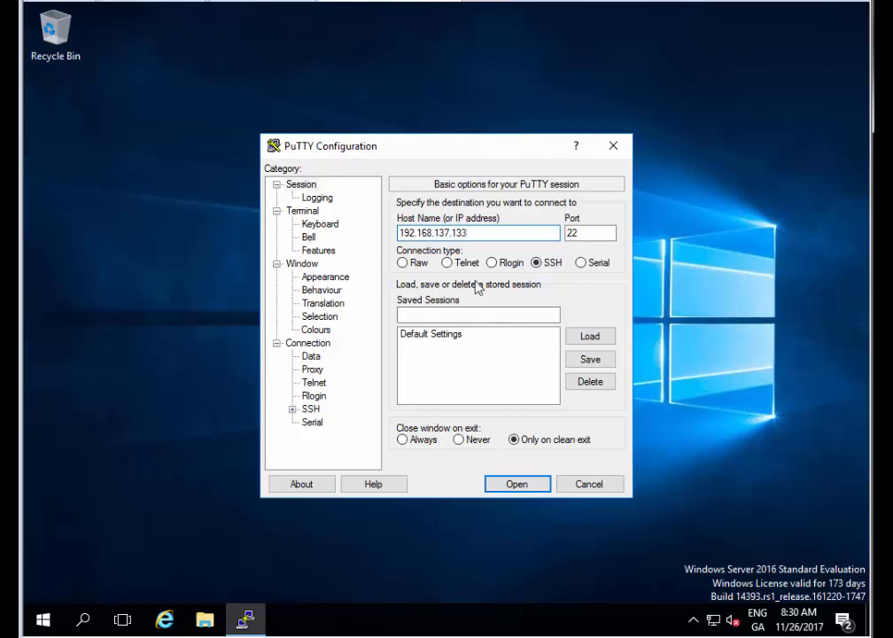
pyautogui.write('MyServer')
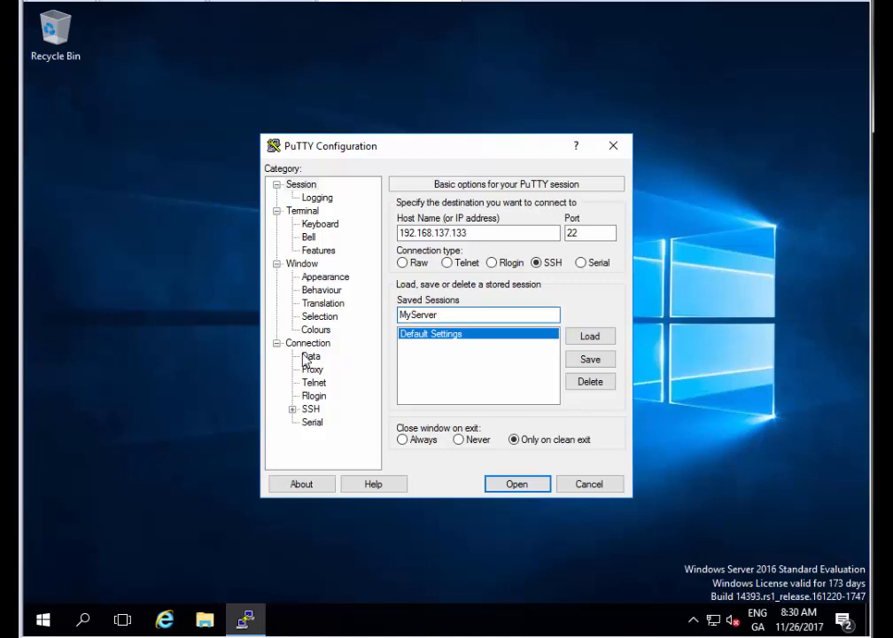
# - Set auto-login username darren and save the session as MyServer
pyautogui.click(312, 355)
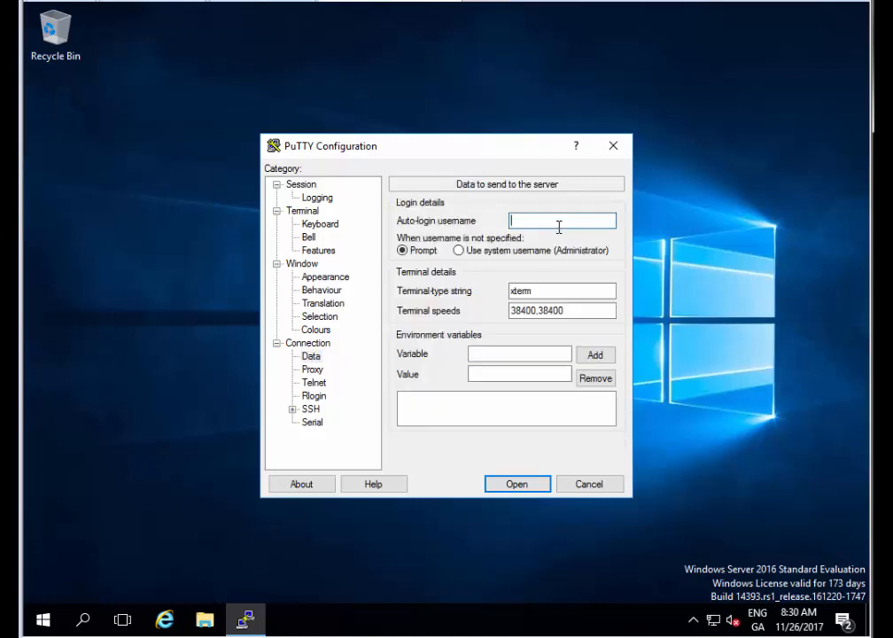
pyautogui.write('darren')
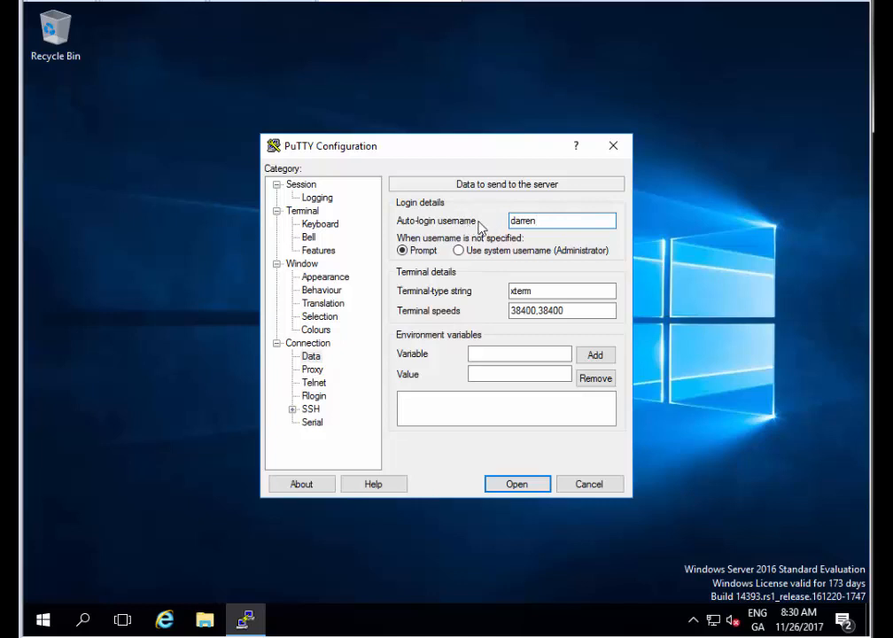
pyautogui.click(317, 196)
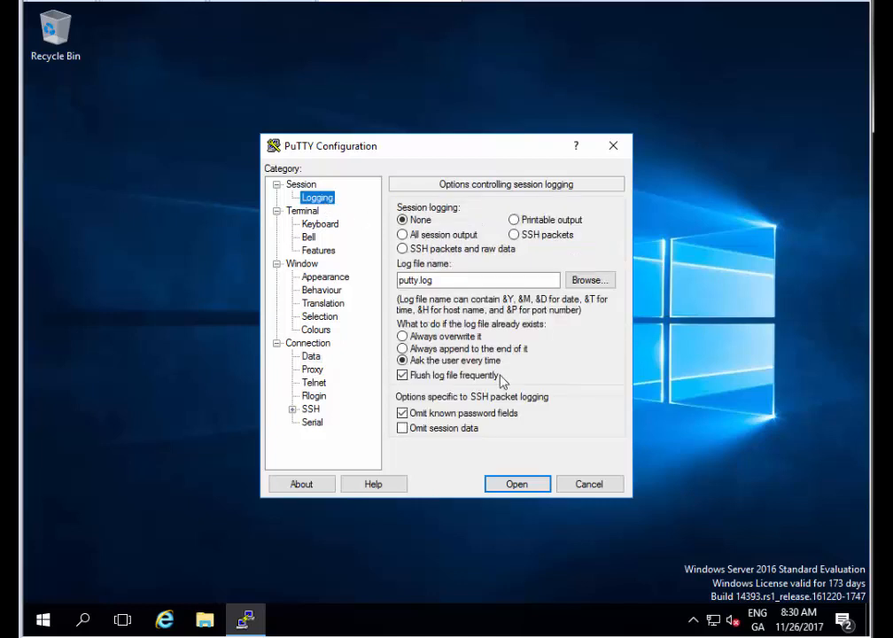
pyautogui.click(302, 183)
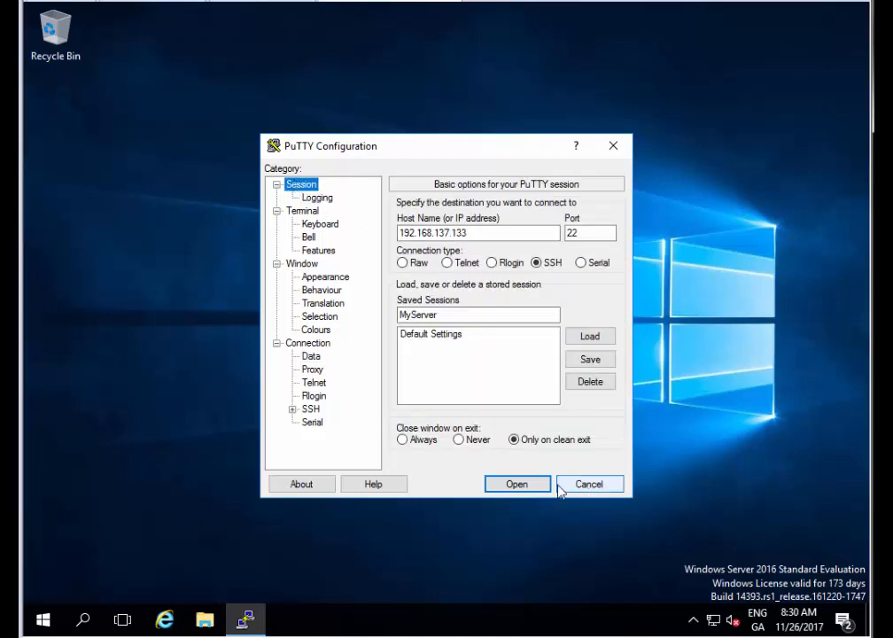
pyautogui.click(589, 358)
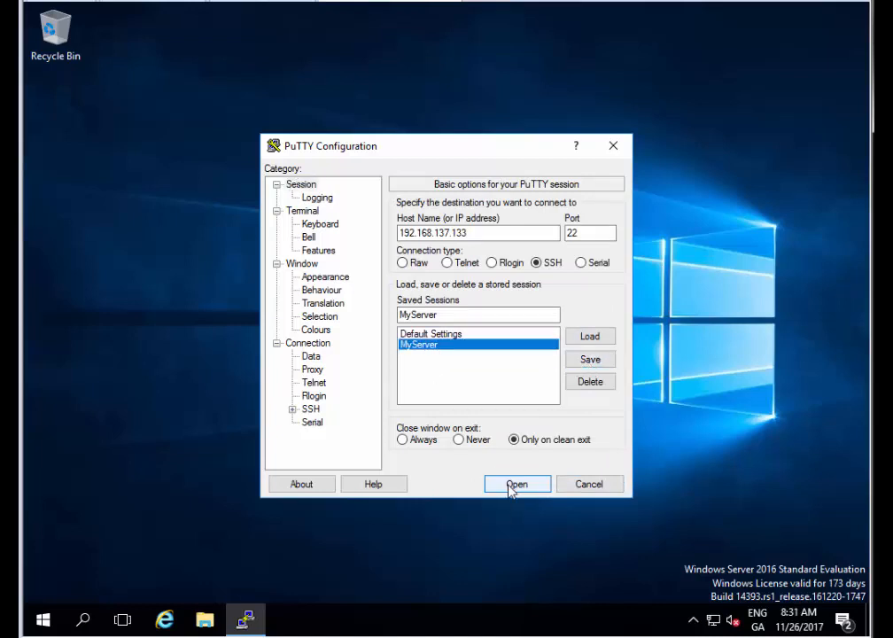
# - Connect to the server, trust its host key, log in with the password and exit the shell
pyautogui.click(517, 484)
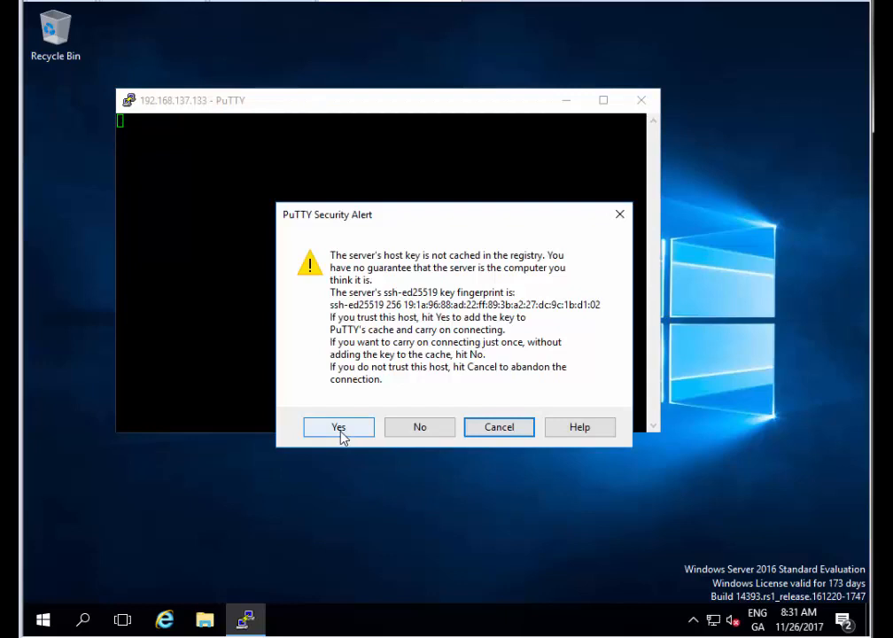
pyautogui.click(337, 425)
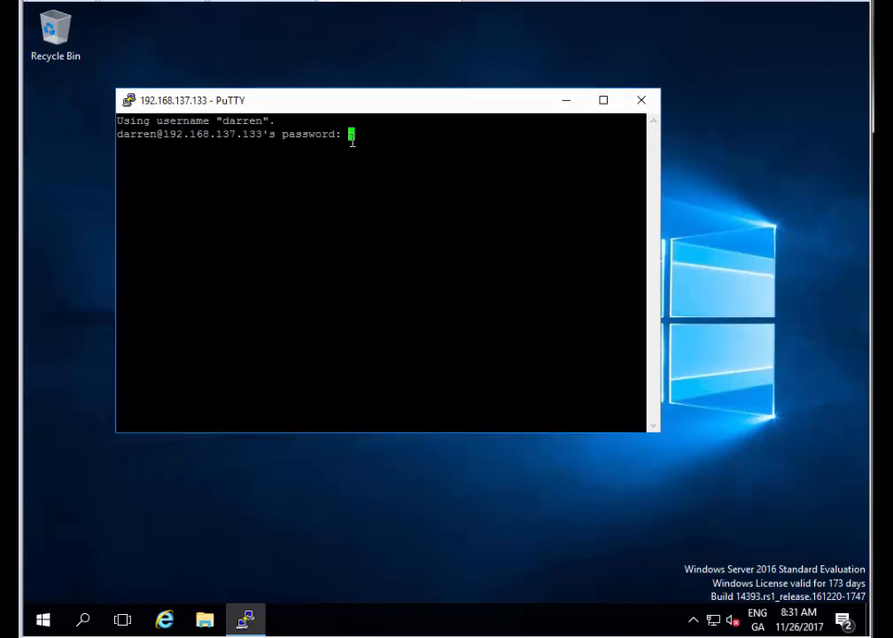
pyautogui.press('Return')
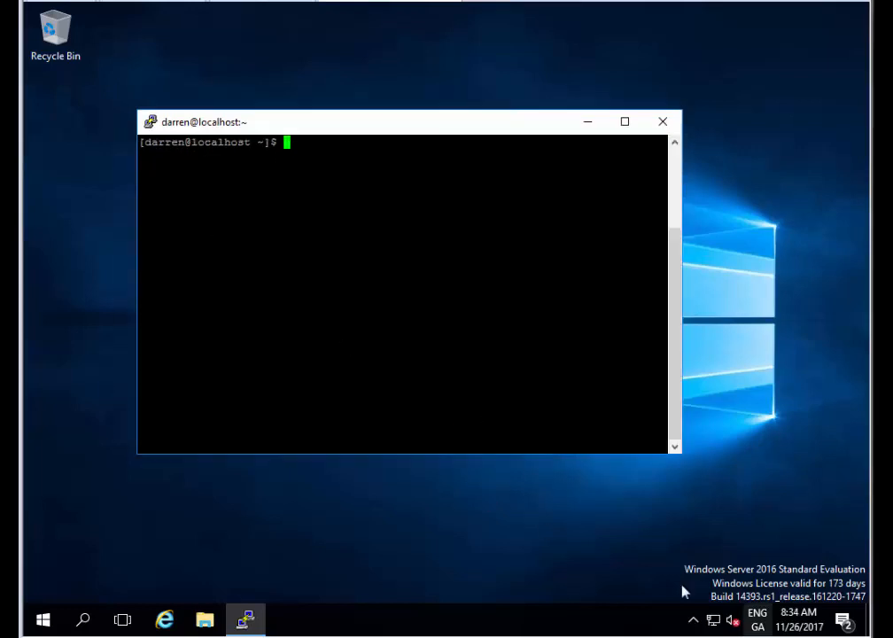
pyautogui.moveTo(340, 188)
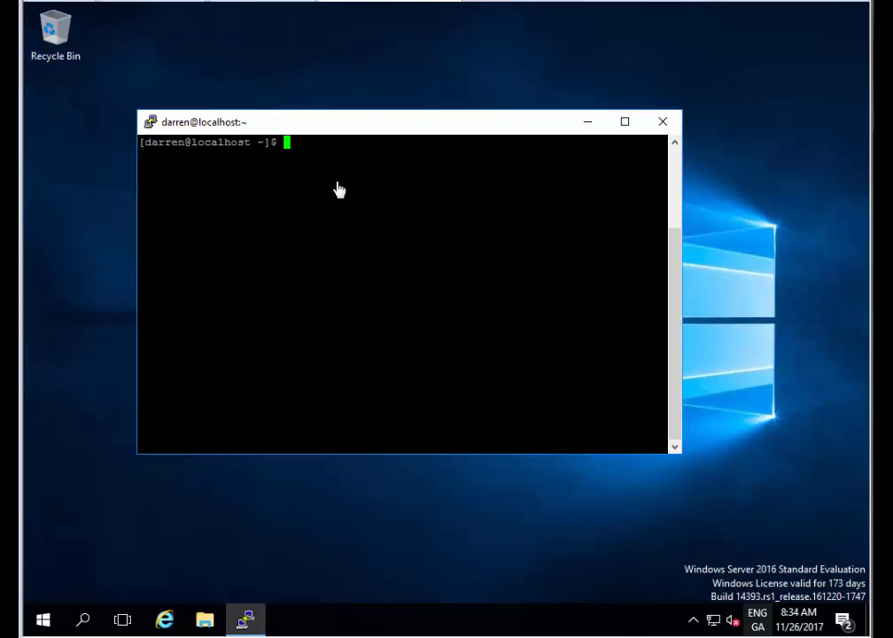
pyautogui.write('e')
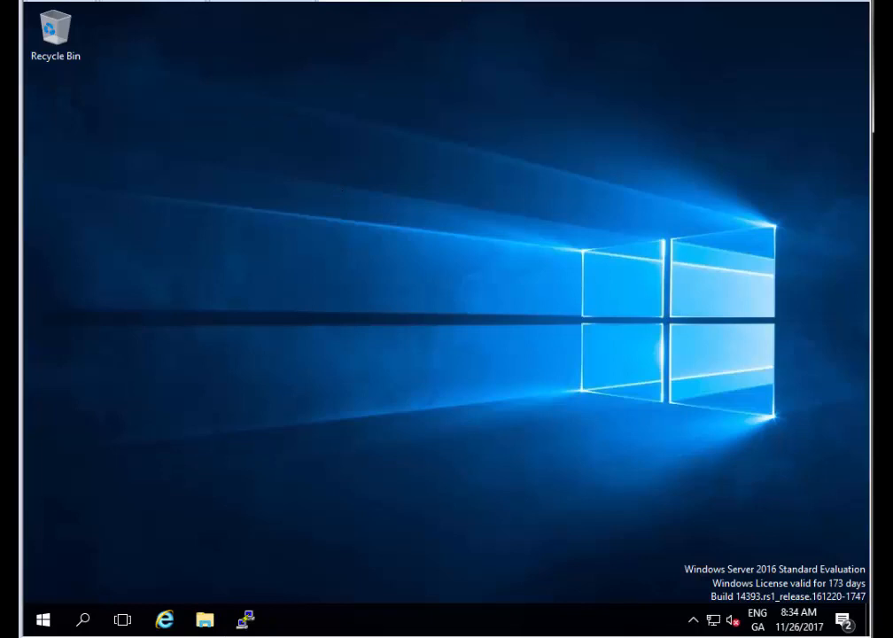
# - Launch PuTTYgen, generate a 2048-bit RSA key pair and create a new desktop folder
pyautogui.click(43, 620)
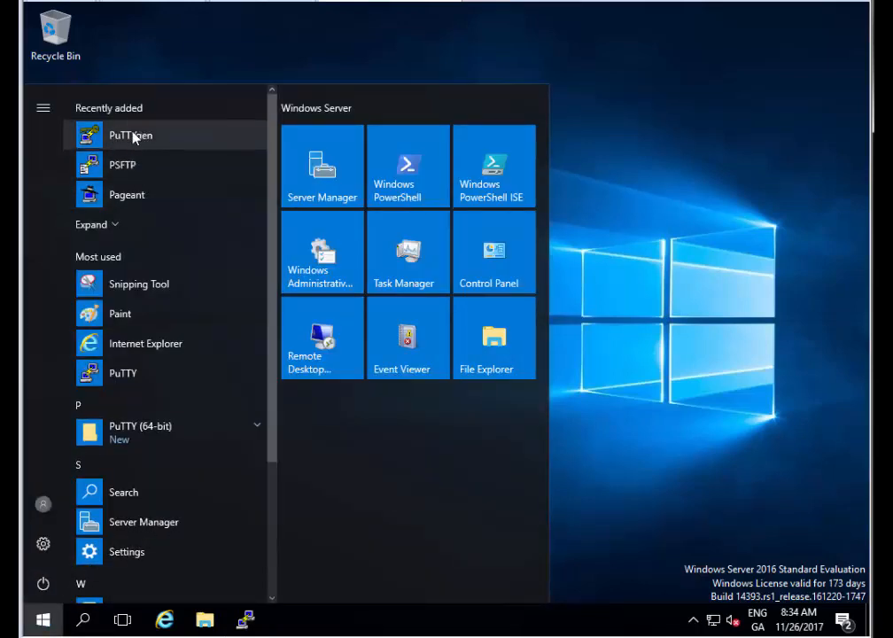
pyautogui.click(131, 135)
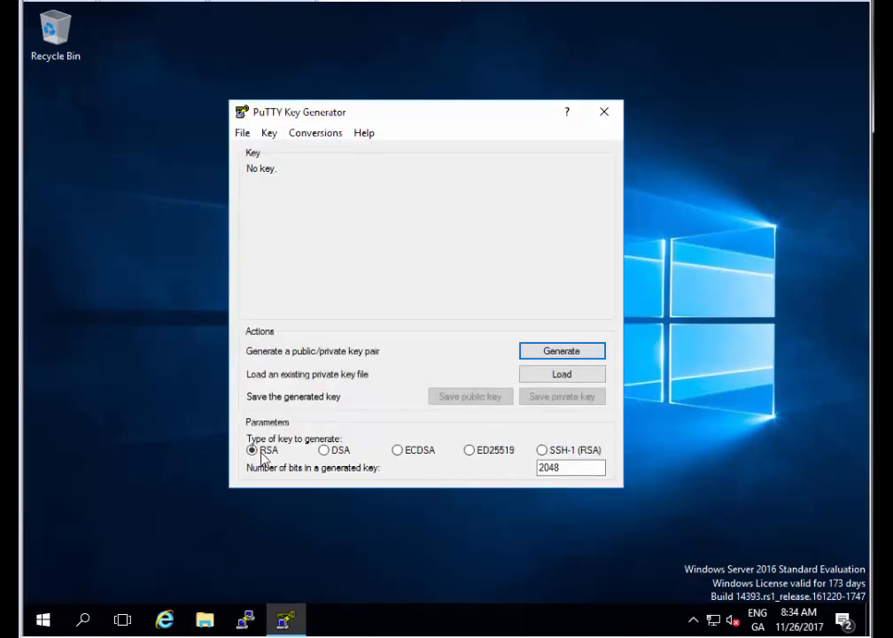
pyautogui.moveTo(558, 367)
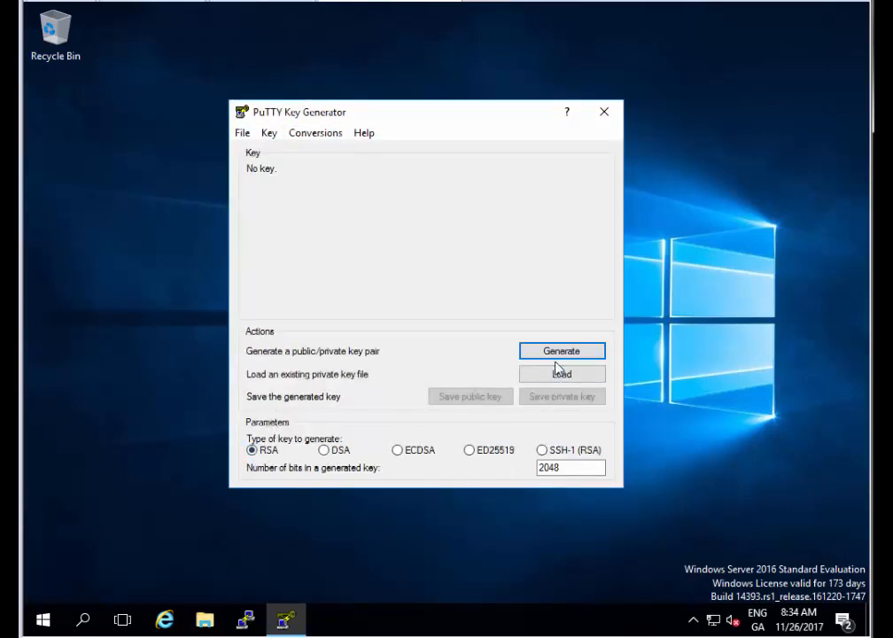
pyautogui.moveTo(319, 358)
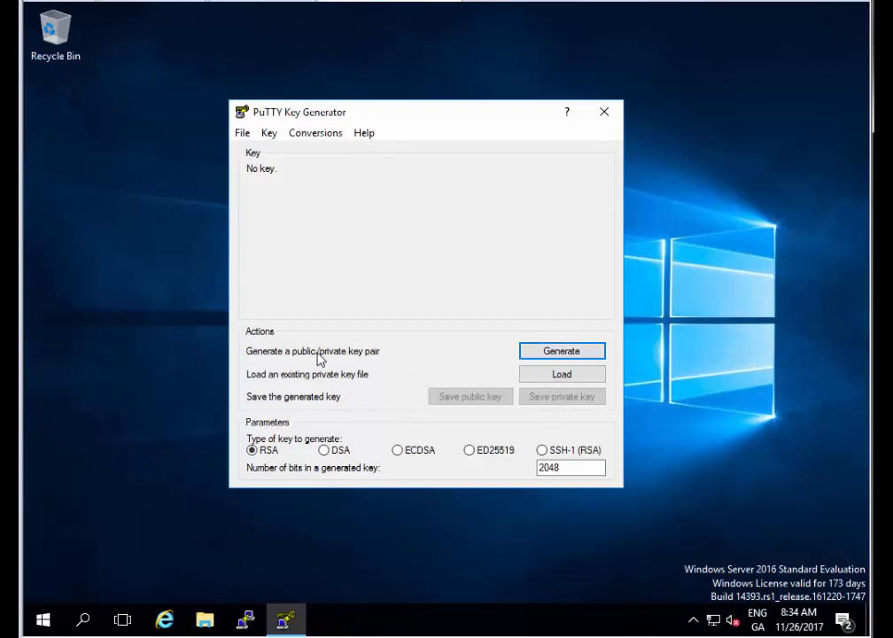
pyautogui.click(560, 351)
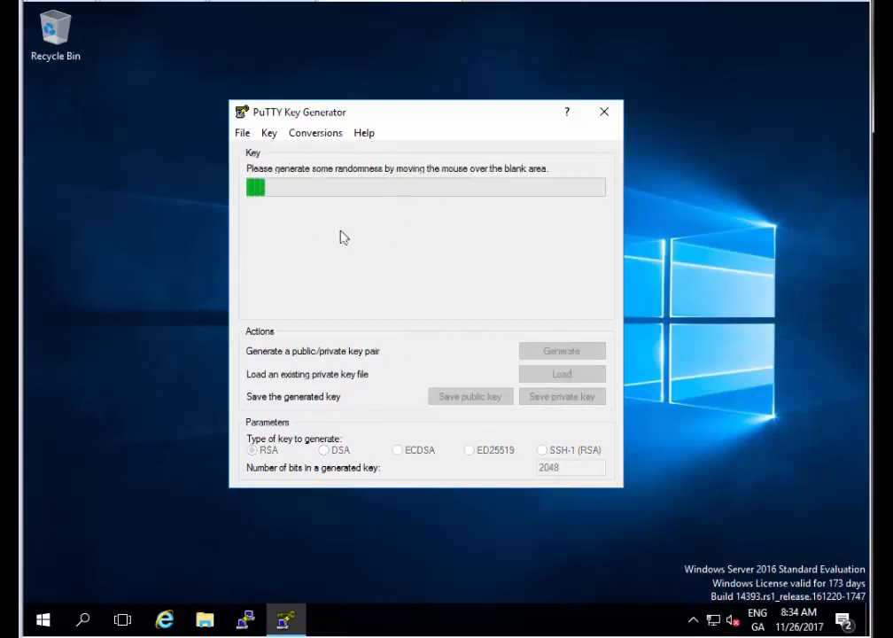
pyautogui.moveTo(524, 276)
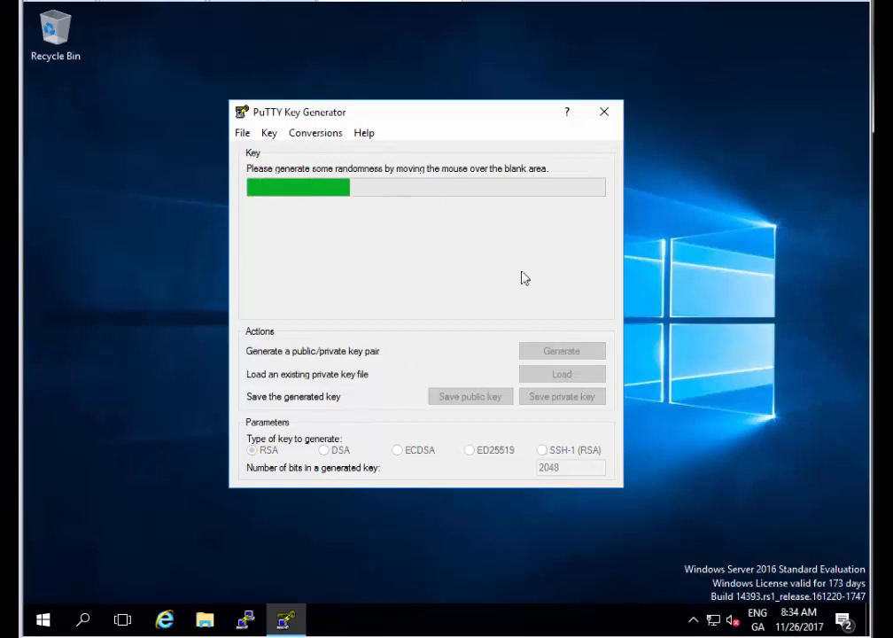
pyautogui.moveTo(364, 265)
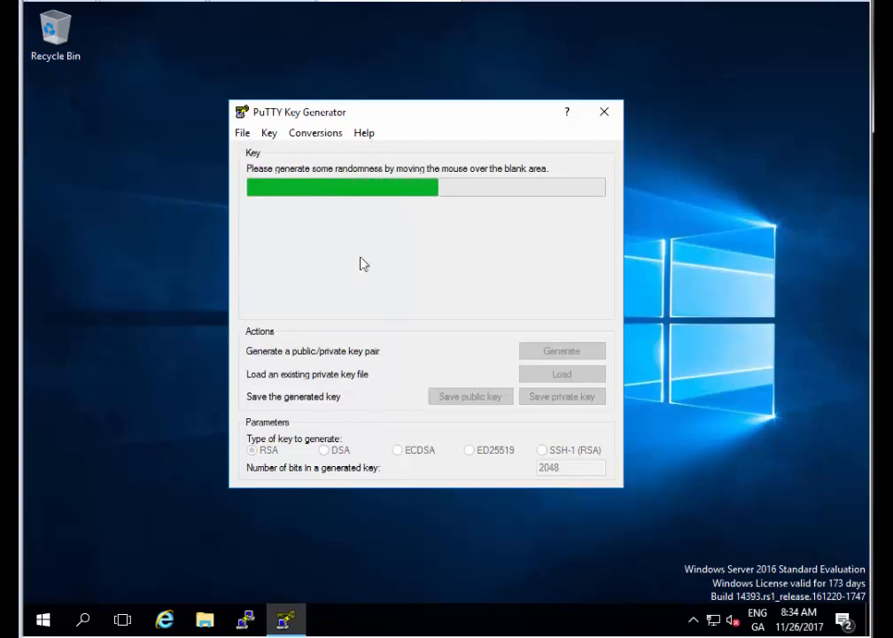
pyautogui.moveTo(323, 227)
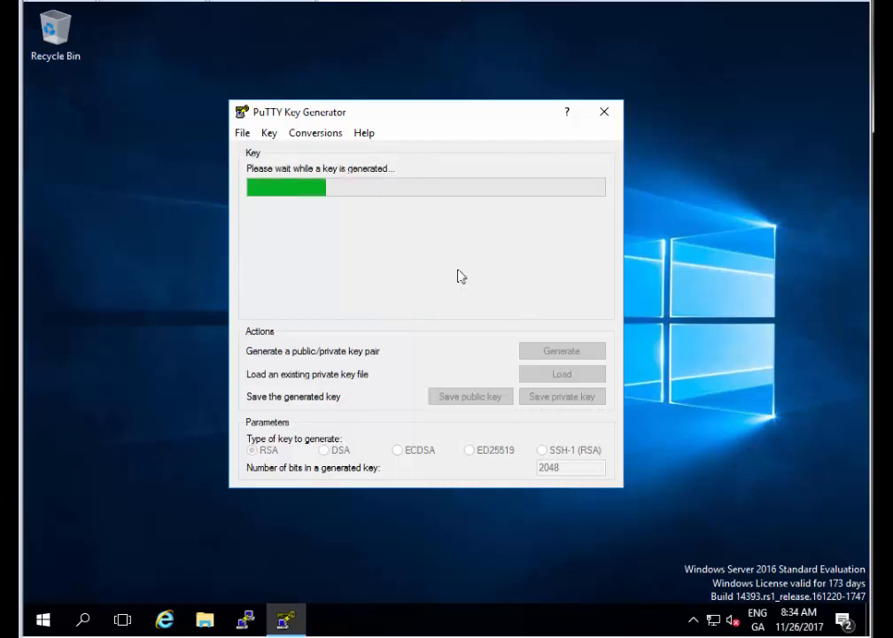
pyautogui.click(560, 351)
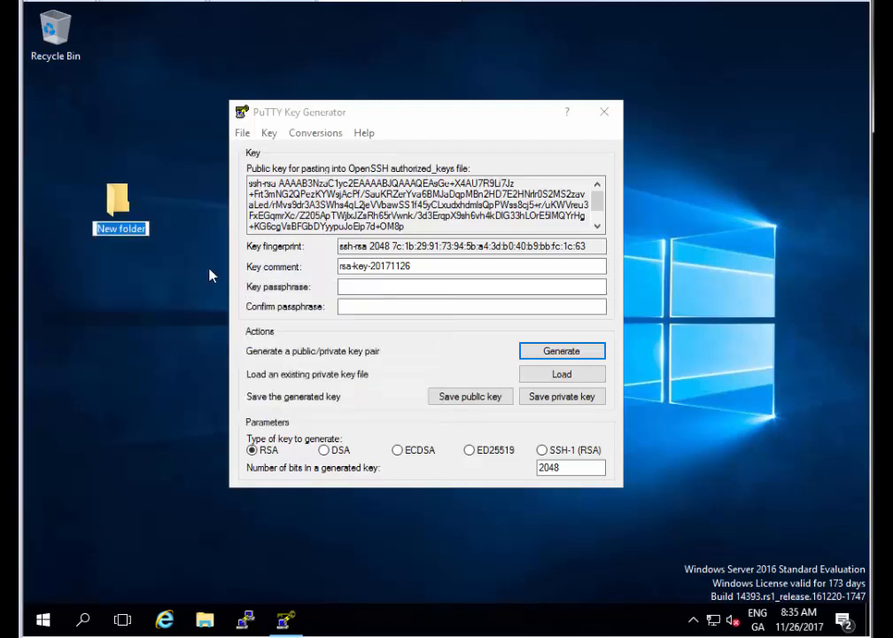
# - Name the desktop folder Keys and choose it as the public key's save location
pyautogui.write('Keys')
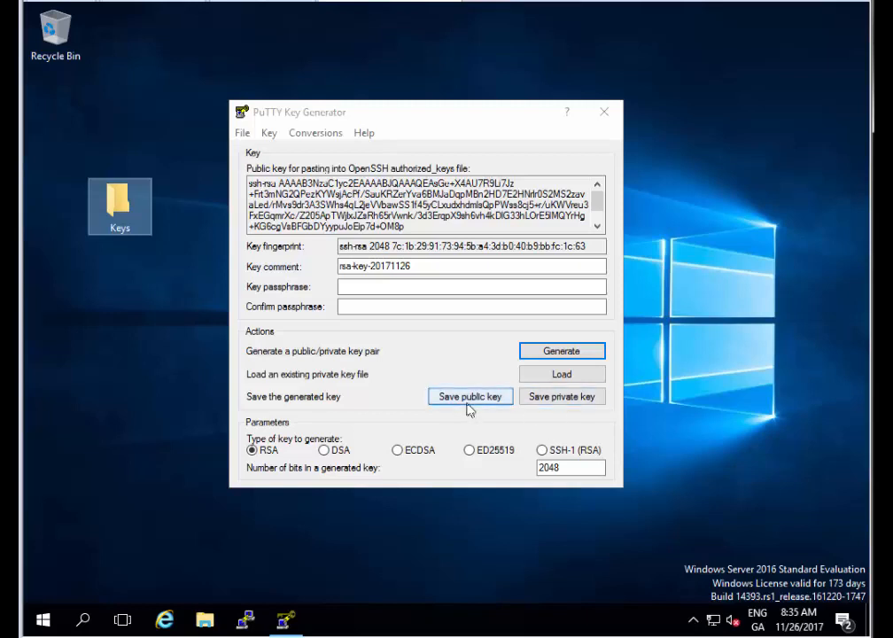
pyautogui.click(469, 397)
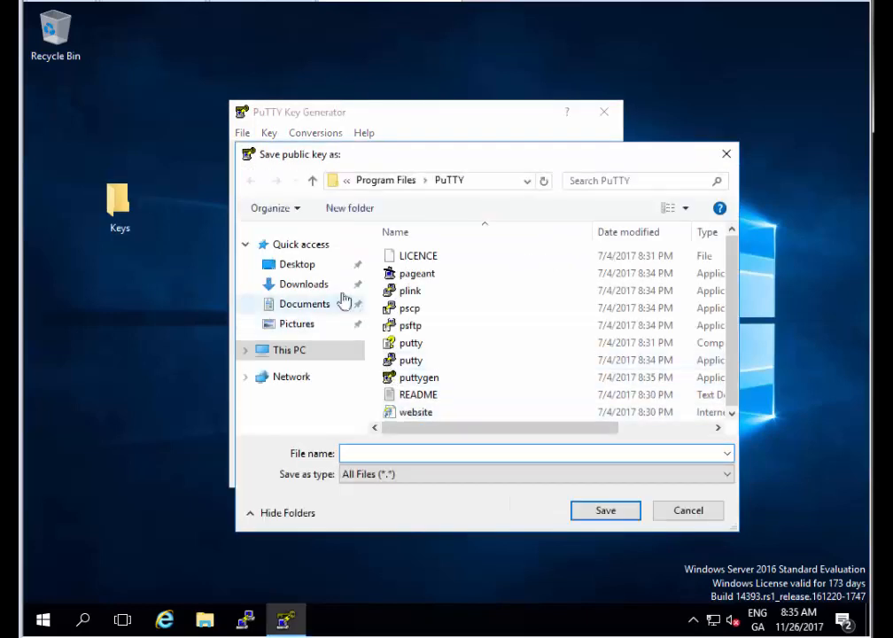
pyautogui.click(298, 264)
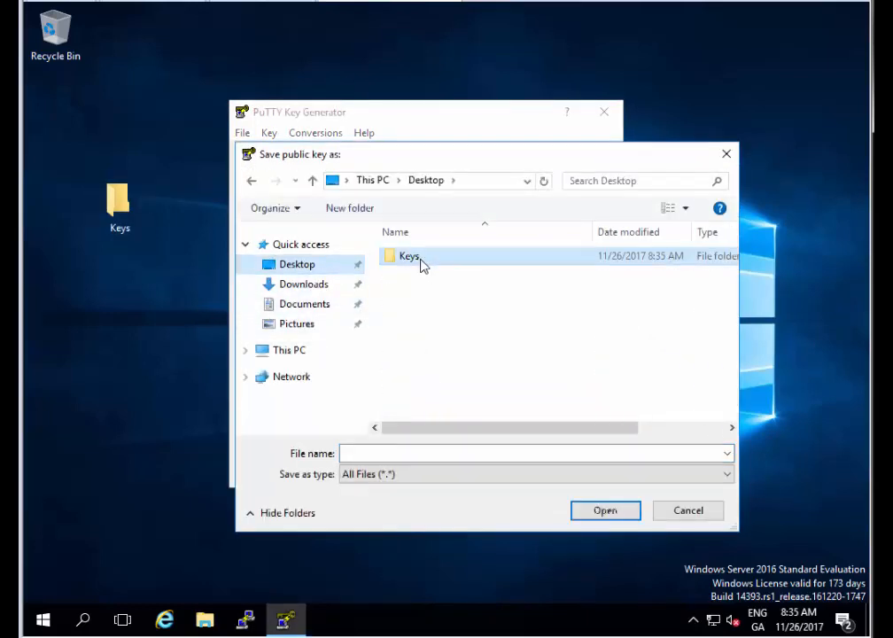
pyautogui.doubleClick(407, 255)
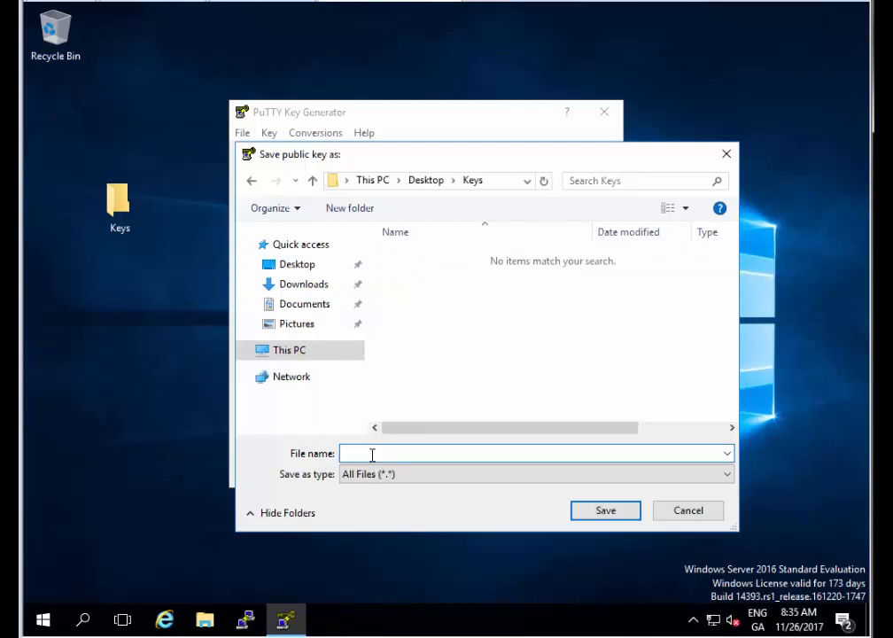
# - Save the public key as MyPublicKey in the Keys folder
pyautogui.write('MyPubl')
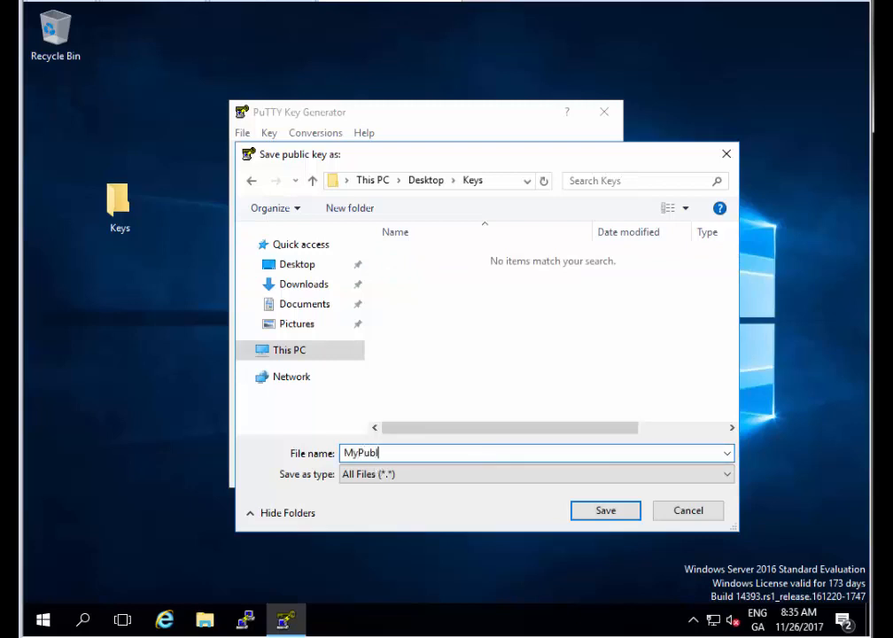
pyautogui.write('icKe')
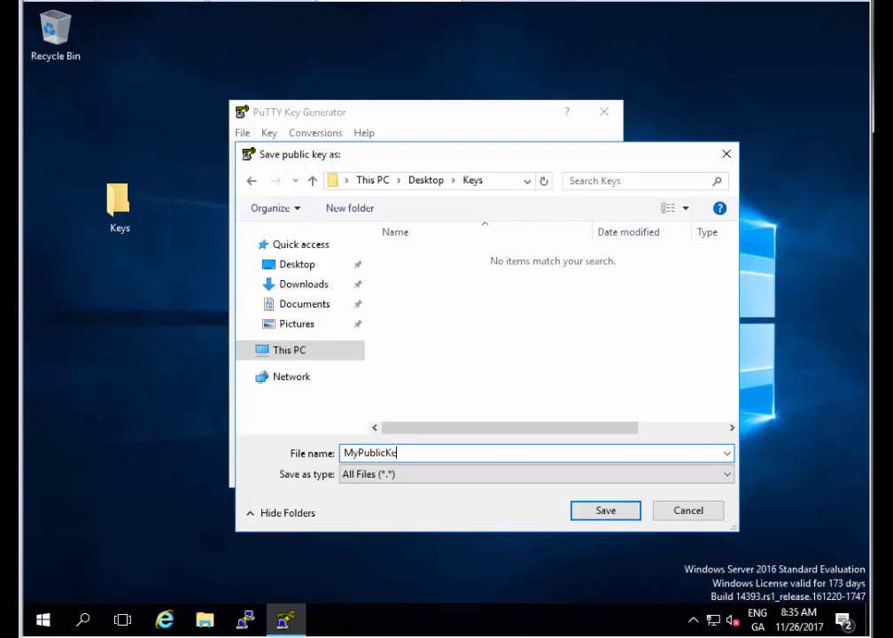
pyautogui.click(606, 510)
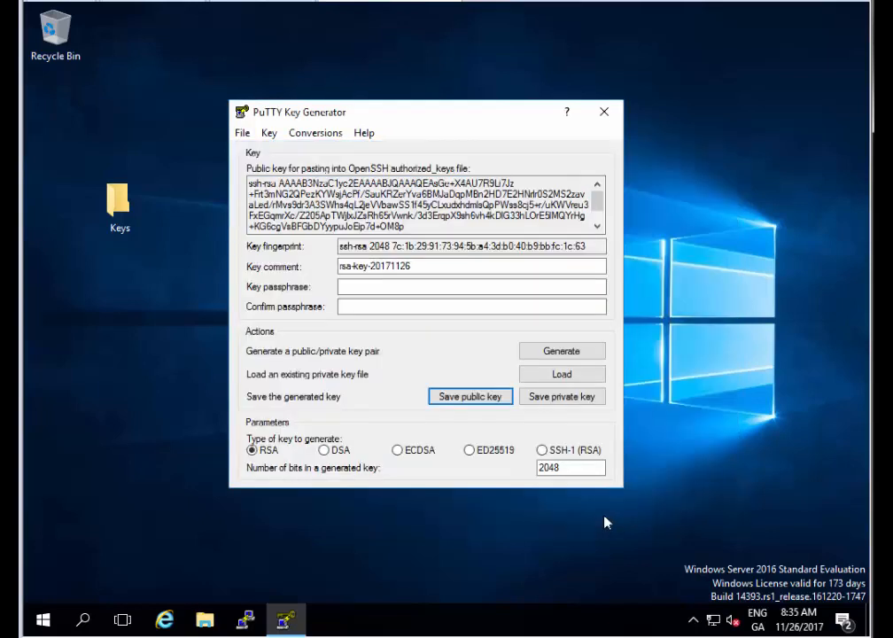
# - Save the private key without a passphrase as MyPrivateKey in the Keys folder
pyautogui.click(562, 397)
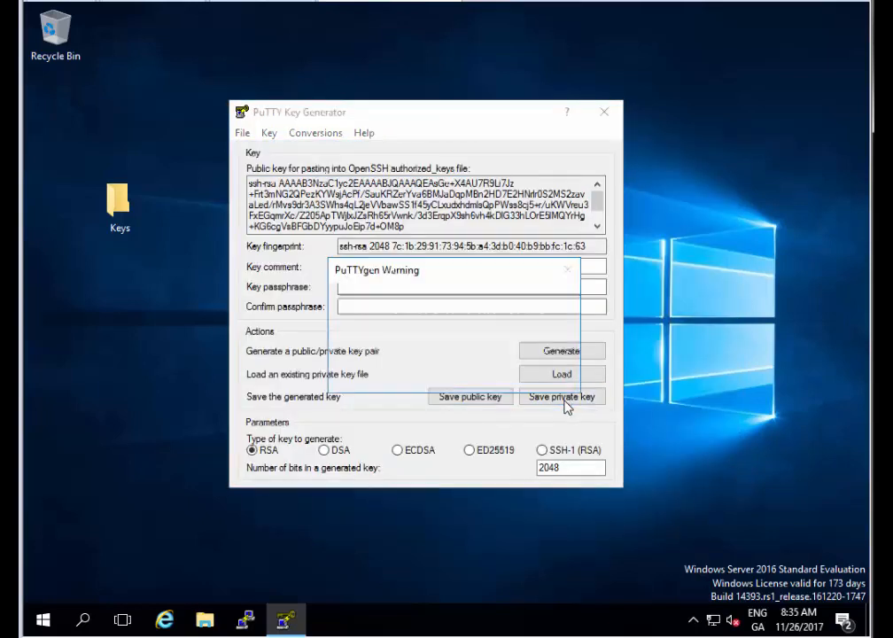
pyautogui.click(562, 397)
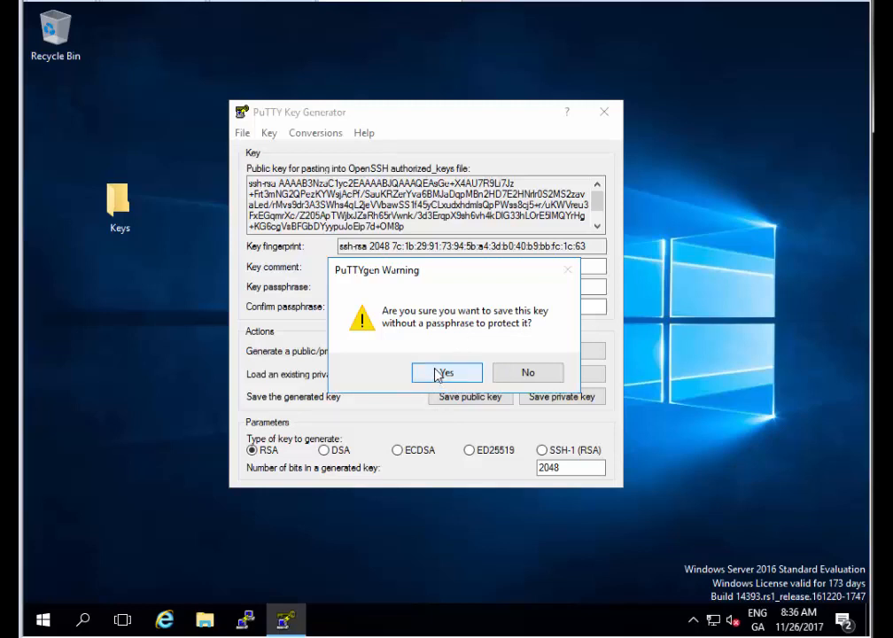
pyautogui.click(447, 372)
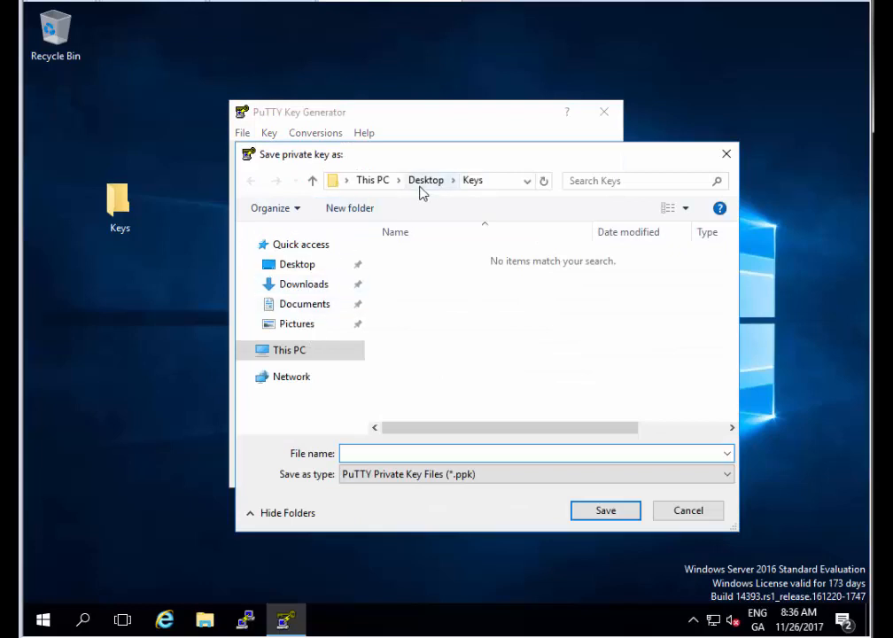
pyautogui.moveTo(408, 447)
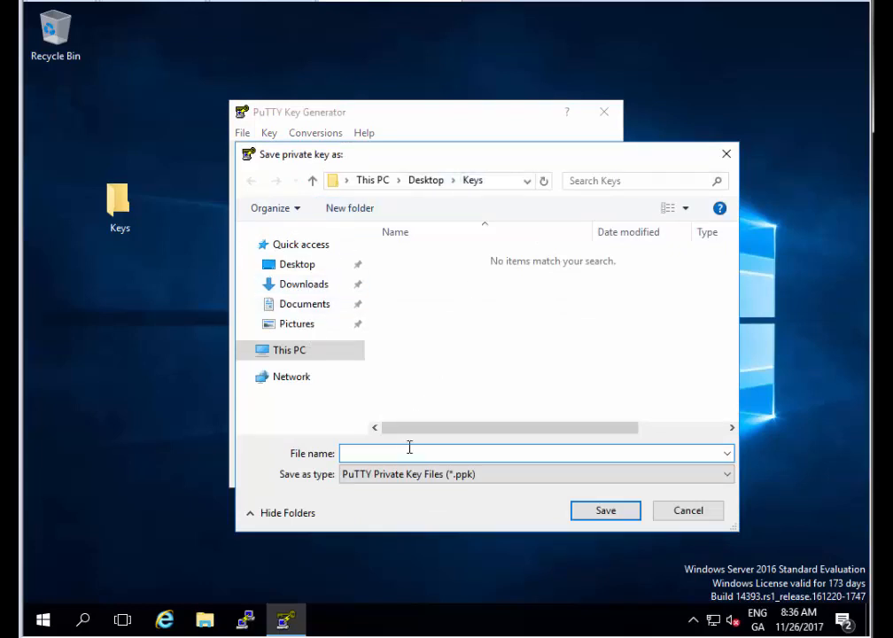
pyautogui.write('MyPrivateKey')
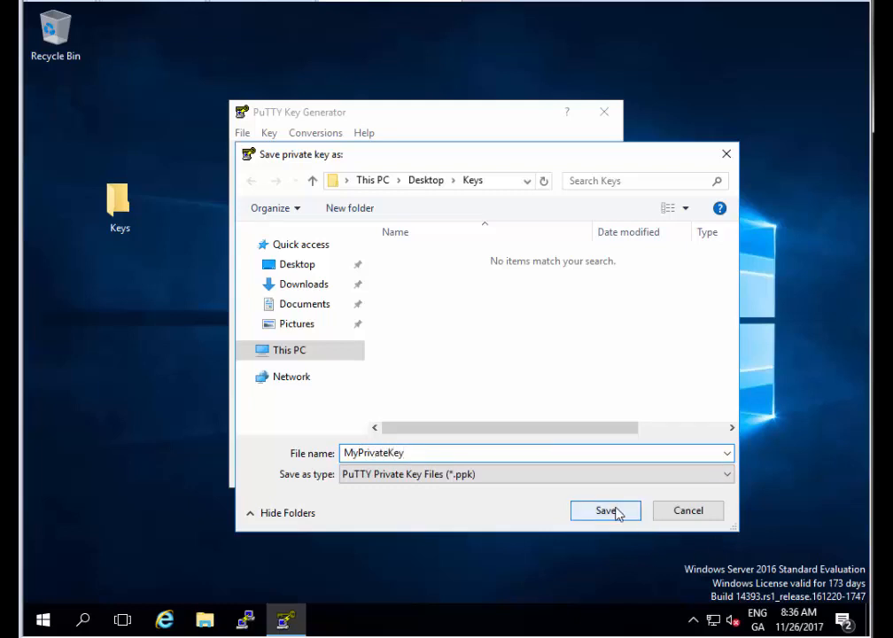
pyautogui.click(606, 510)
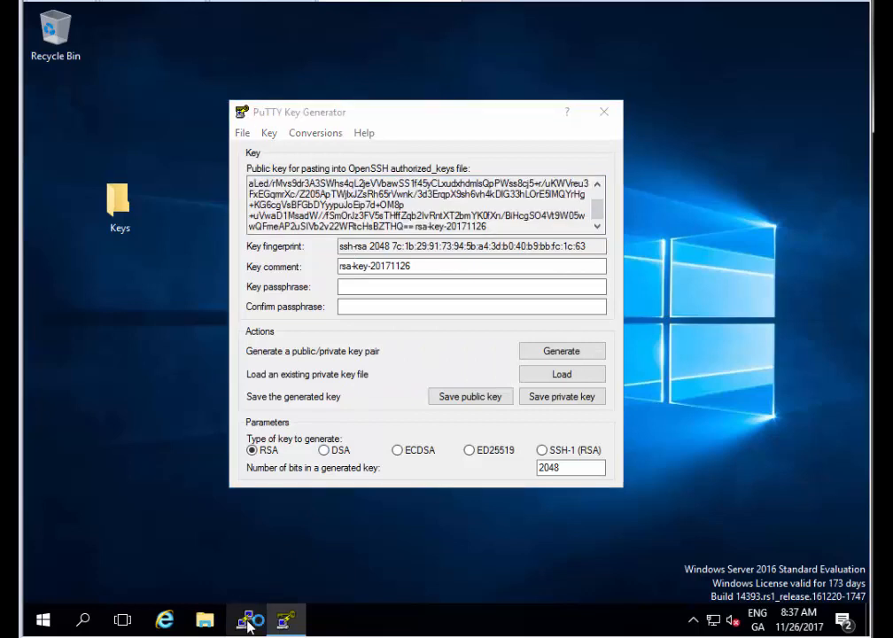
# - Launch PuTTY, load the saved MyServer session and open it to the password prompt
pyautogui.click(244, 621)
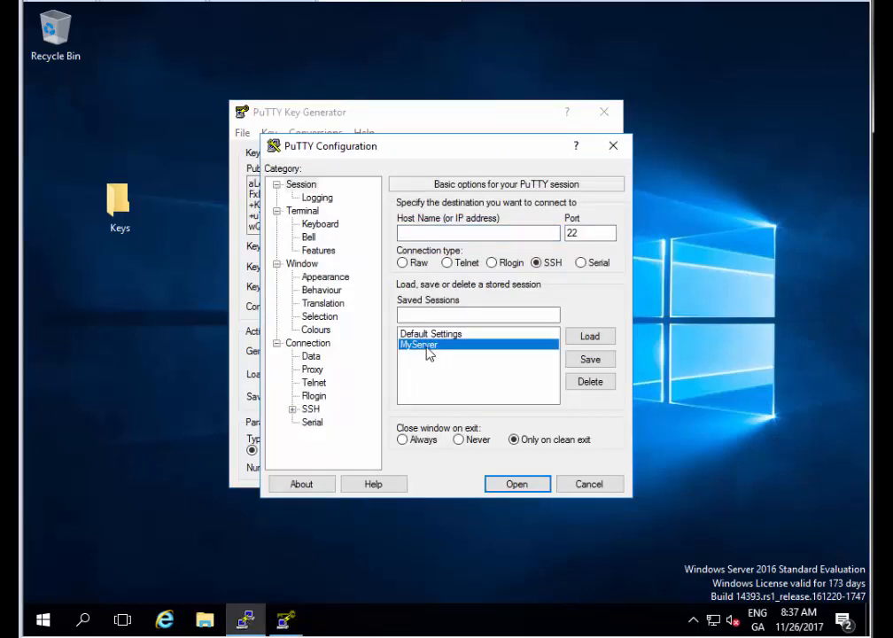
pyautogui.click(589, 336)
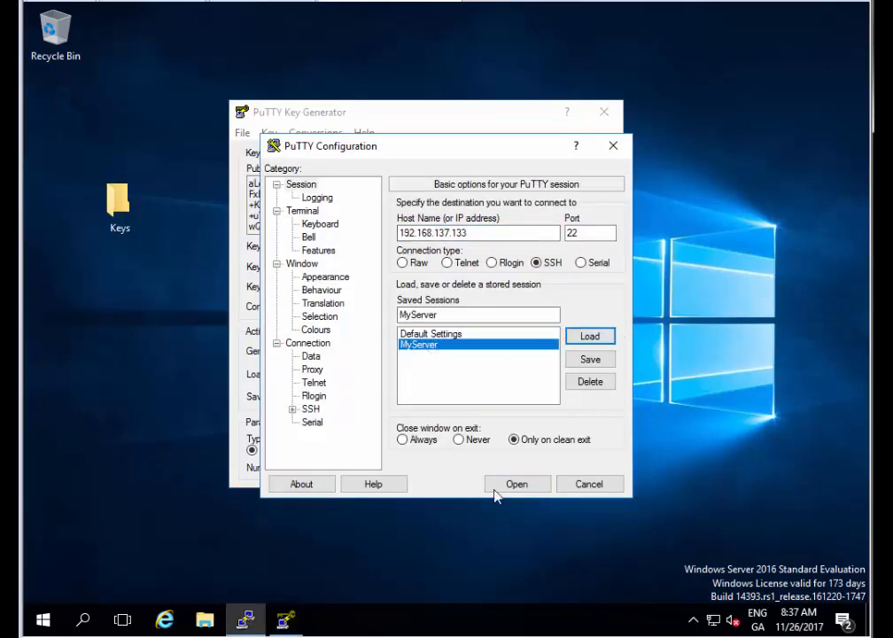
pyautogui.click(518, 484)
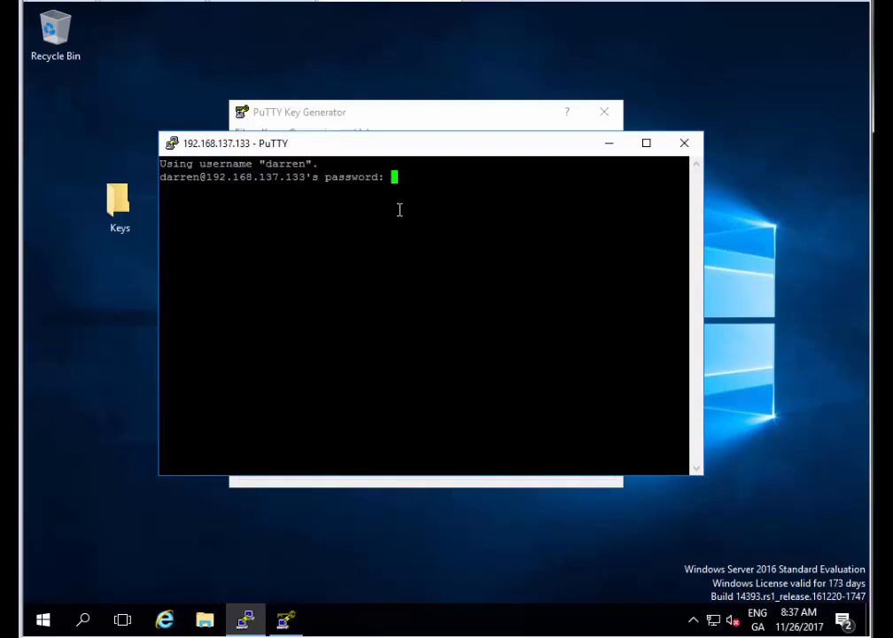
# - Create the ~/.ssh directory with sudo mkdir and supply the sudo password
pyautogui.press('Return')
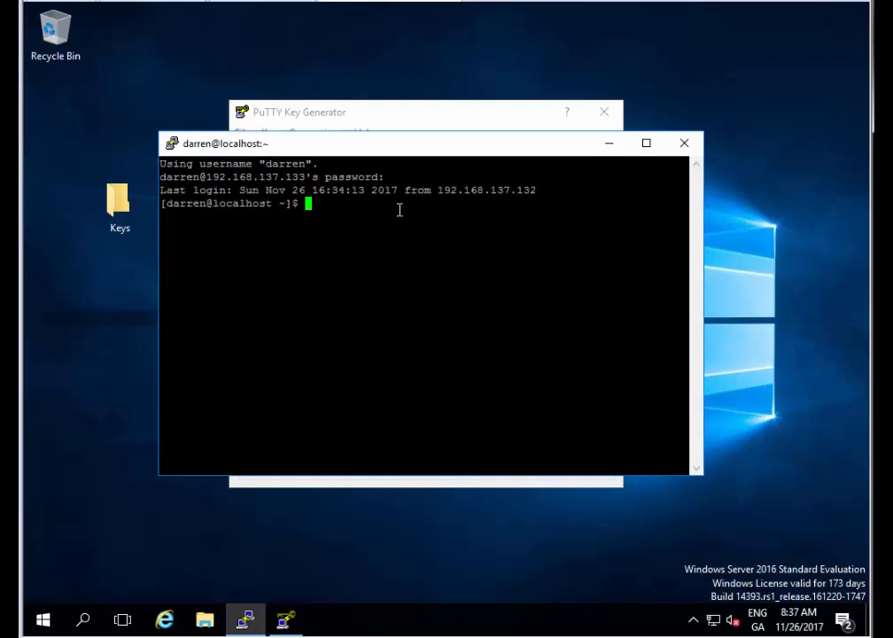
pyautogui.write('su')
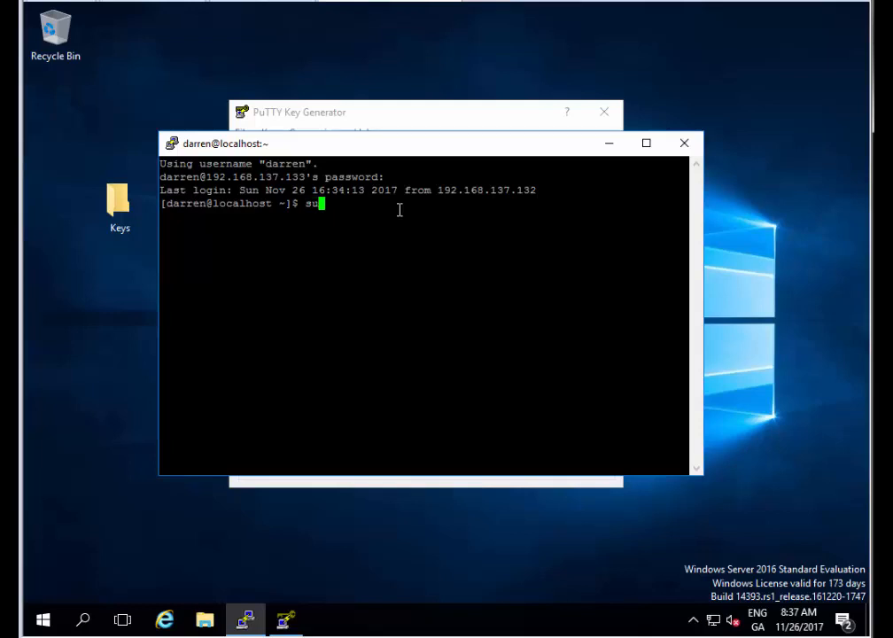
pyautogui.write('do mk')
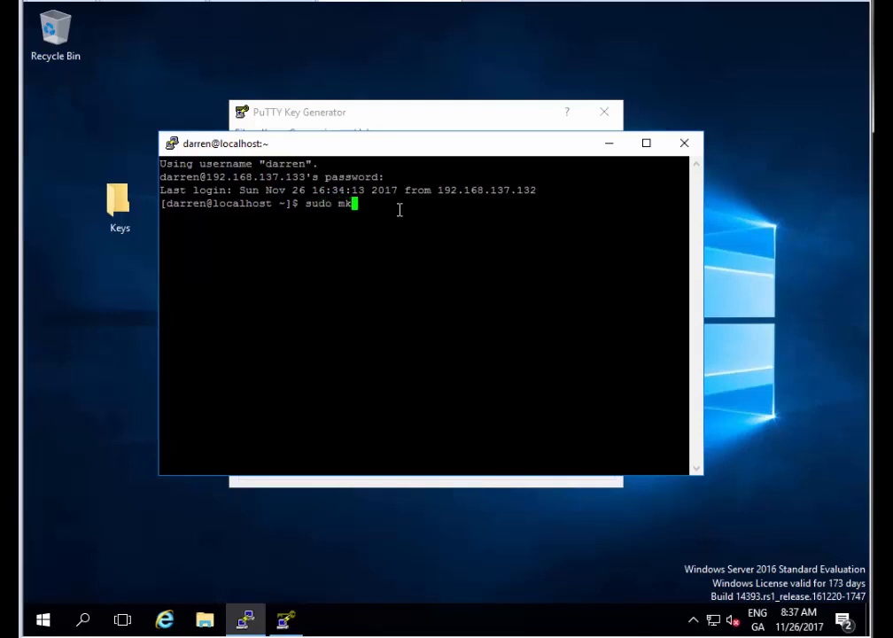
pyautogui.write('dir')
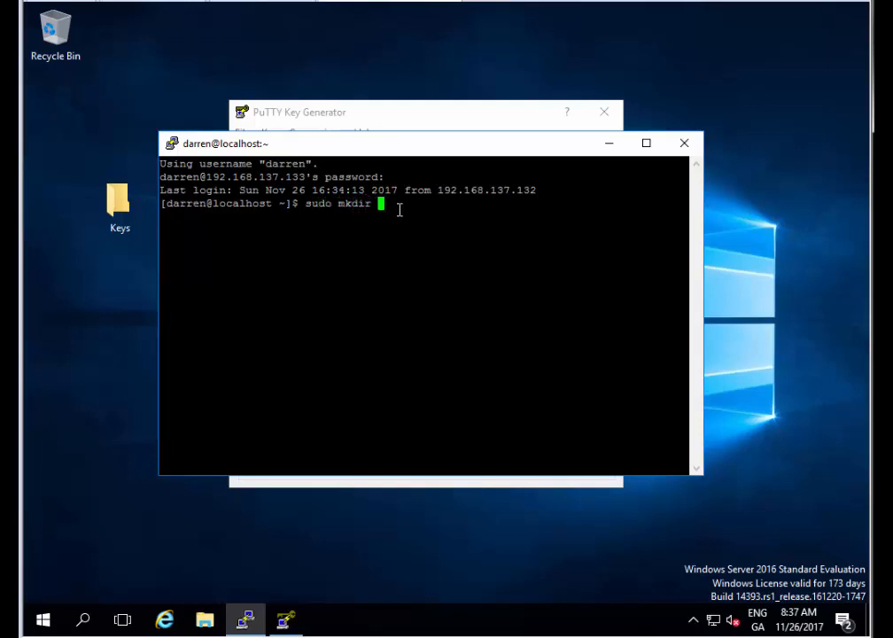
pyautogui.write('~')
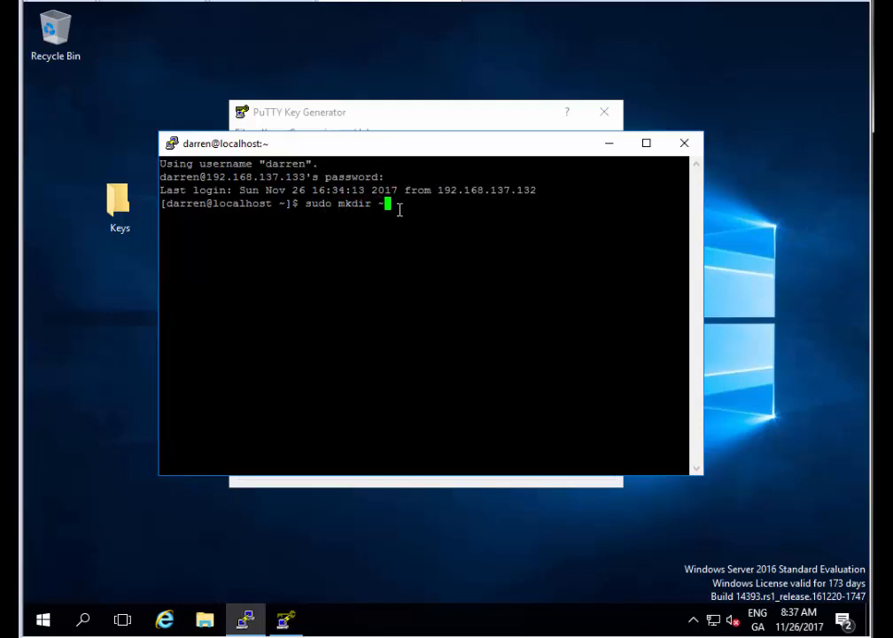
pyautogui.write('/')
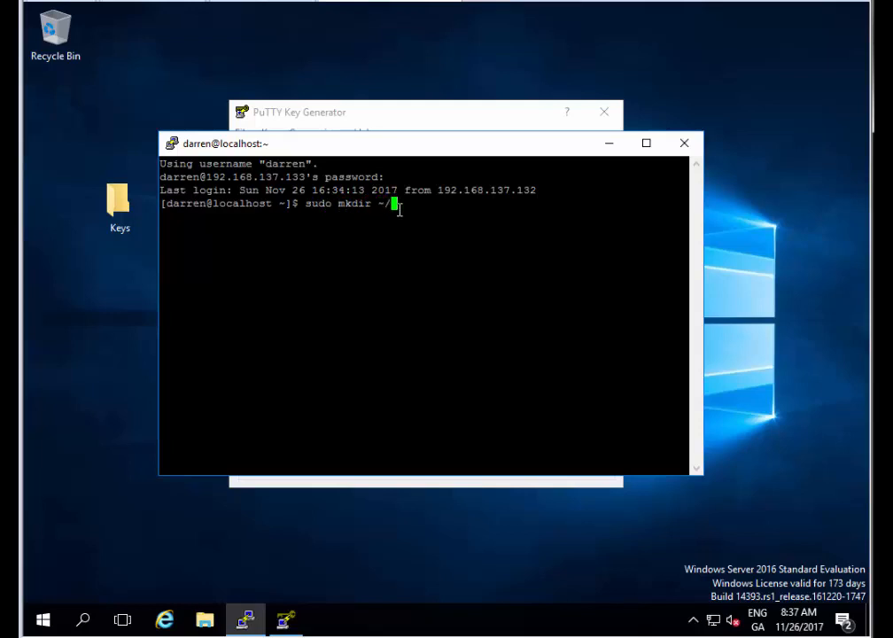
pyautogui.write('.ssh')
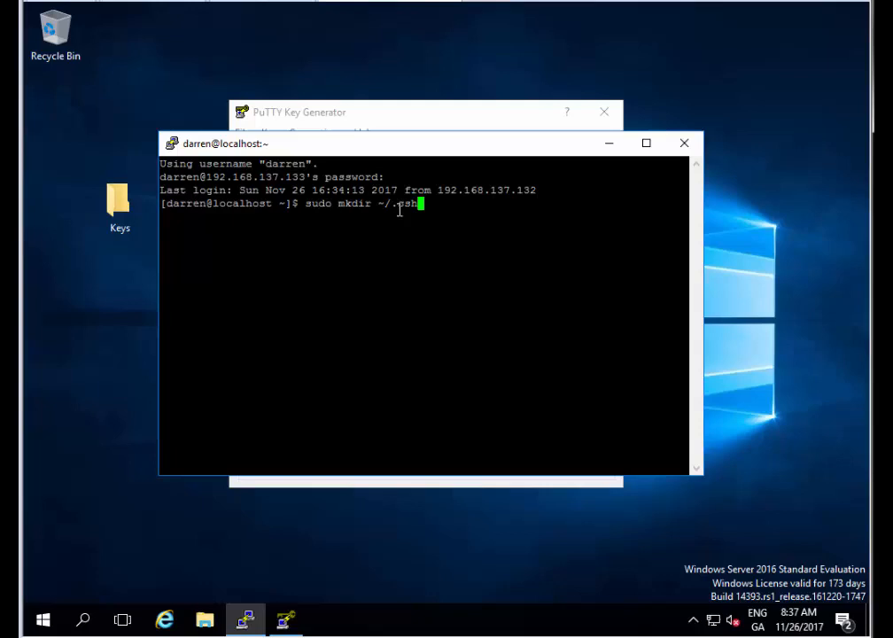
pyautogui.press('Return')
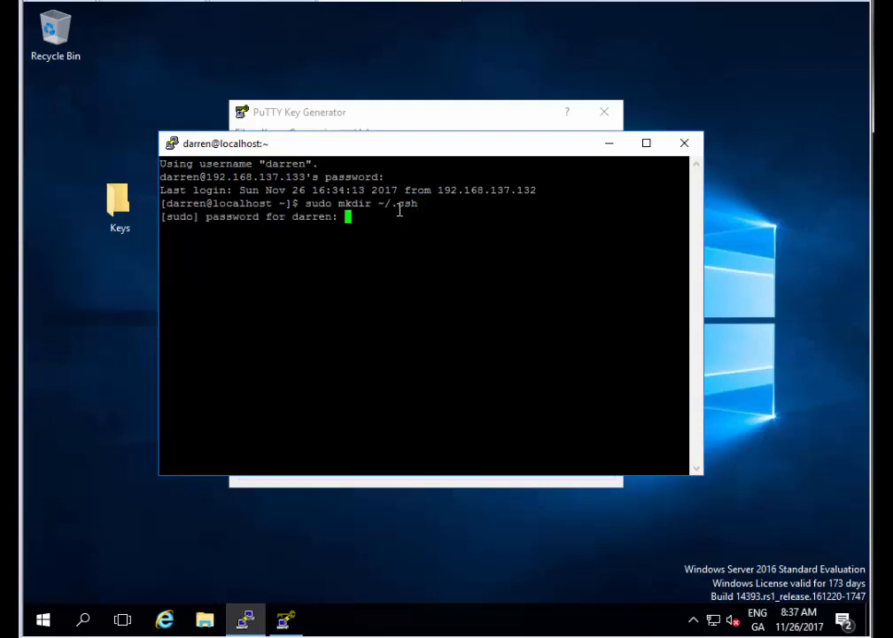
pyautogui.press('Return')
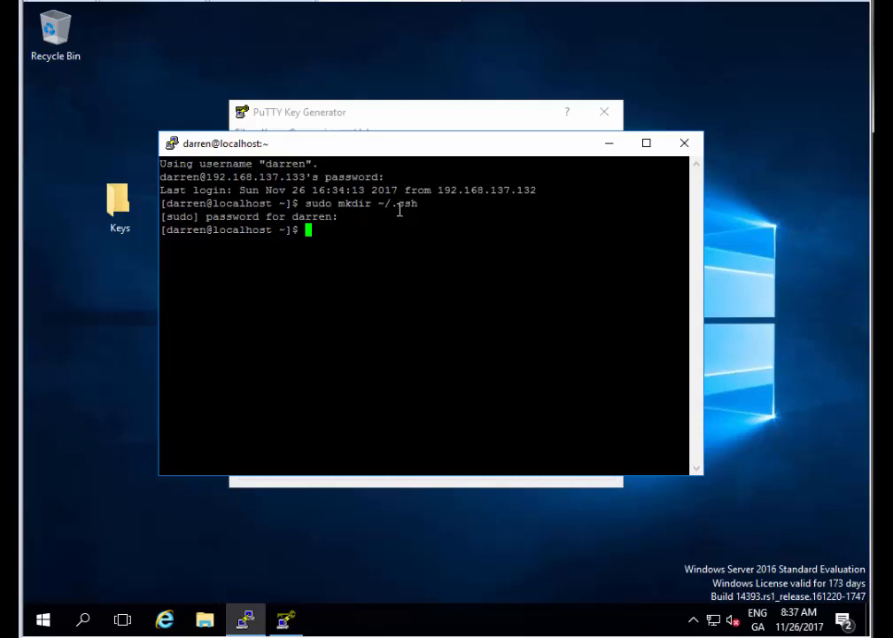
# - Restrict ~/.ssh to owner-only access with sudo chmod 700
pyautogui.write('sudo')
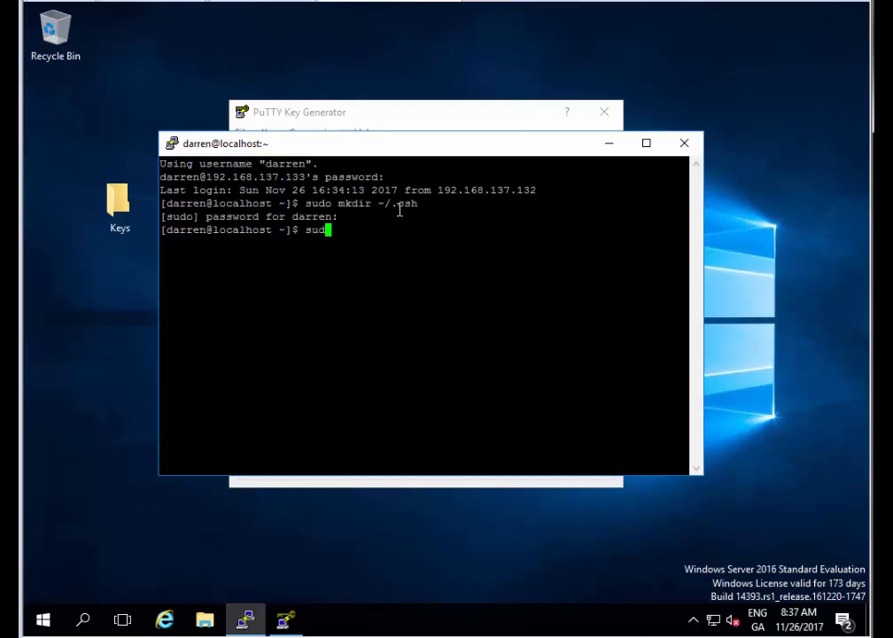
pyautogui.write('chm')
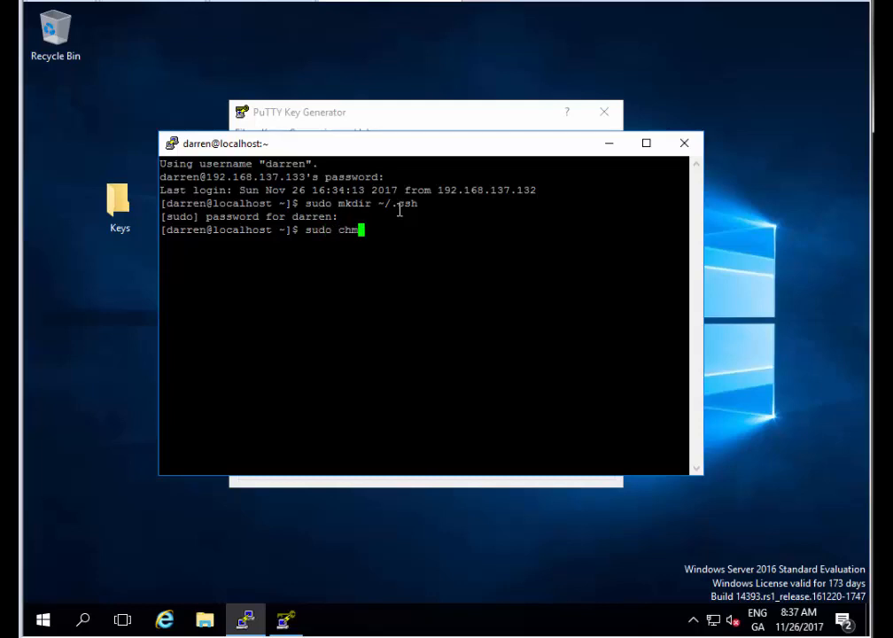
pyautogui.write('od')
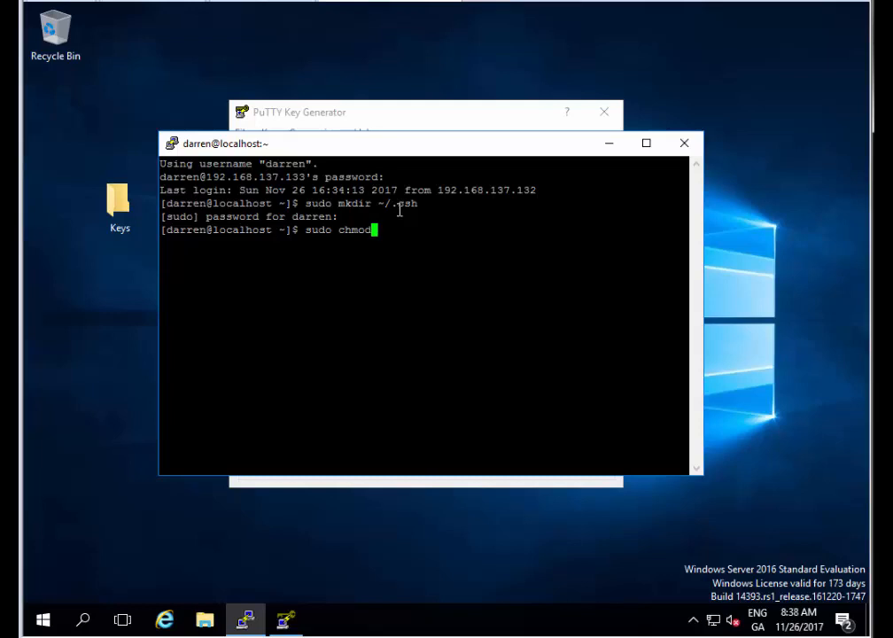
pyautogui.write('70')
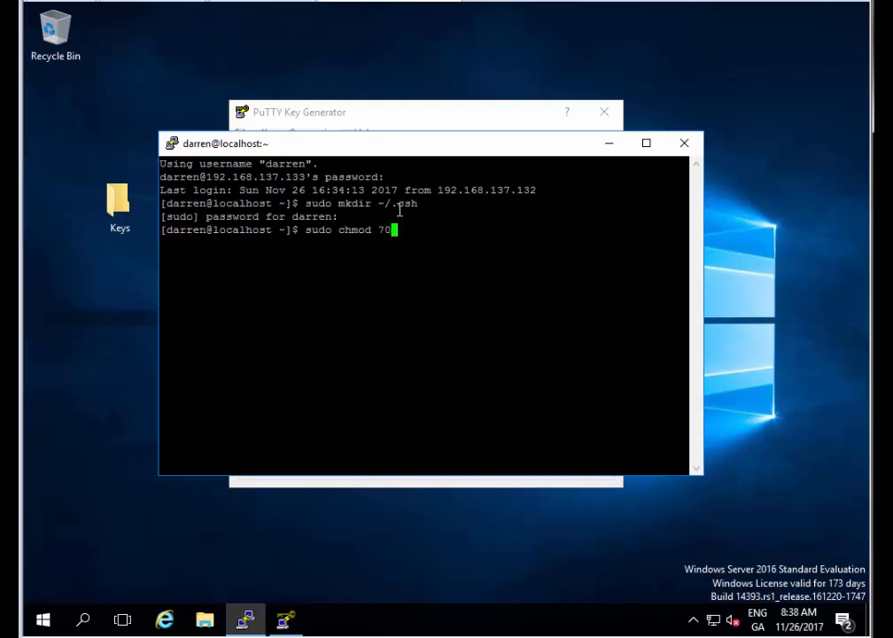
pyautogui.write('0 ~')
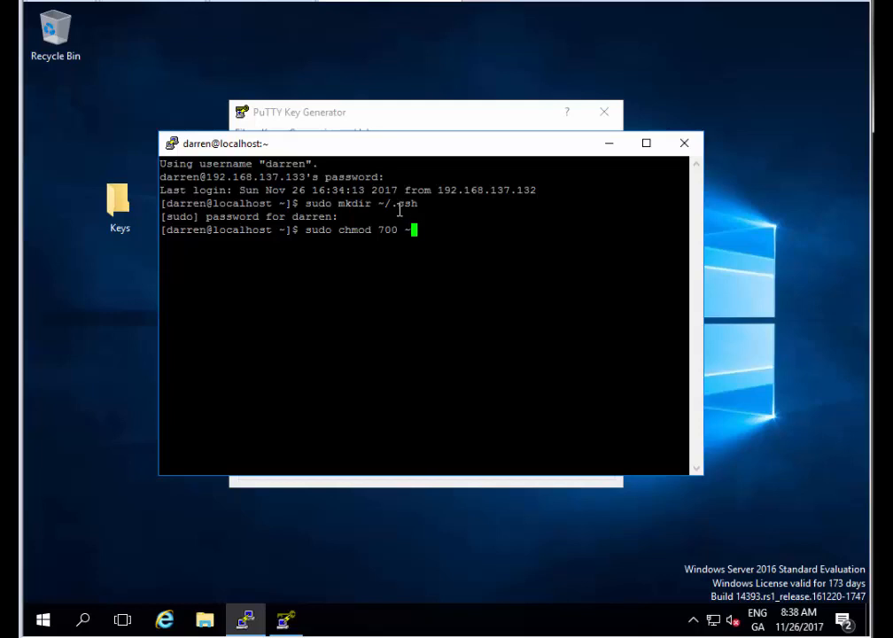
pyautogui.write('/.ssh')
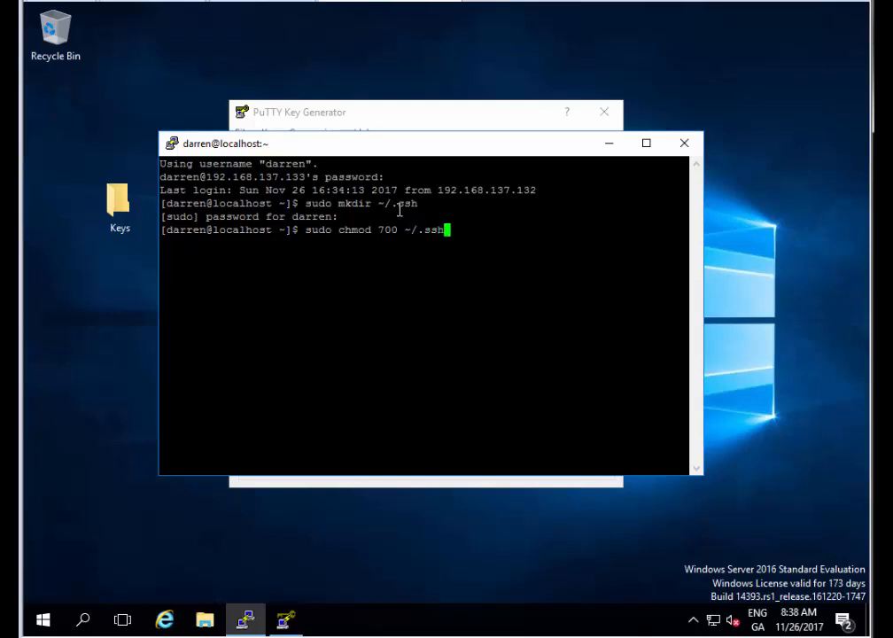
pyautogui.press('Return')
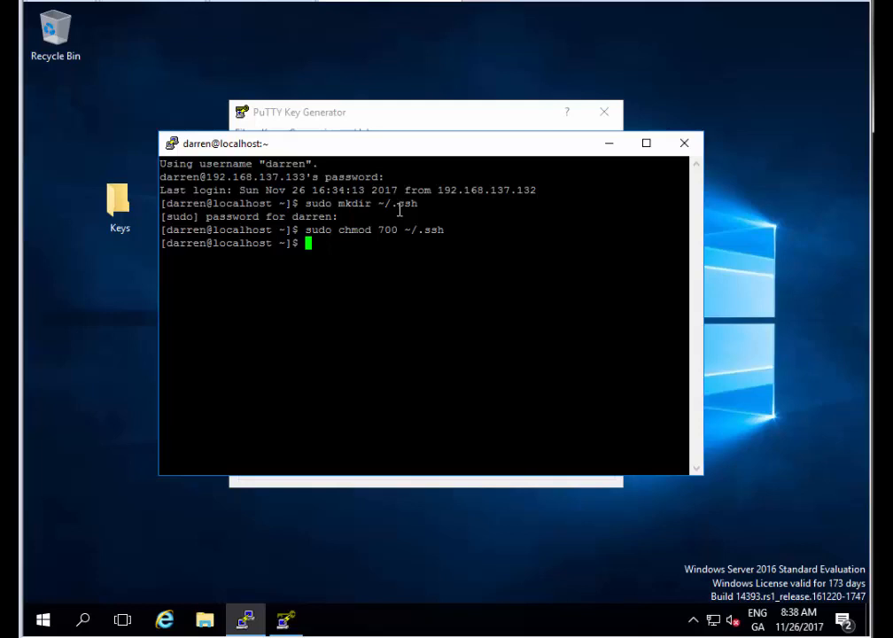
# - Start editing a new ~/.ssh/authorized_keys file with sudo vi
pyautogui.write('sudo')
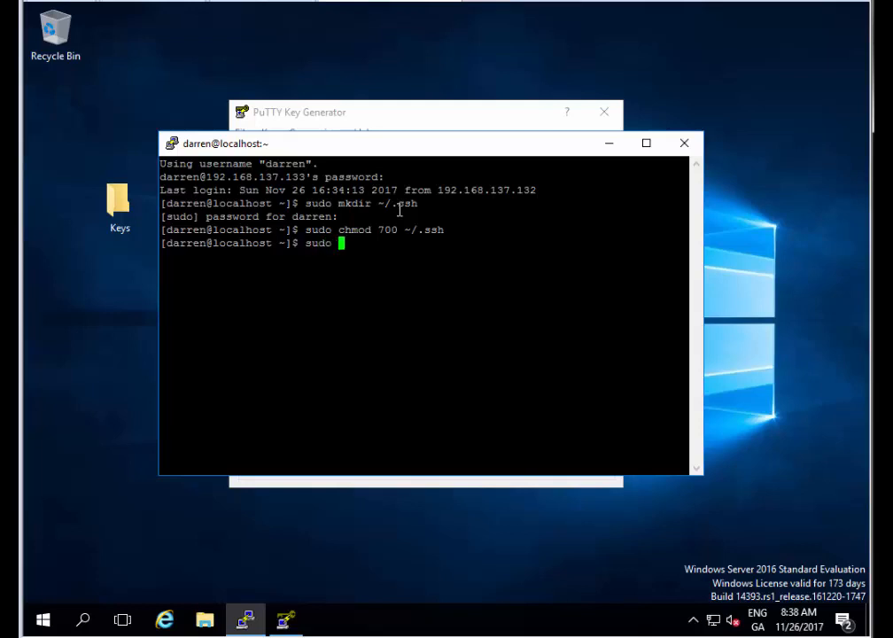
pyautogui.write('vi')
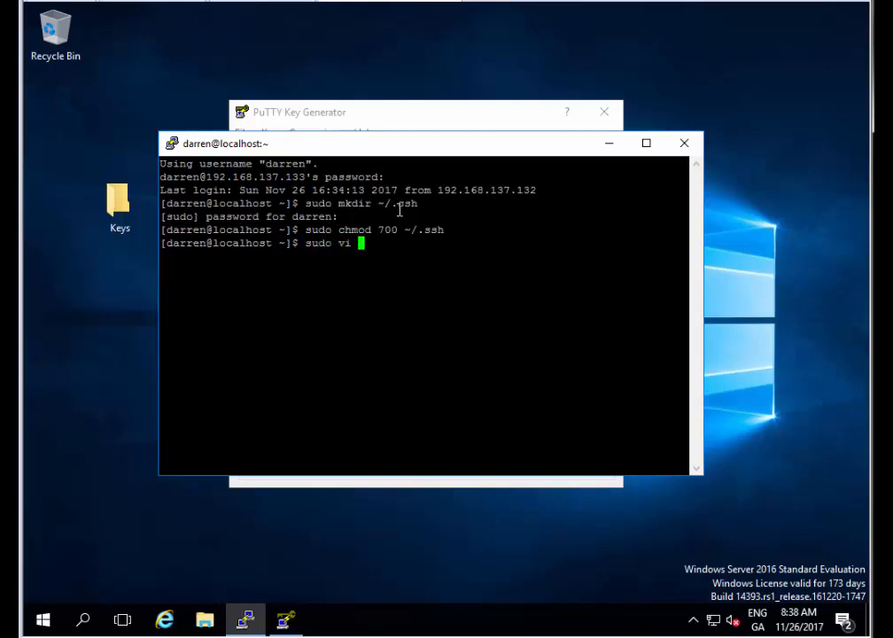
pyautogui.write('~/.')
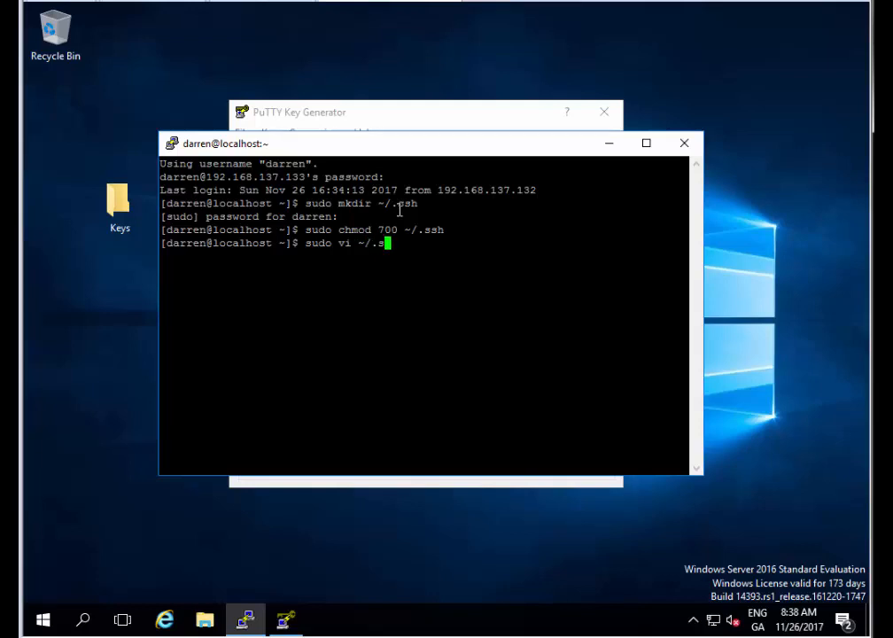
pyautogui.write('sh/')
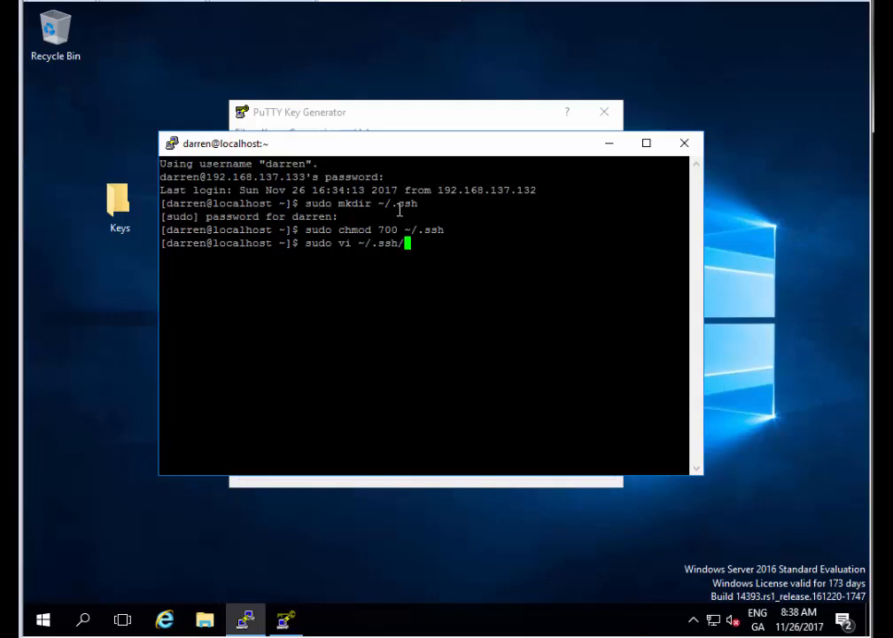
pyautogui.write('authorized_keys')
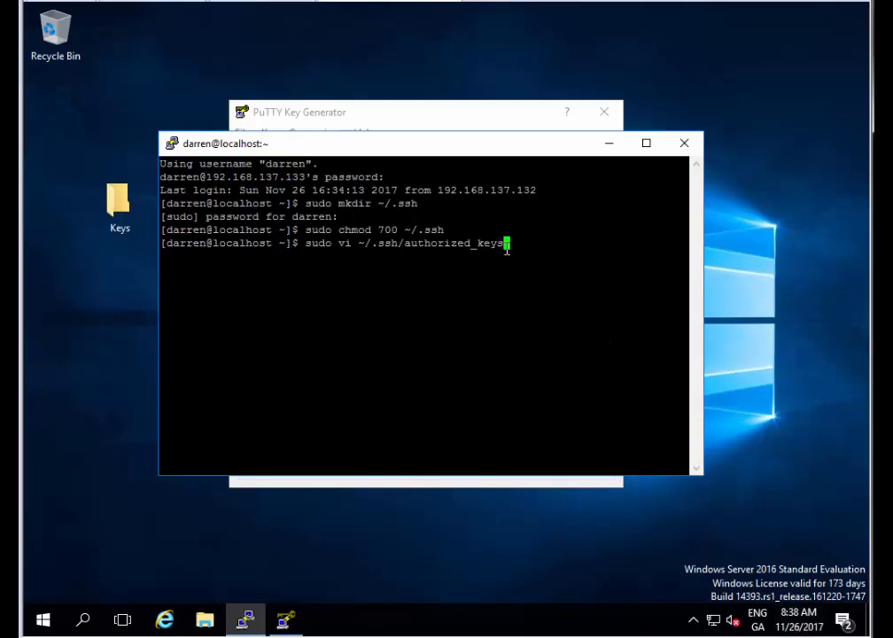
pyautogui.press('Return')
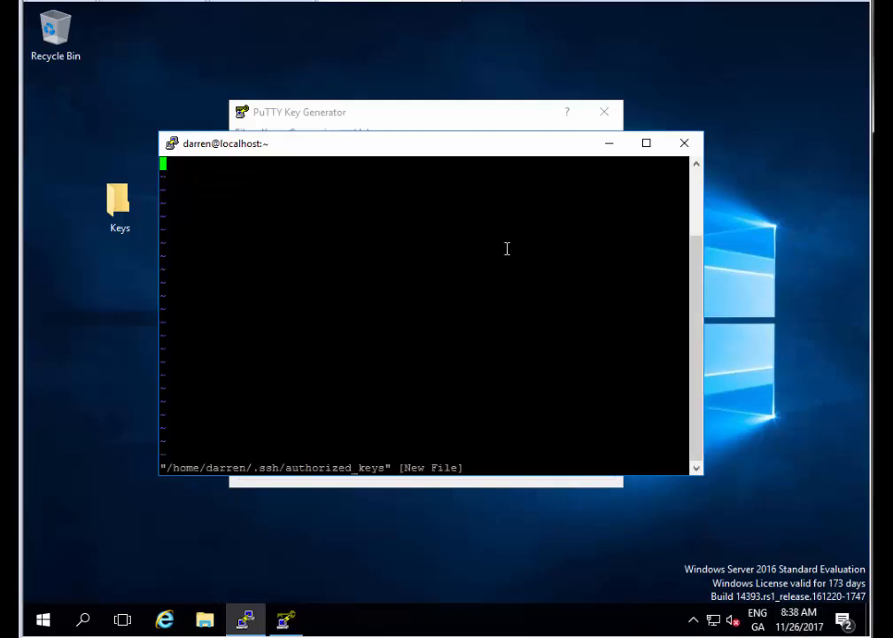
# - Paste the ssh-rsa public key into the file in insert mode and leave insert mode
pyautogui.press('i')
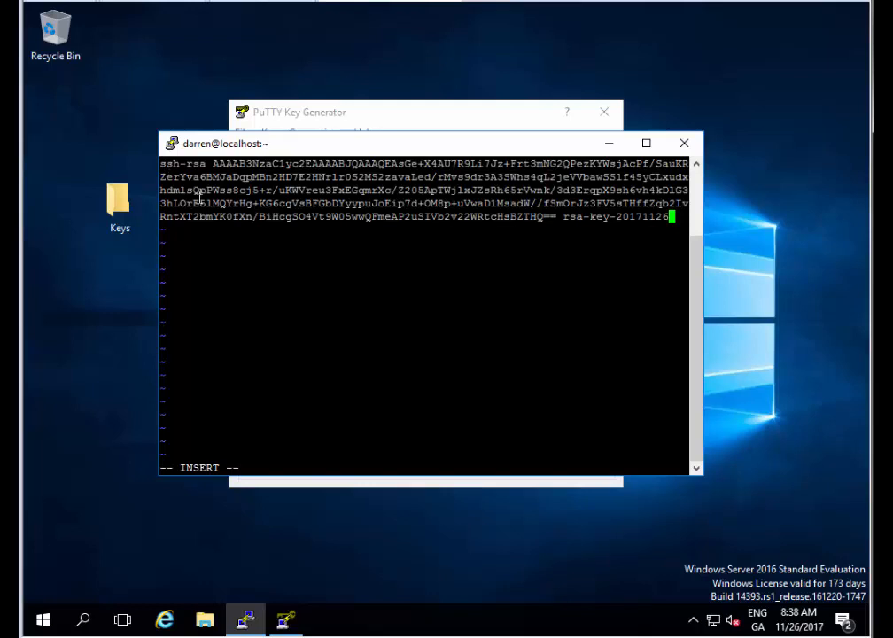
pyautogui.press('Escape')
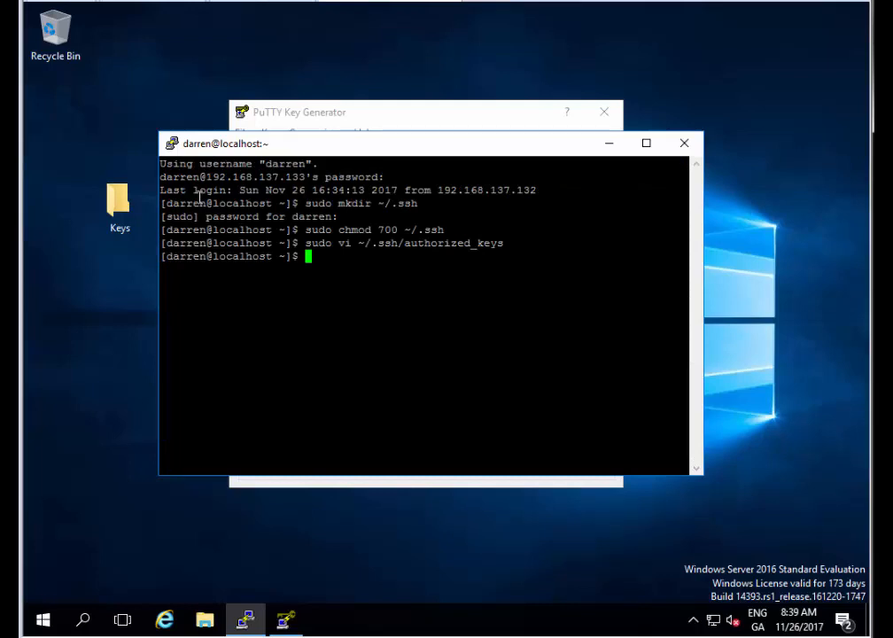
# - Recursively change ownership of ~/.ssh to darren:darren with sudo chown -R
pyautogui.write('sudo')
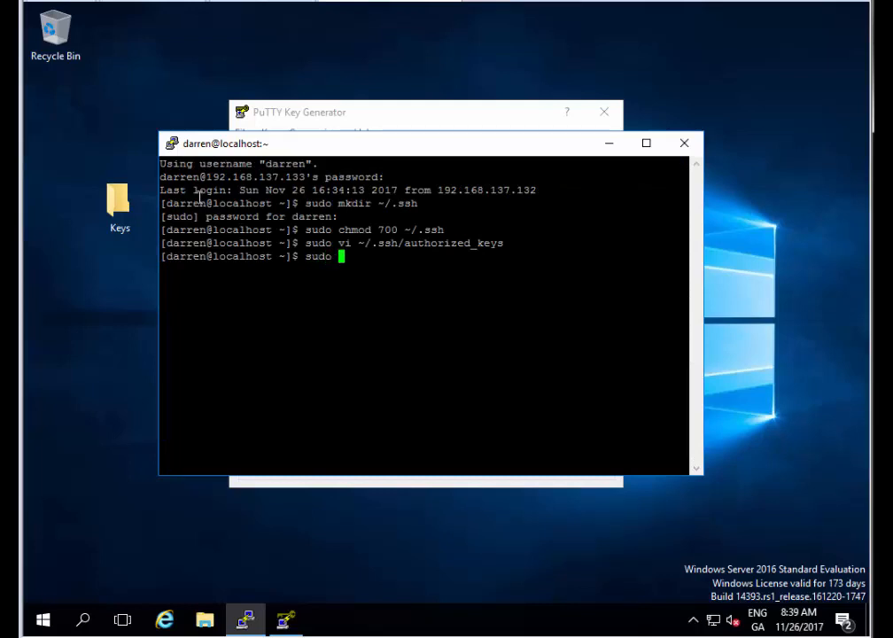
pyautogui.write('chown')
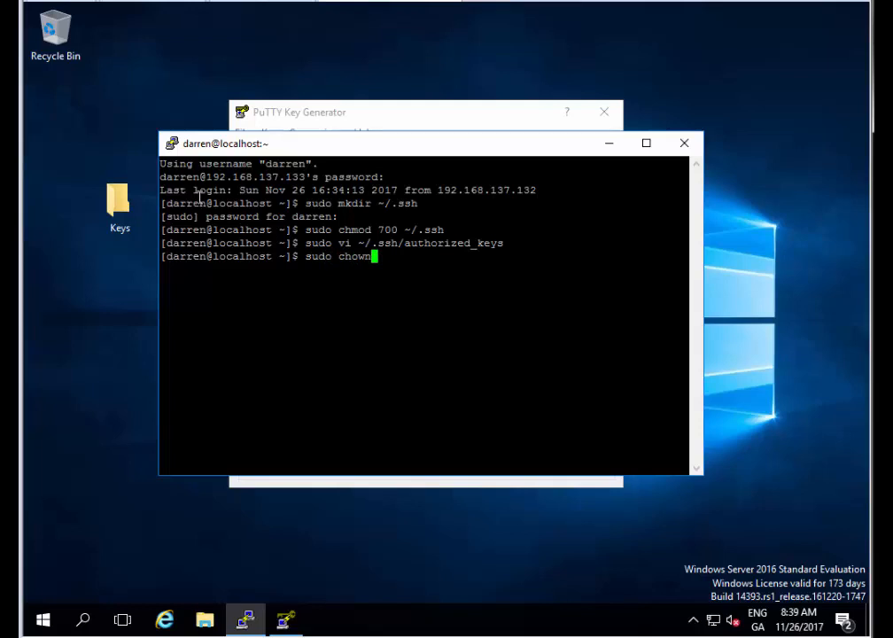
pyautogui.write('darre')
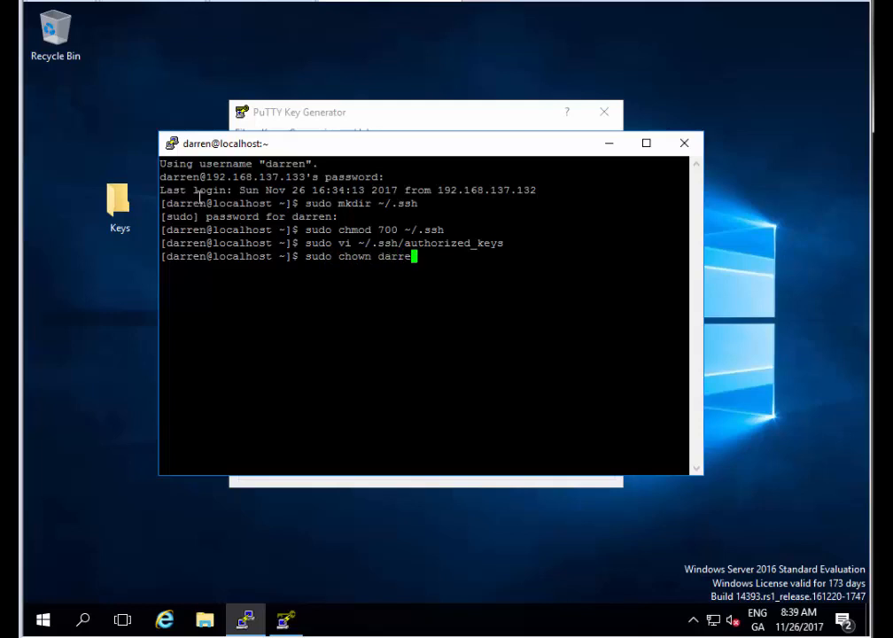
pyautogui.write(':')
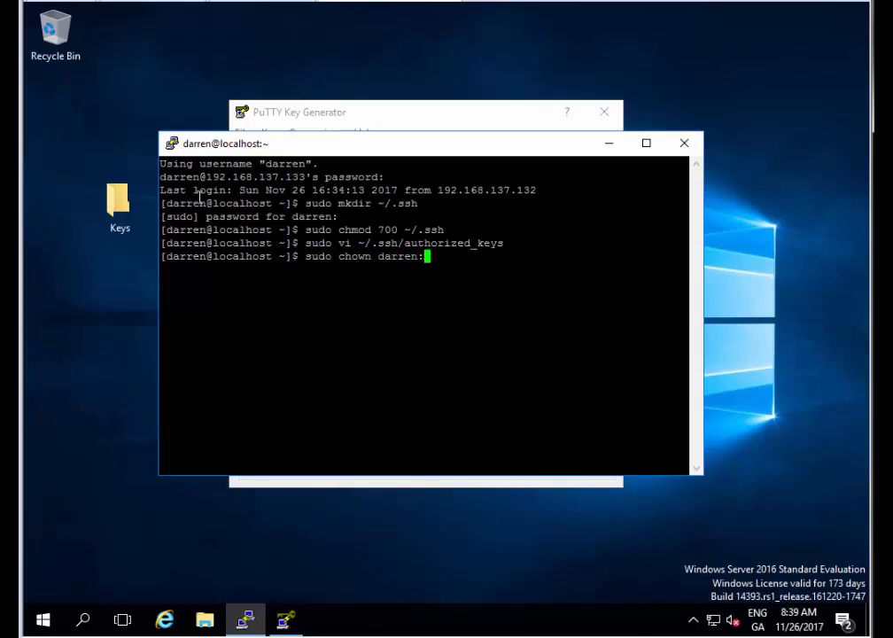
pyautogui.write('darren')
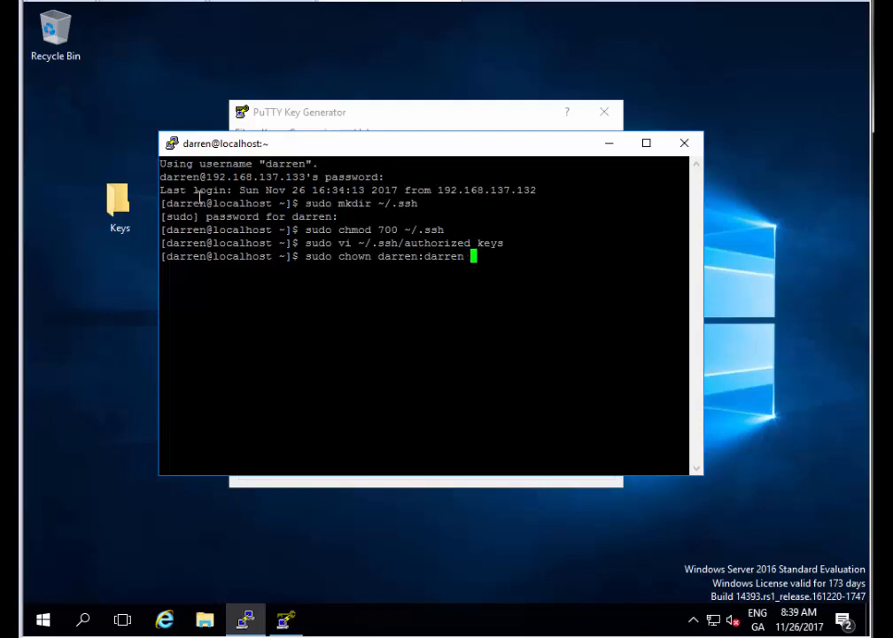
pyautogui.write('~/')
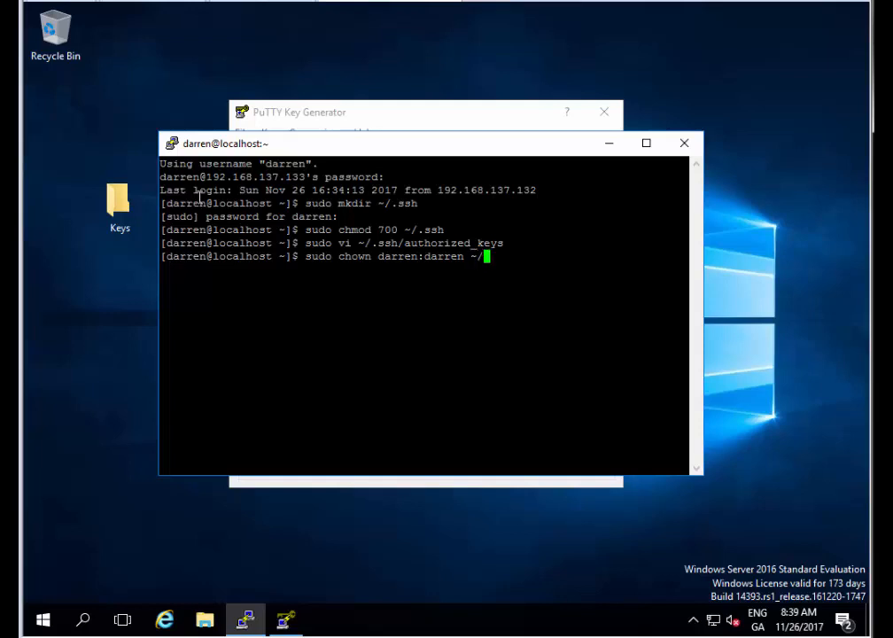
pyautogui.write('.')
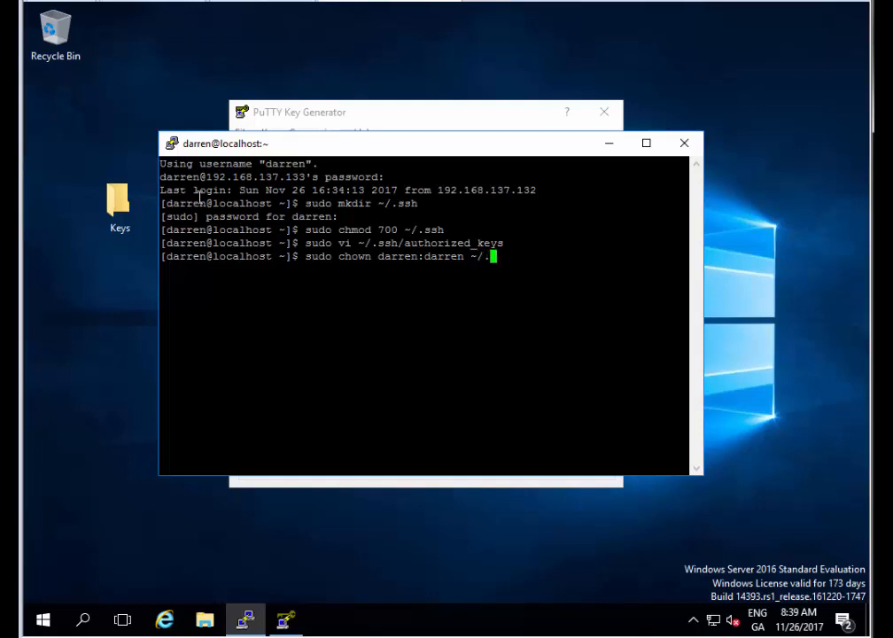
pyautogui.write('ssh')
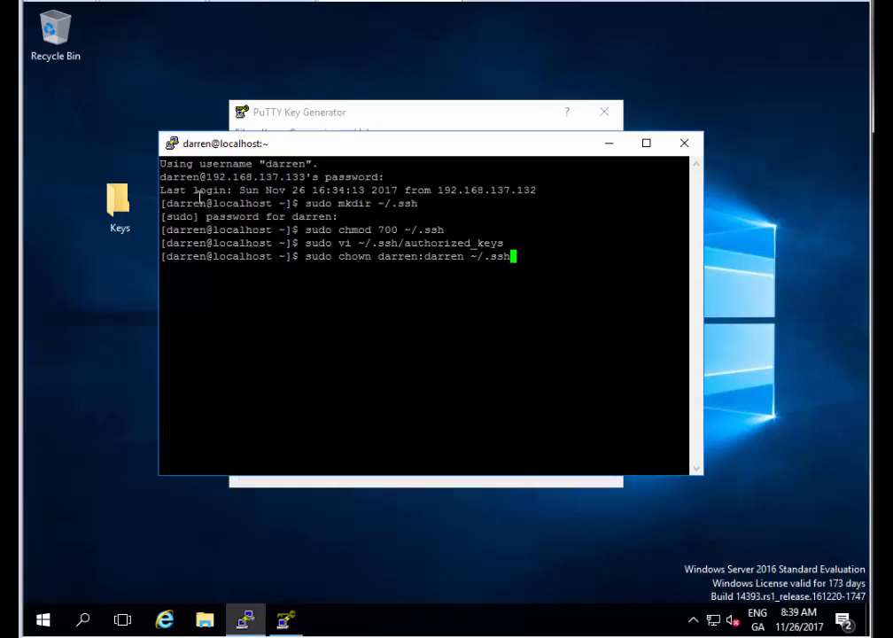
pyautogui.write('-')
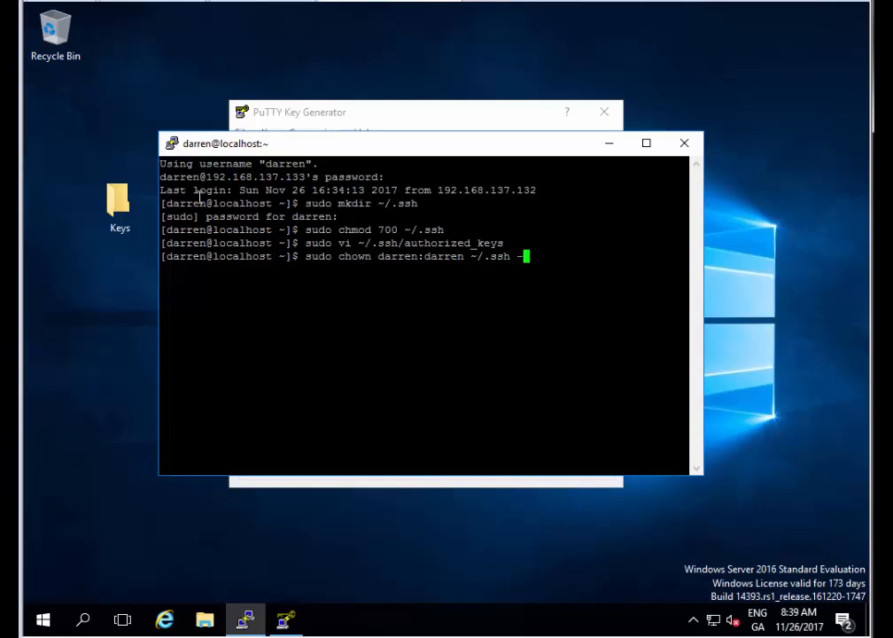
pyautogui.press('Return')
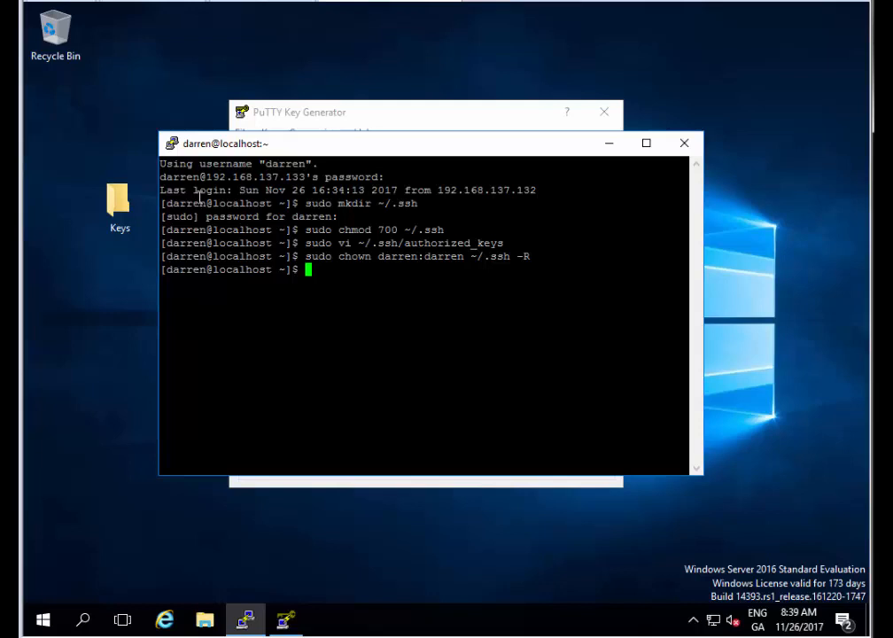
pyautogui.write('sudo chmod')
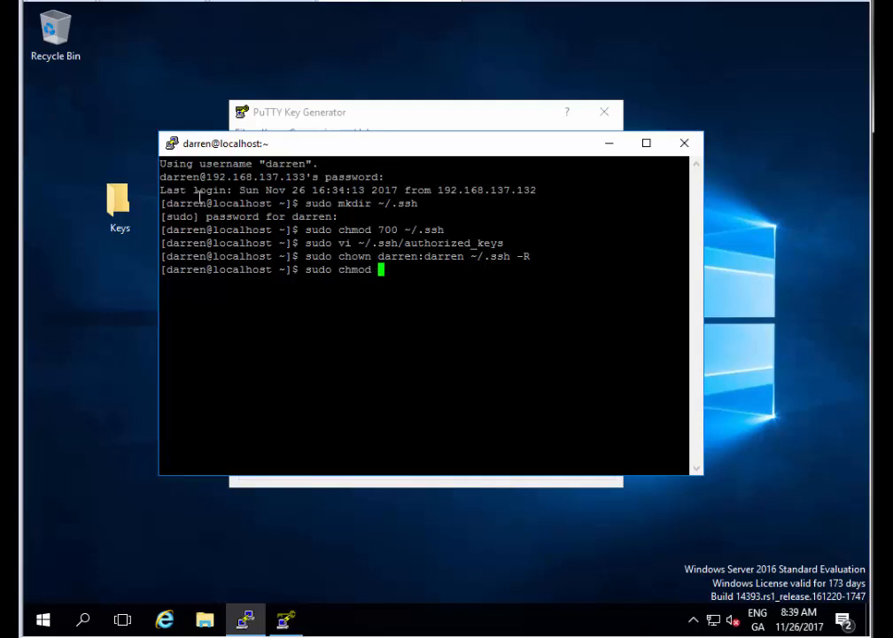
# - Set ~/.ssh/authorized_keys permissions to 600 with sudo chmod
pyautogui.write('600')
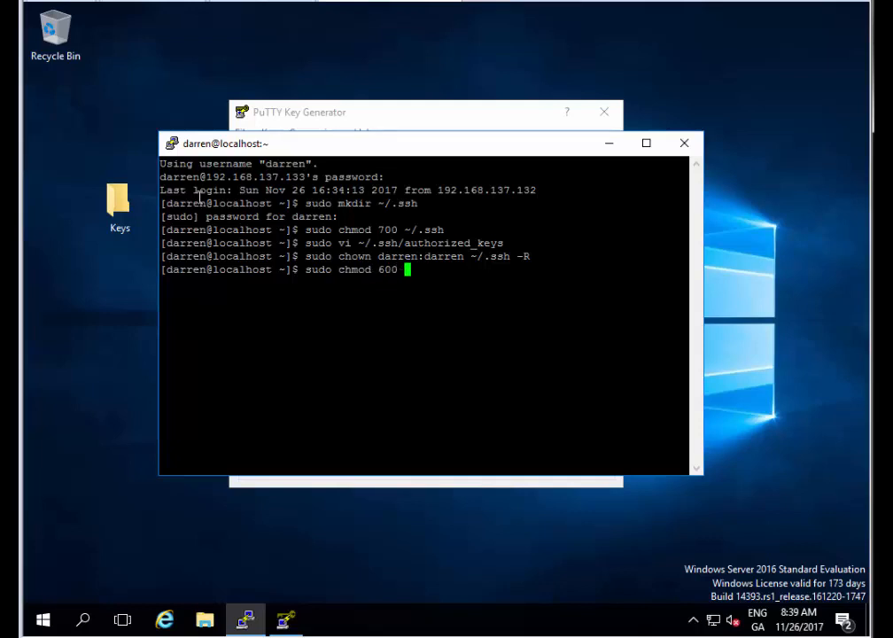
pyautogui.write('~')
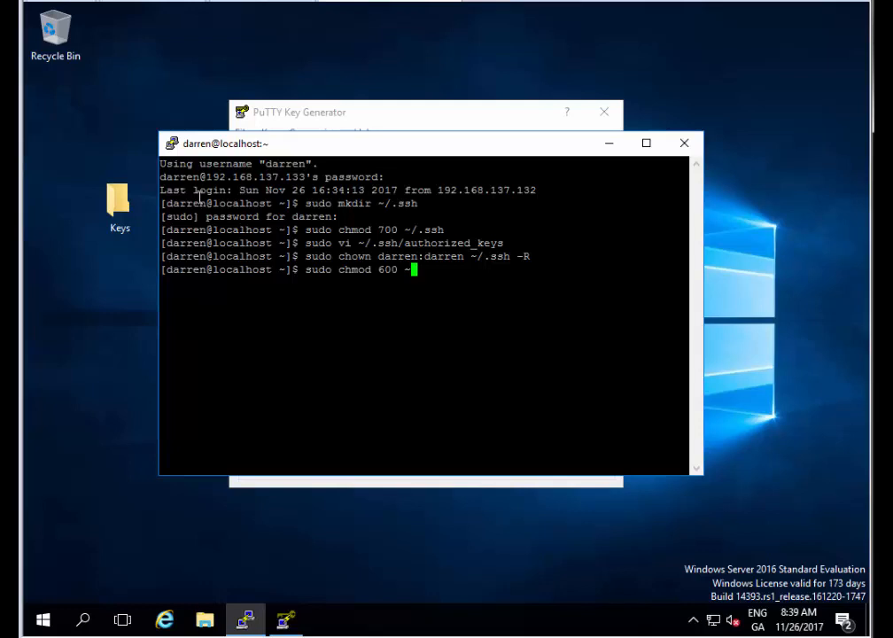
pyautogui.write('/.ssh')
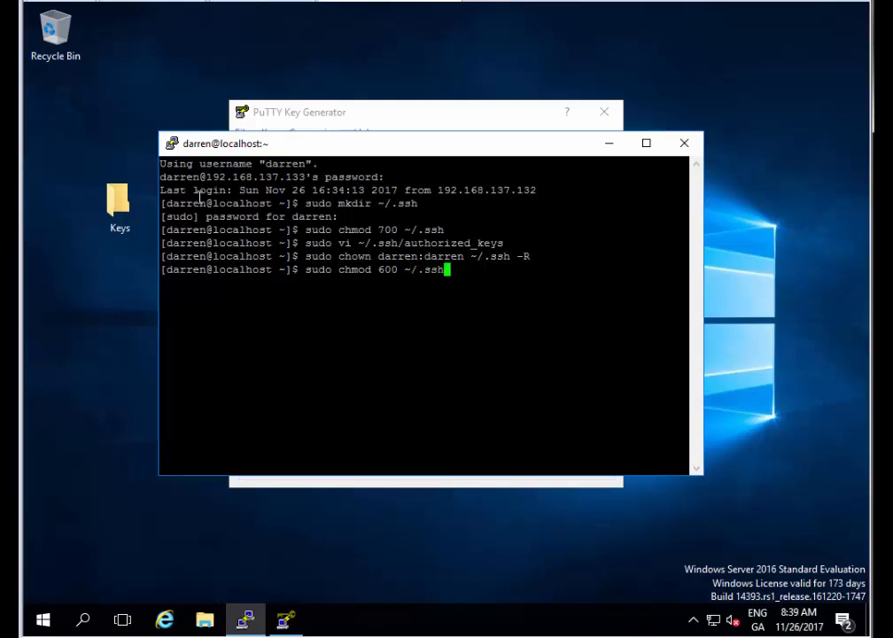
pyautogui.write('authorized_keys')
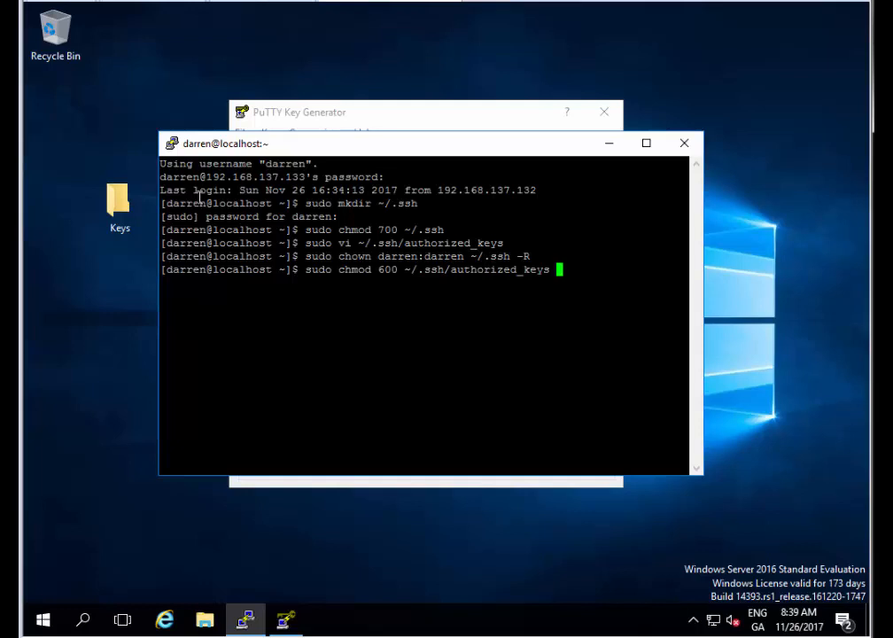
pyautogui.press('Return')
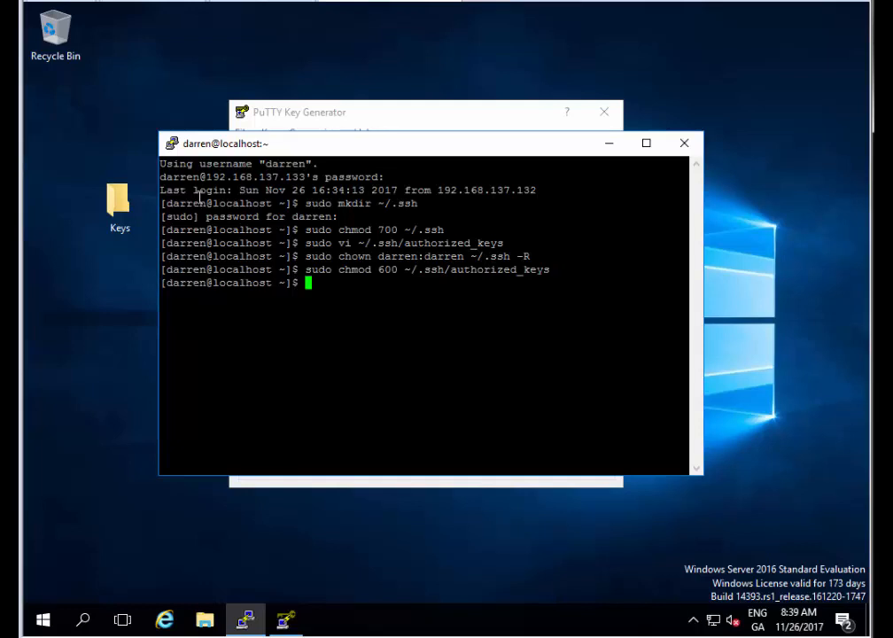
pyautogui.write('sudo serv')
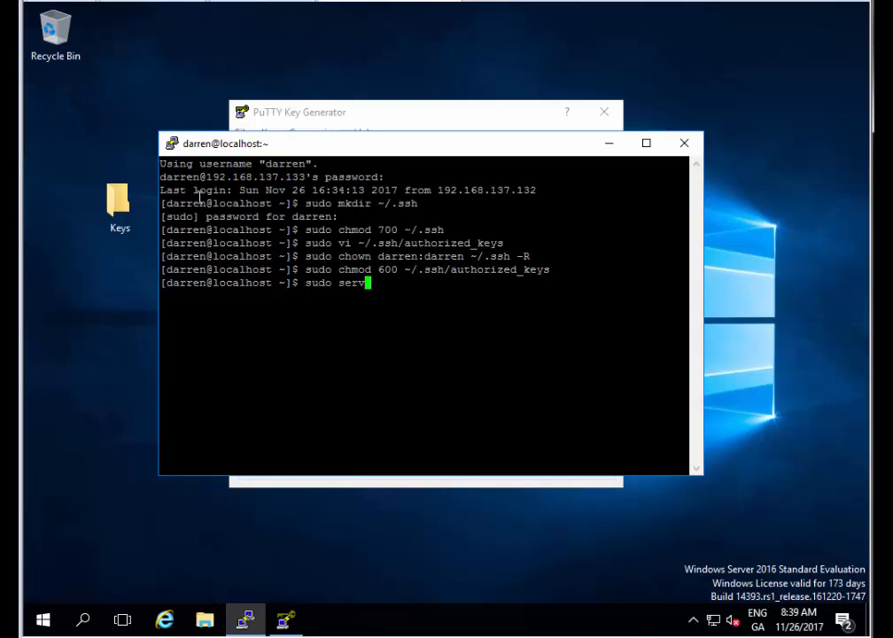
# - Restart the sshd service with sudo service sshd restart, then exit the session
pyautogui.write('ice sshd rea')
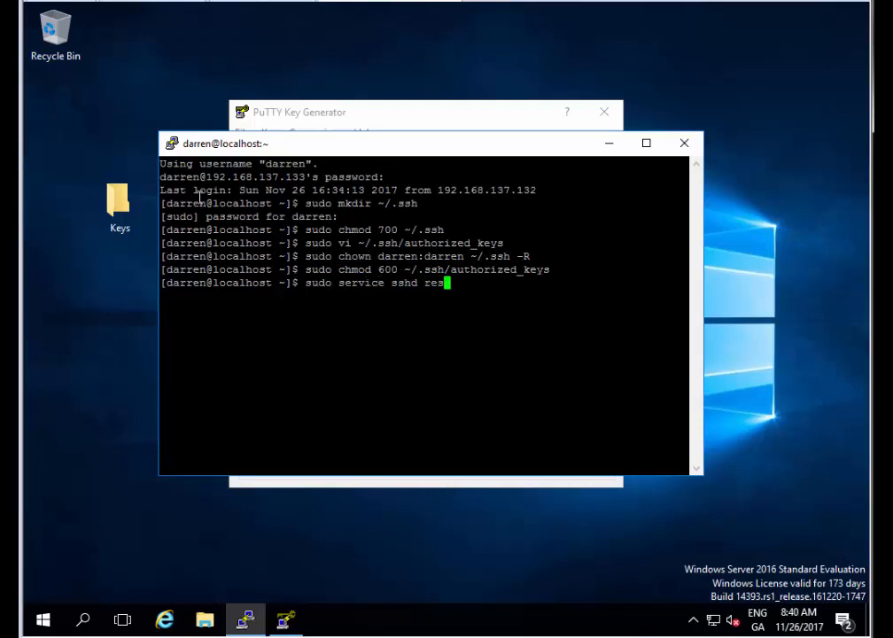
pyautogui.write('tart')
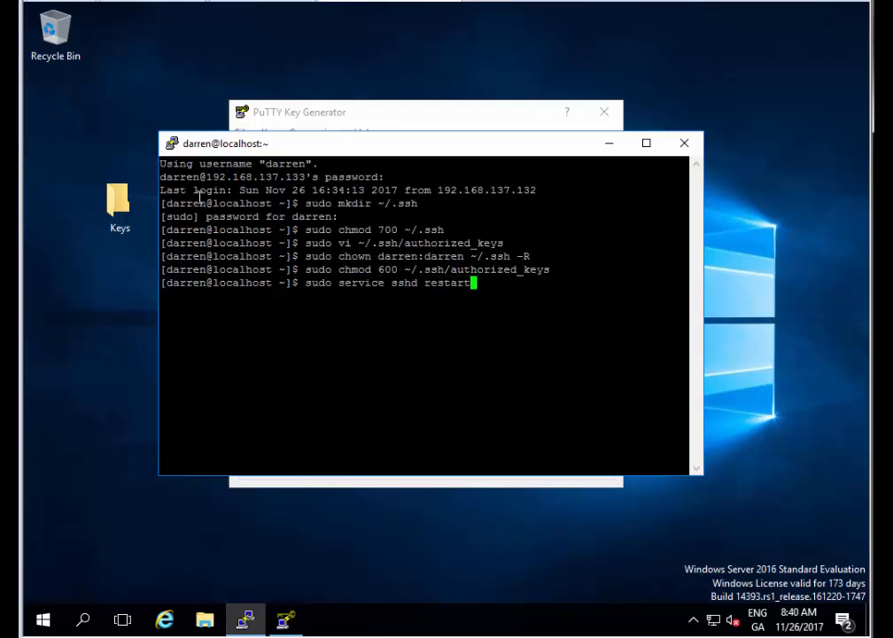
pyautogui.press('Return')
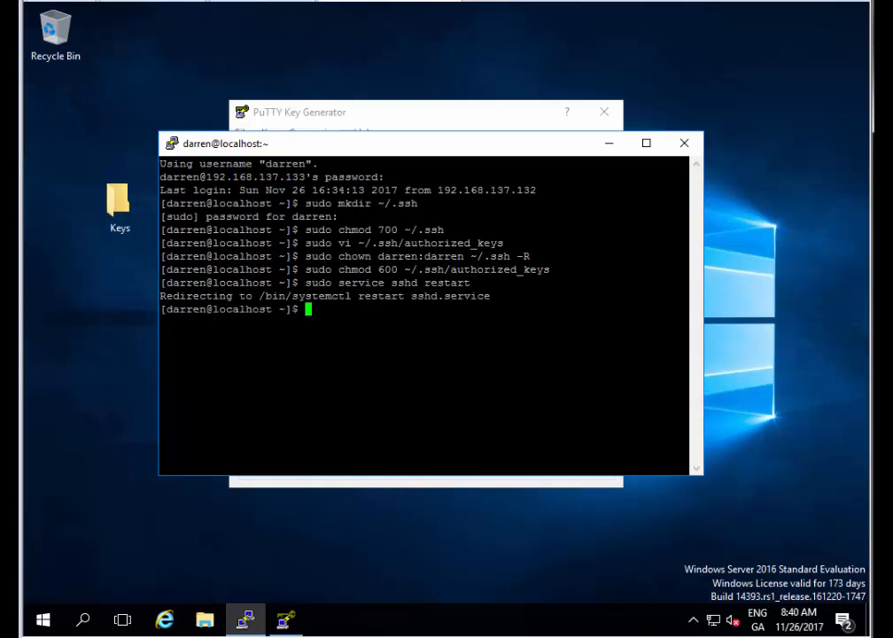
pyautogui.moveTo(337, 312)
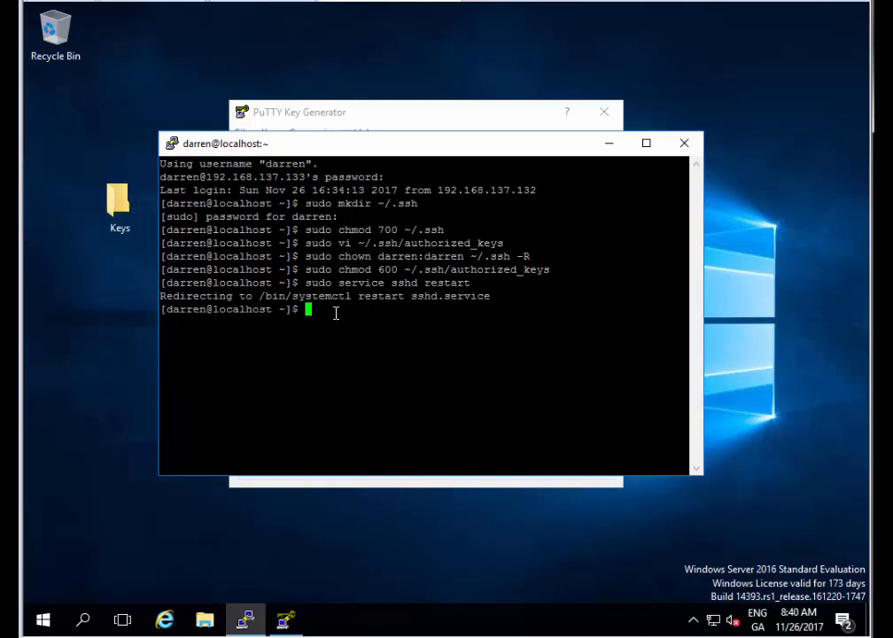
pyautogui.write('exit')
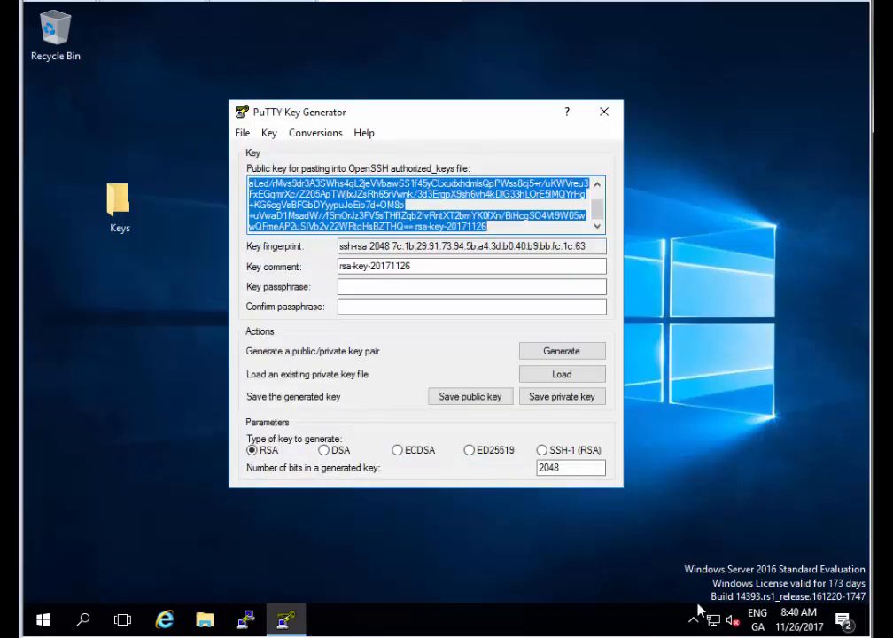
pyautogui.moveTo(556, 595)
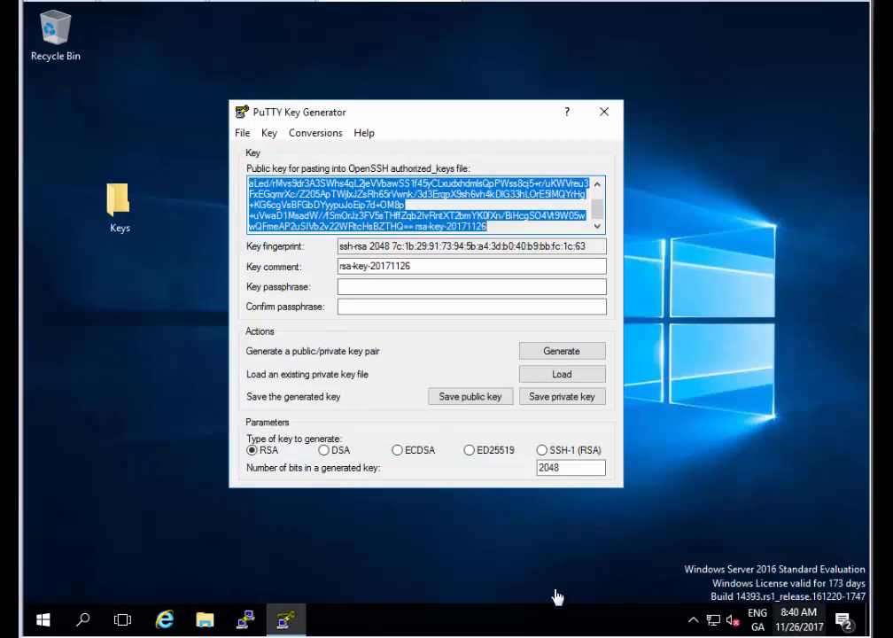
pyautogui.moveTo(362, 126)
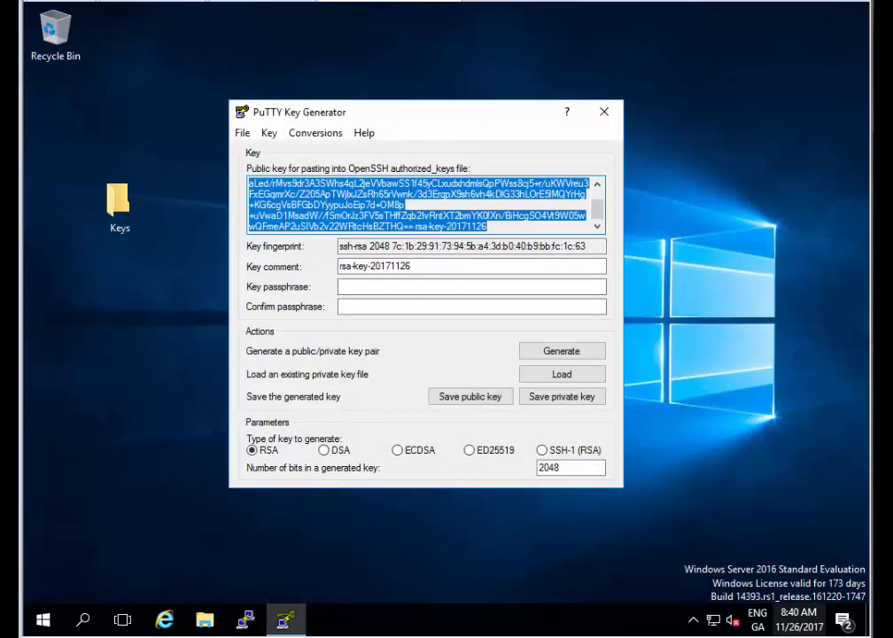
# - Close the PuTTY Key Generator window
pyautogui.click(604, 112)
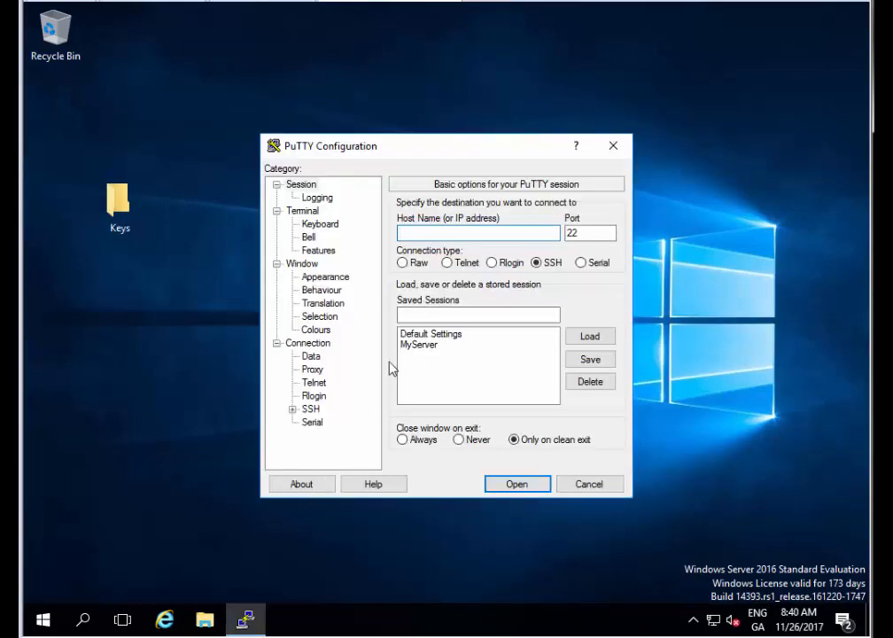
# - Load the saved MyServer session settings
pyautogui.click(478, 233)
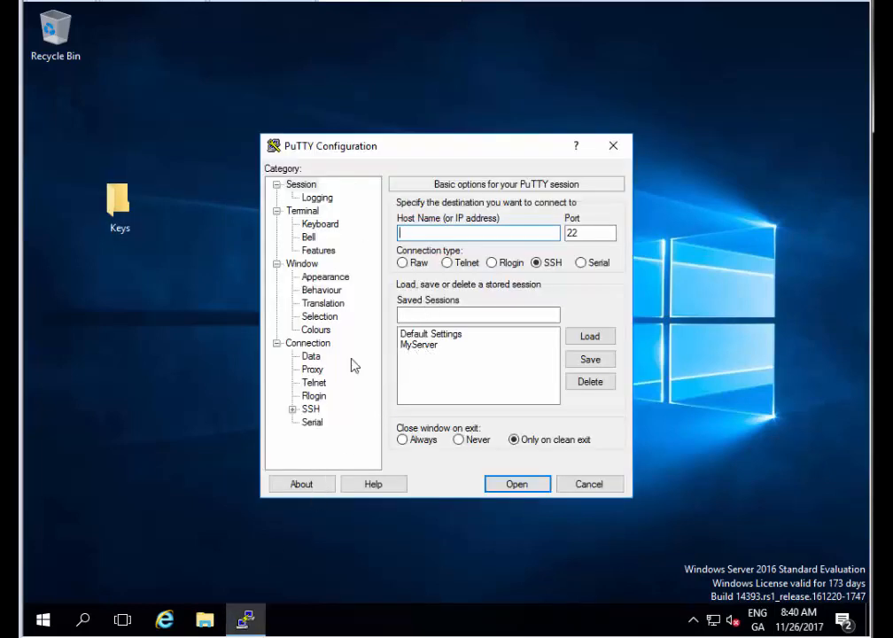
pyautogui.click(418, 343)
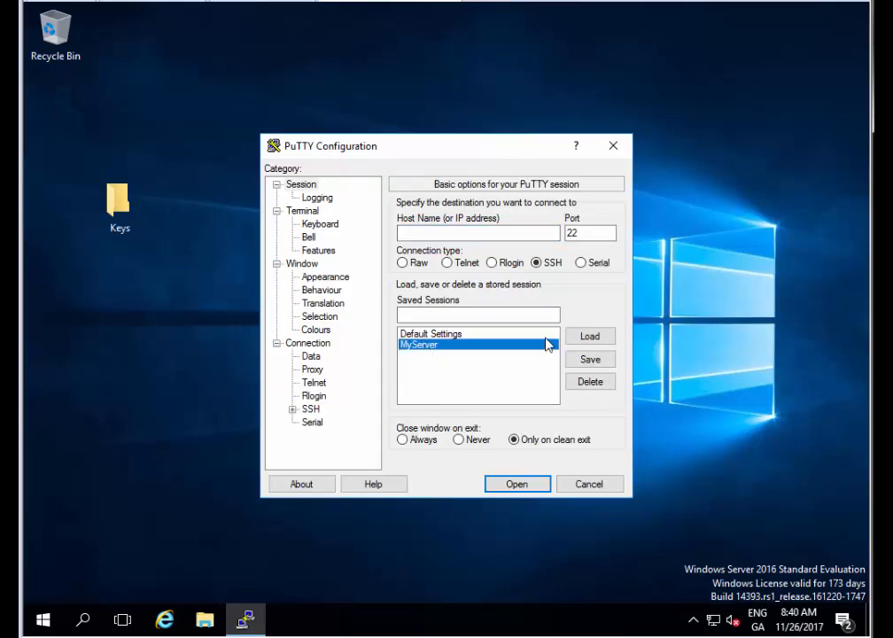
pyautogui.click(589, 337)
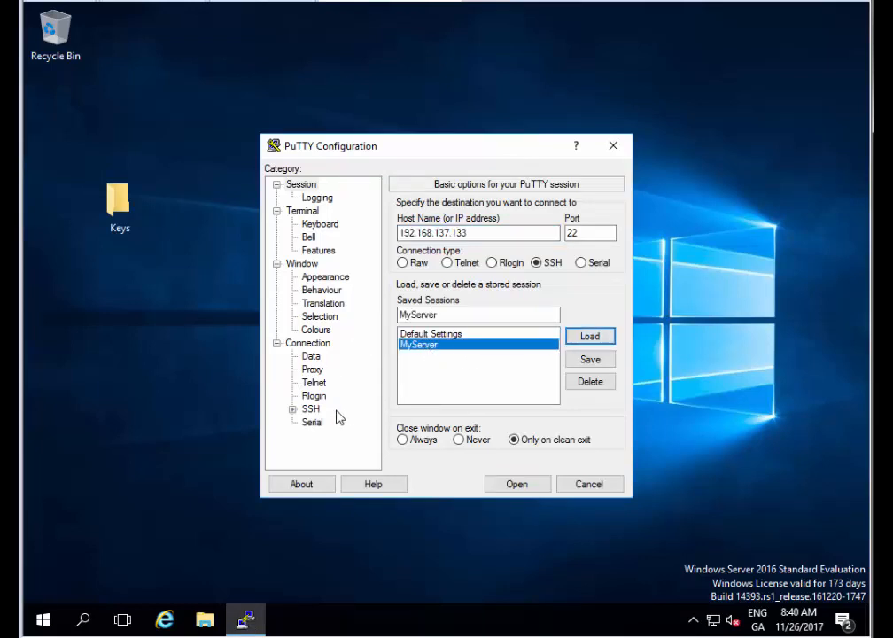
# - Go to Connection > SSH > Auth and browse for a private key file
pyautogui.click(294, 407)
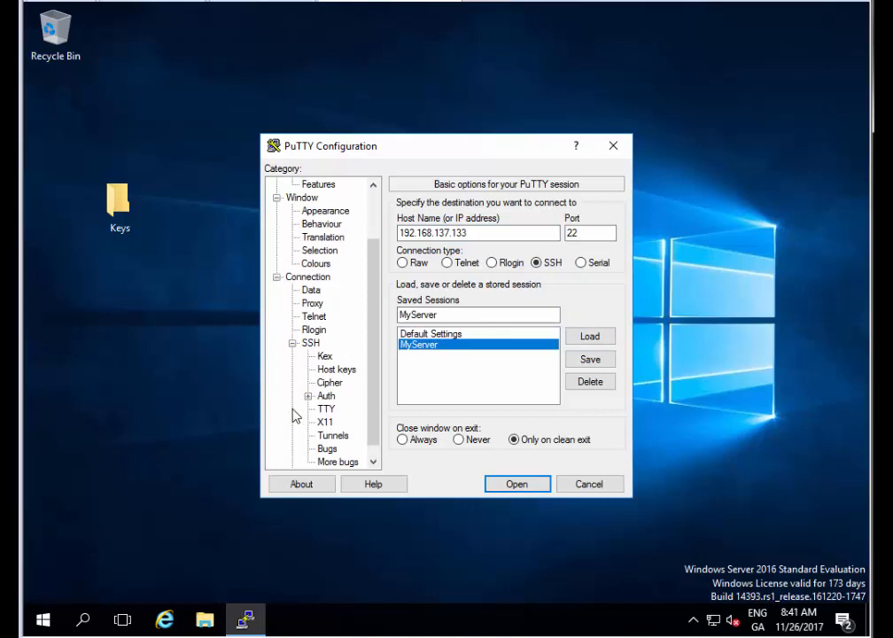
pyautogui.click(326, 395)
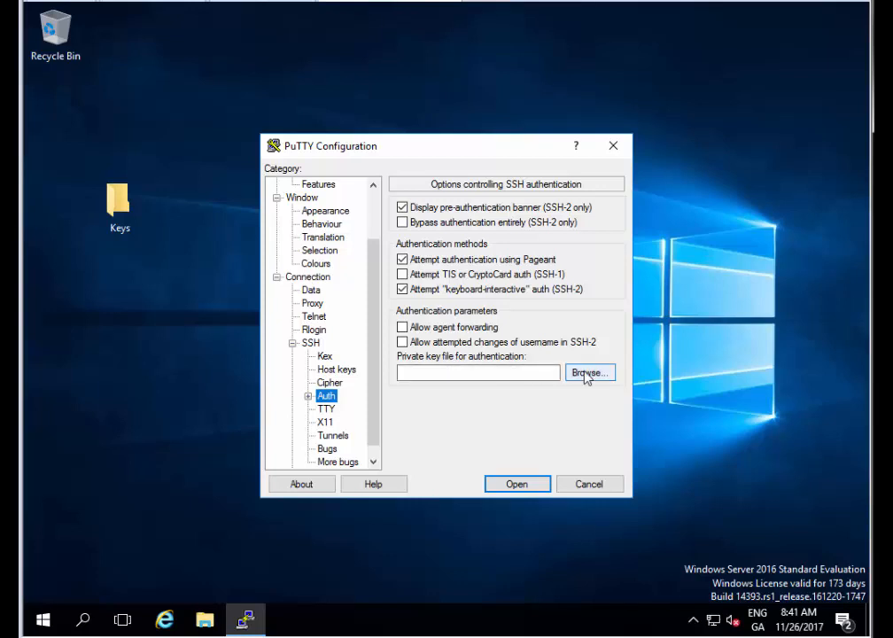
pyautogui.click(589, 372)
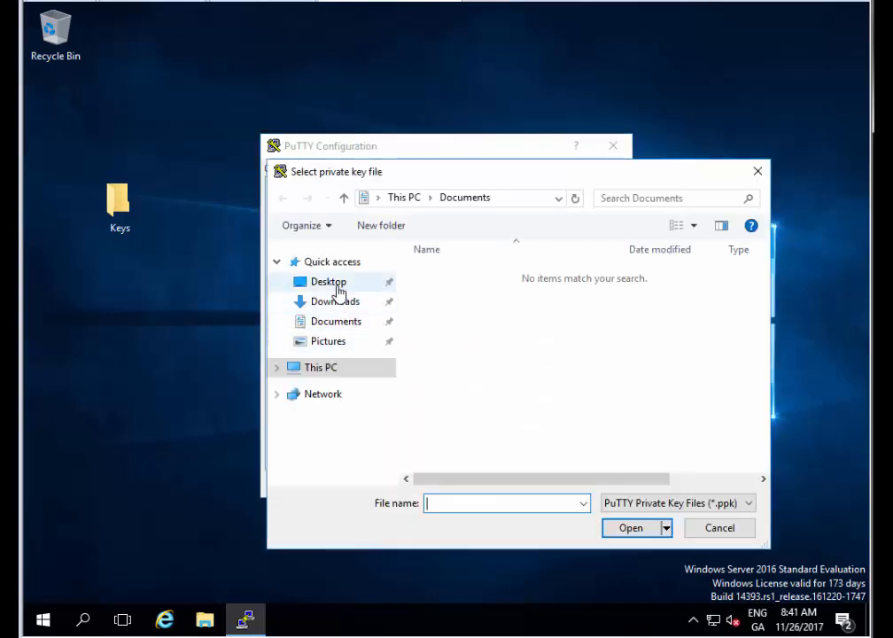
# - Select MyPrivateKey from the Desktop Keys folder as the authentication private key
pyautogui.click(330, 280)
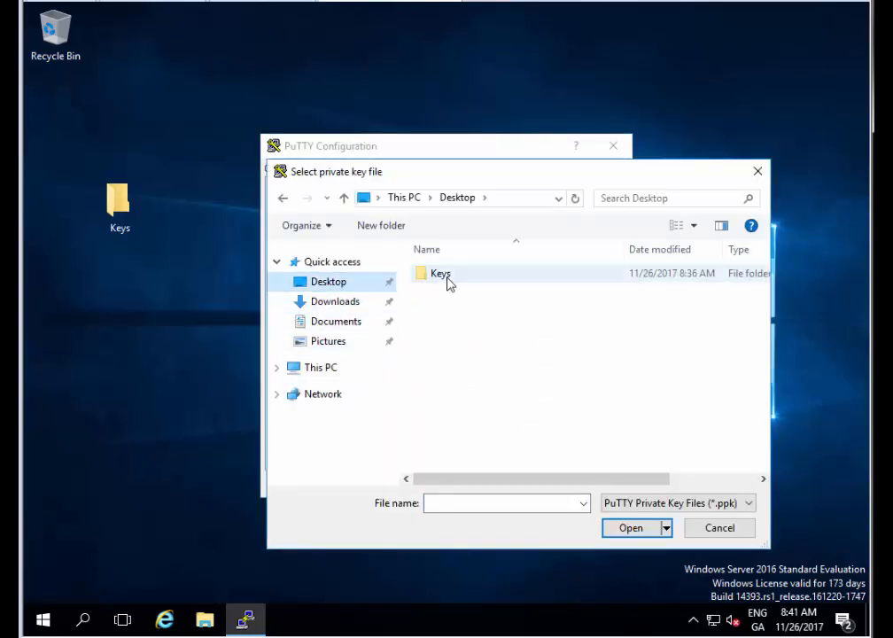
pyautogui.doubleClick(440, 273)
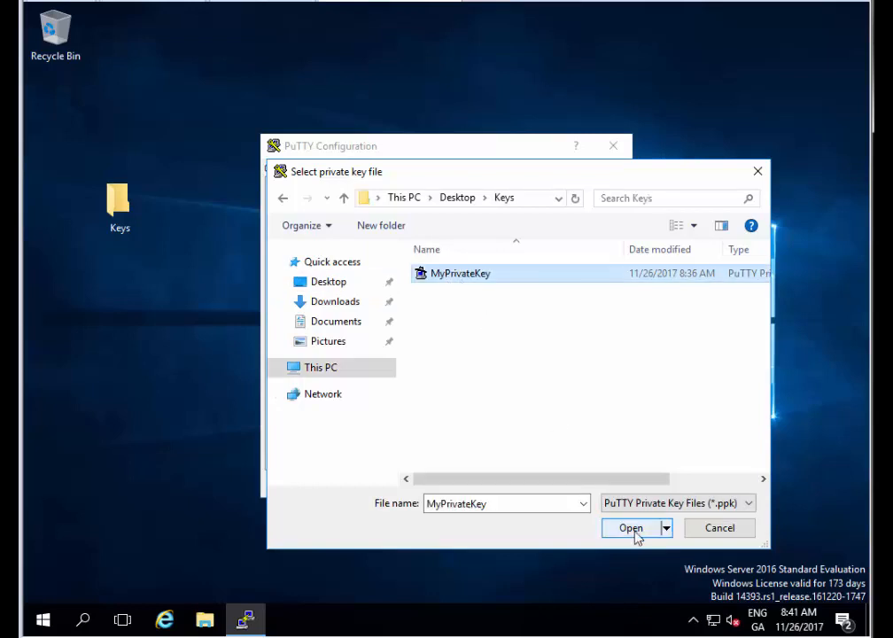
pyautogui.click(631, 528)
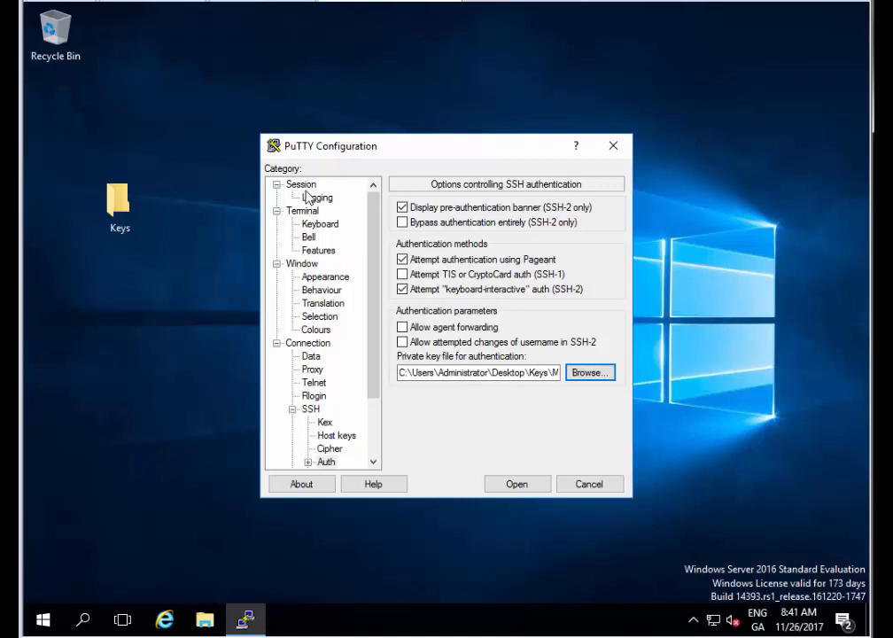
# - Return to Session settings and open the connection, logging in as darren via public key
pyautogui.click(301, 182)
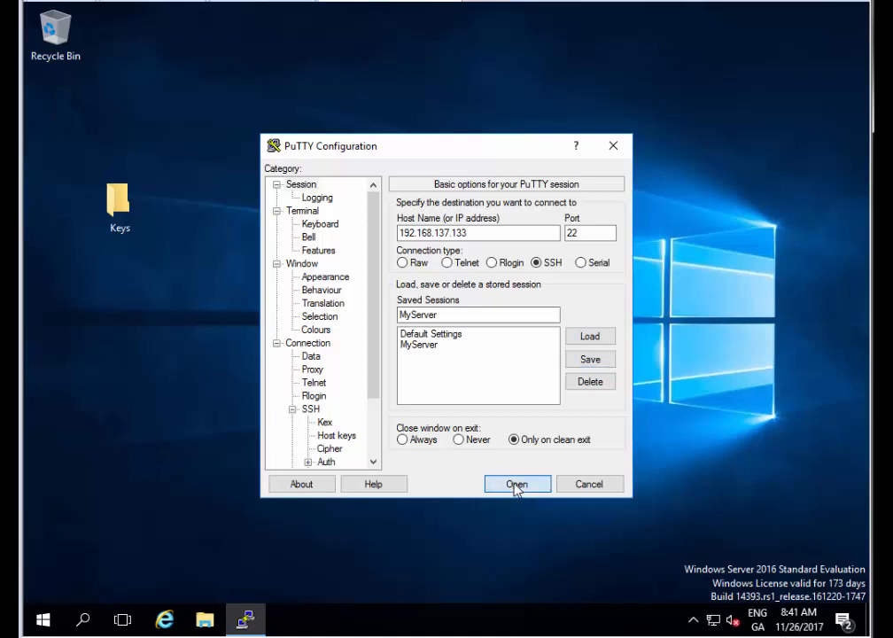
pyautogui.click(518, 484)
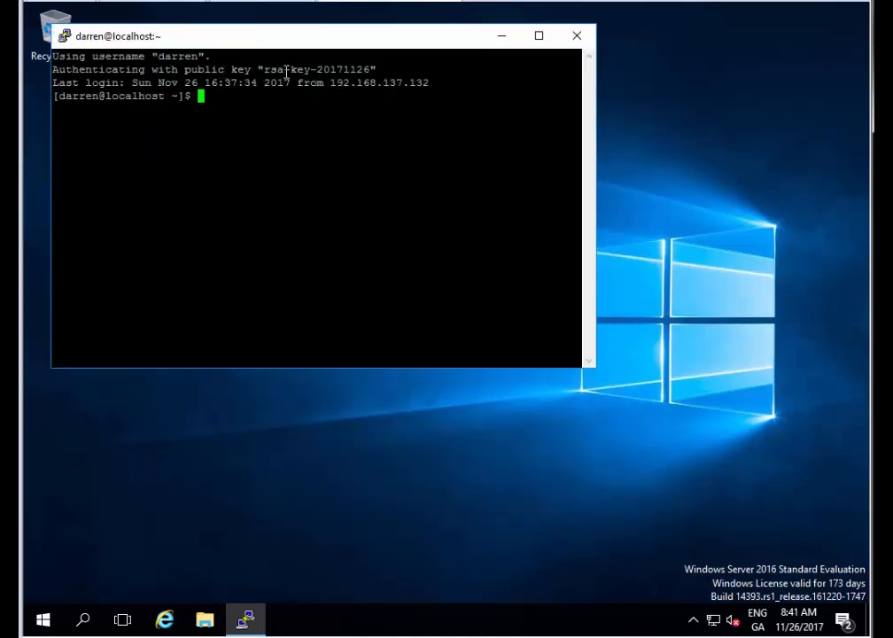
pyautogui.moveTo(188, 96)
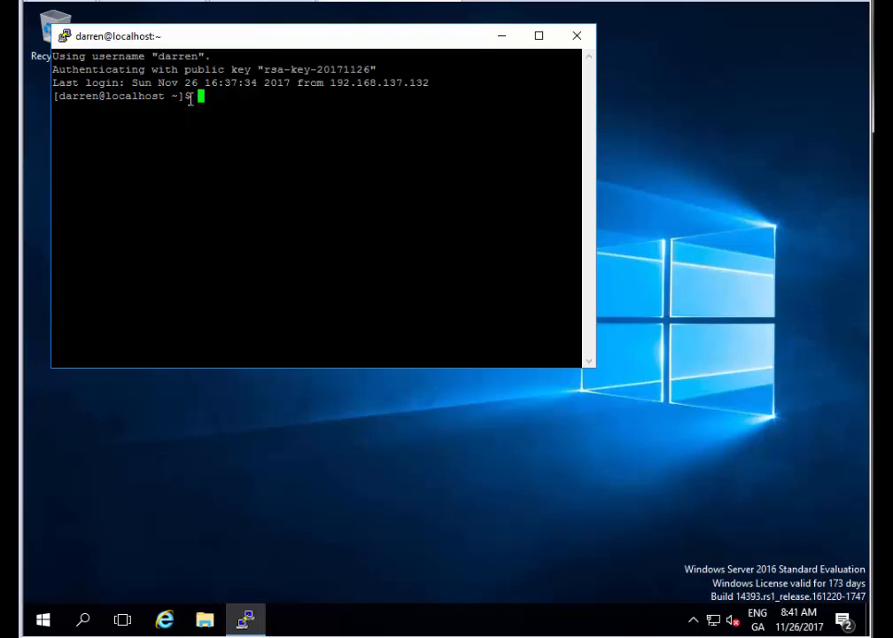